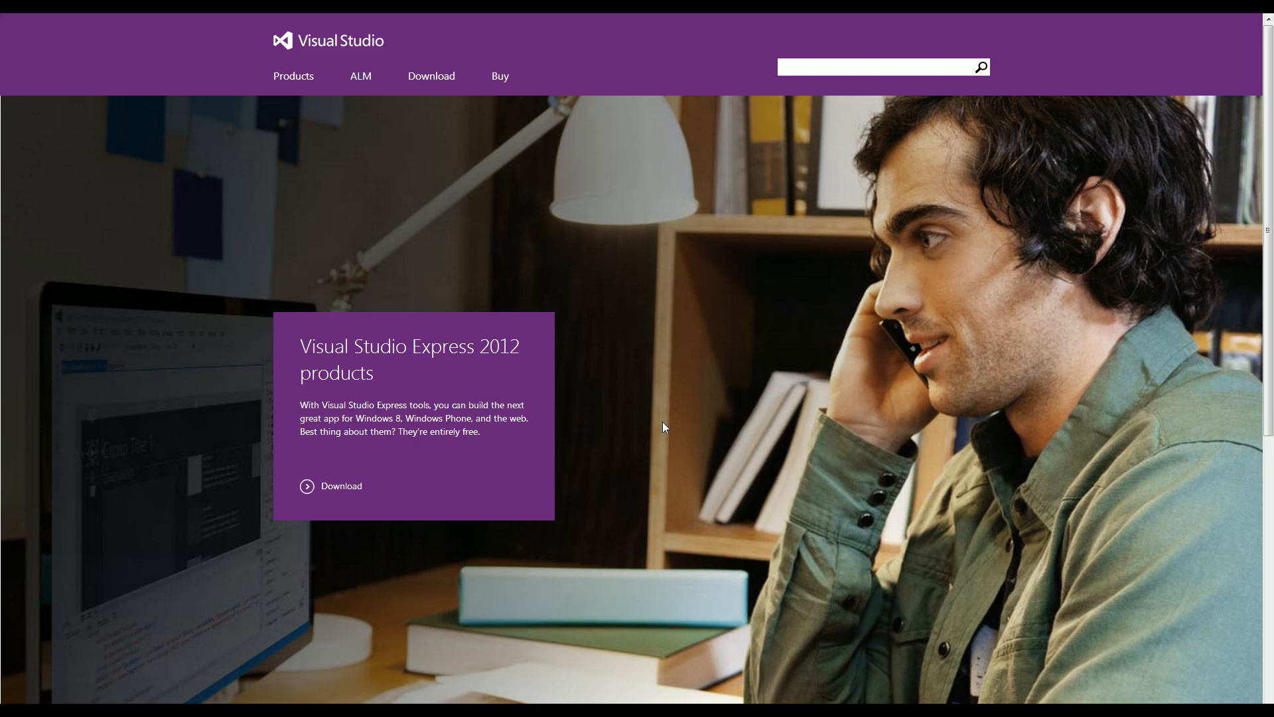
{"action": "mouse_move", "coordinate": [338, 489]}
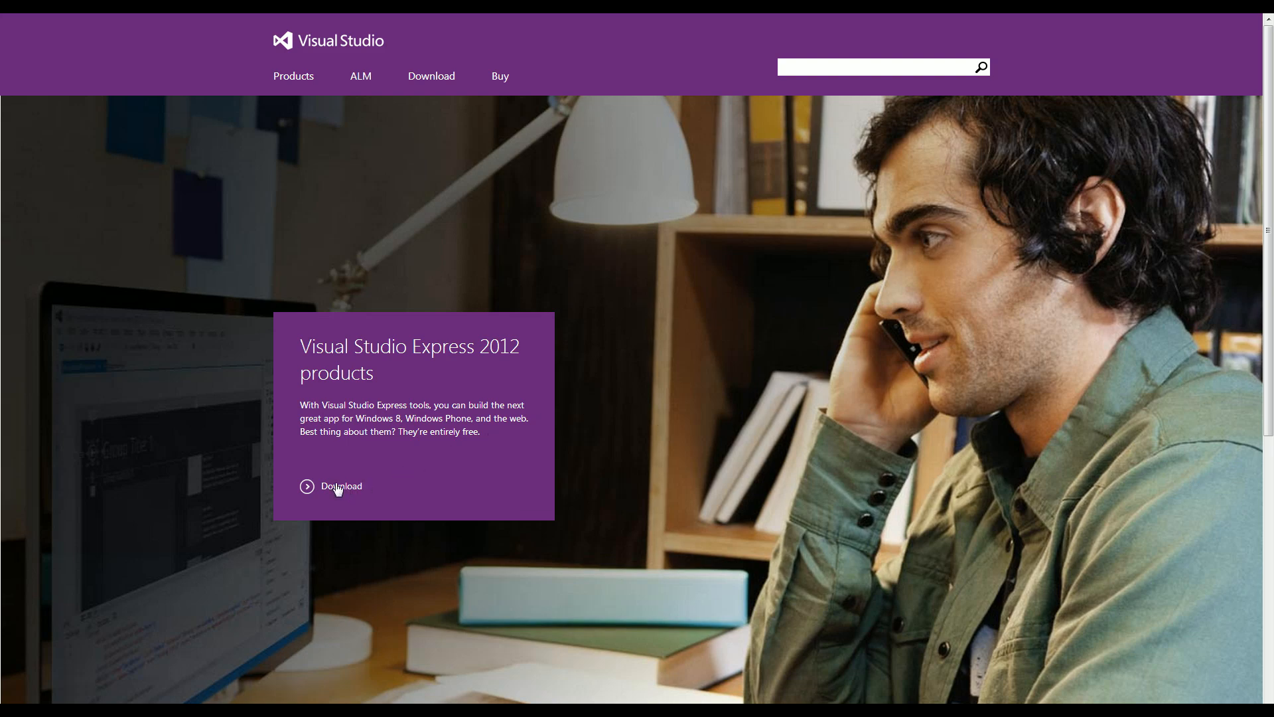
- Go to the Visual Studio downloads page and scroll to the Express 2012 editions
{"action": "left_click", "coordinate": [341, 485]}
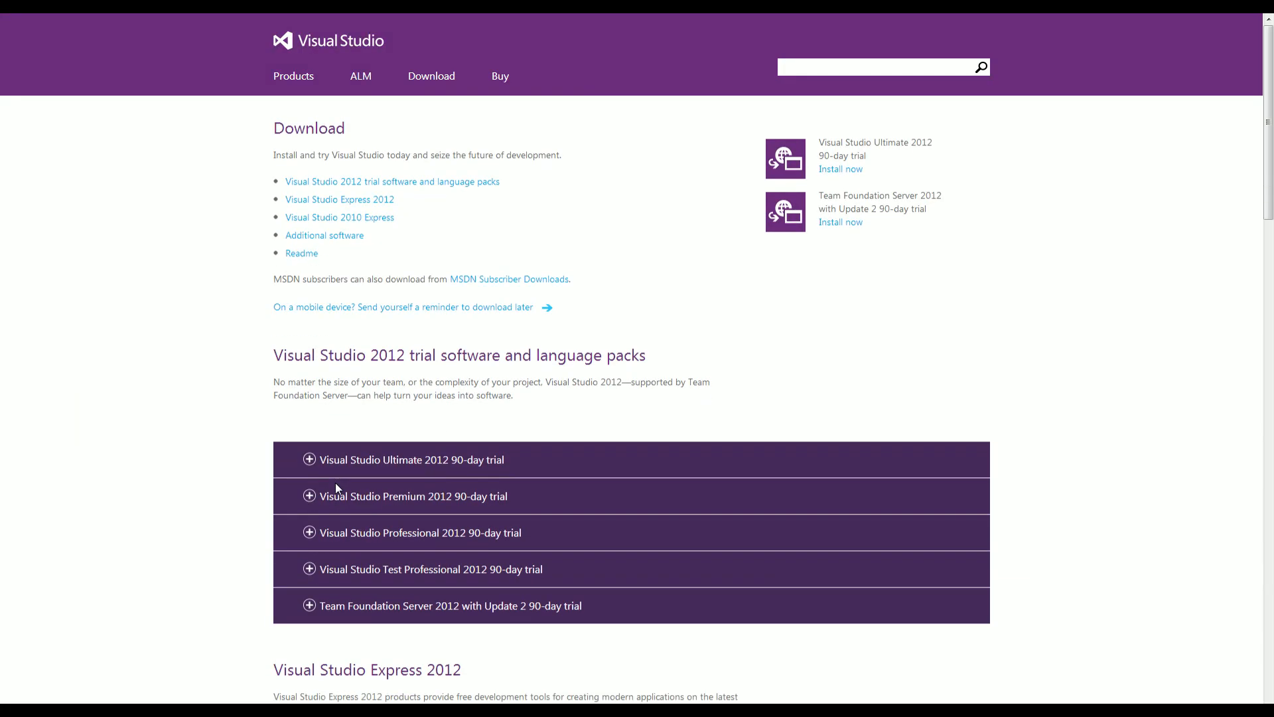
{"action": "scroll", "scroll_direction": "down", "scroll_amount": 3}
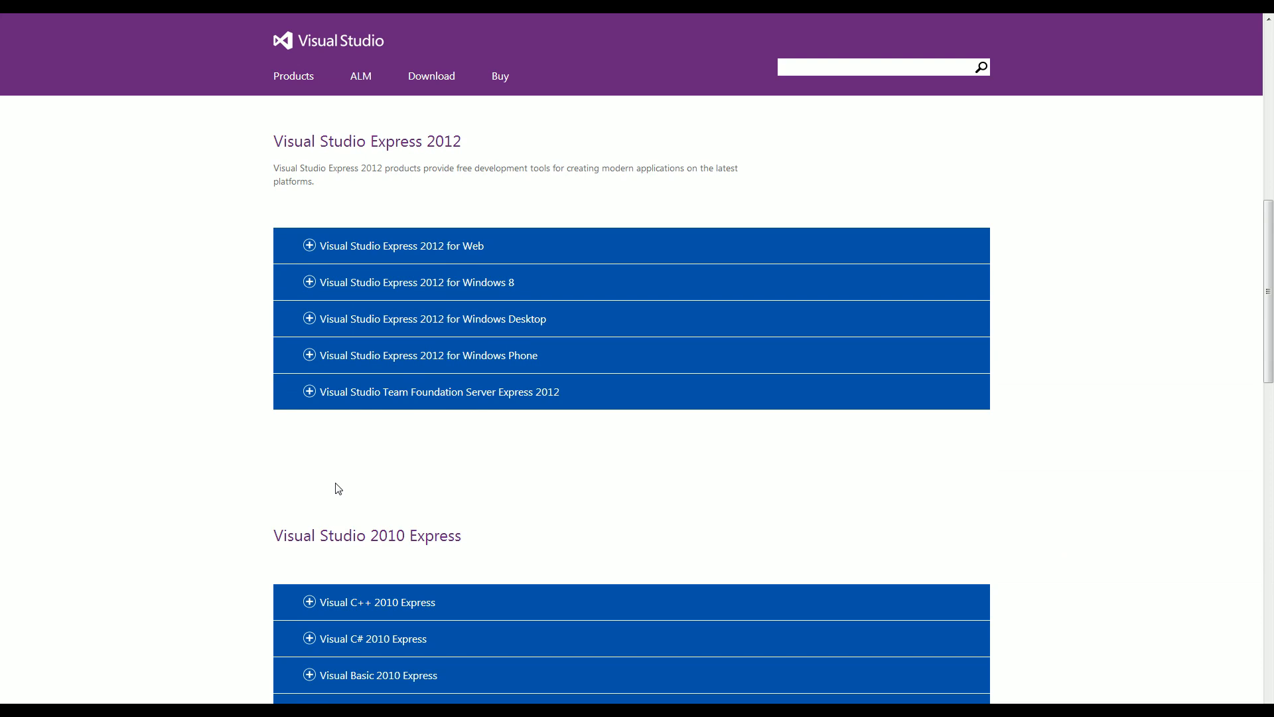
{"action": "mouse_move", "coordinate": [491, 348]}
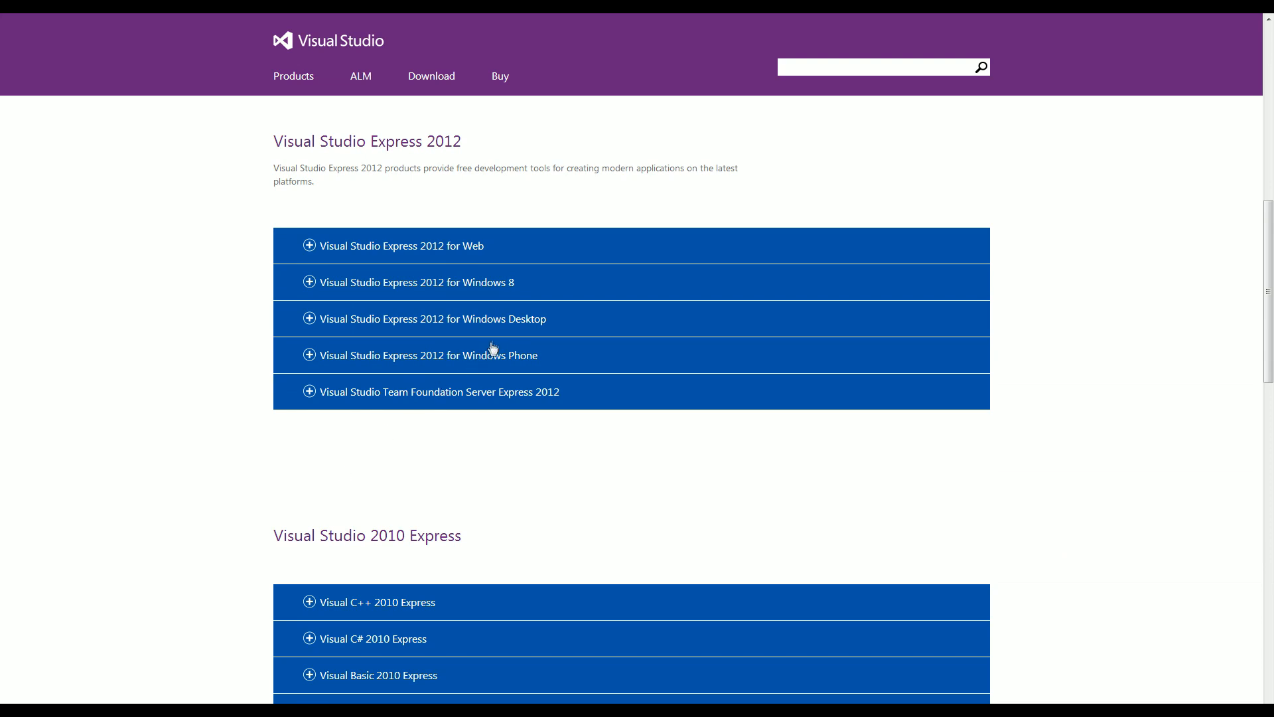
{"action": "left_click", "coordinate": [432, 318]}
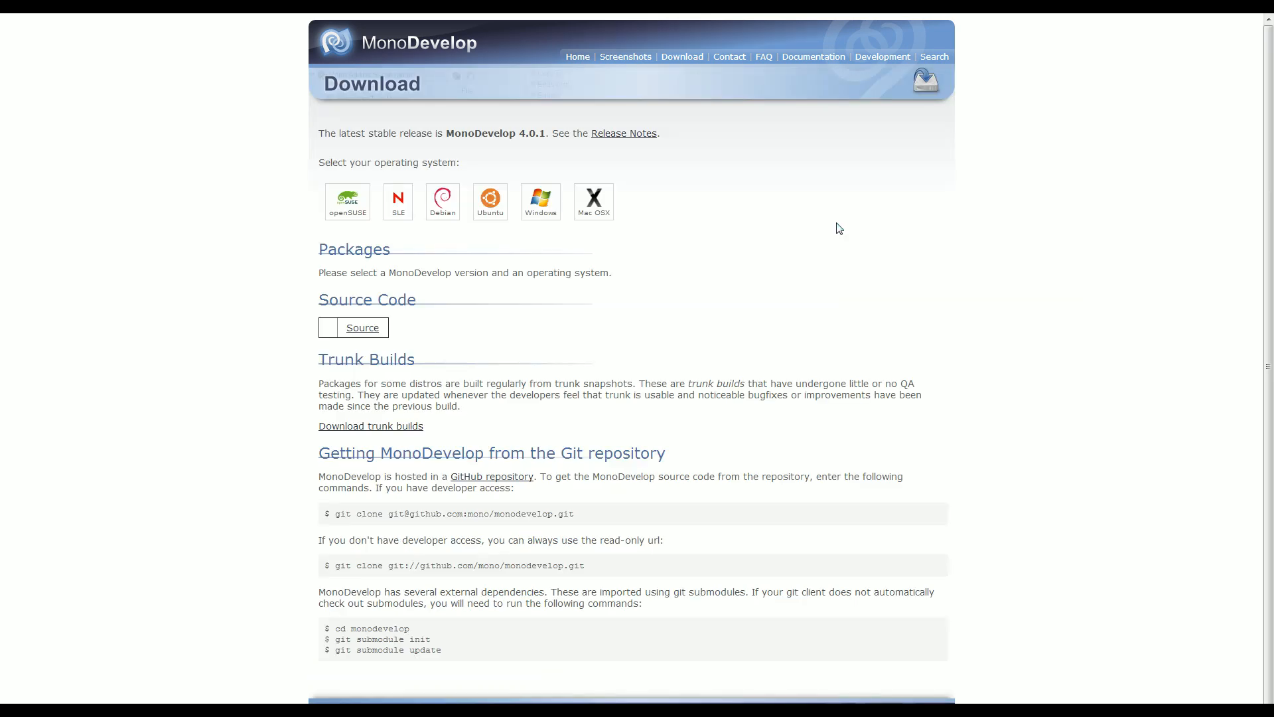
- Choose Windows as the operating system on the MonoDevelop Download page
{"action": "left_click", "coordinate": [539, 202]}
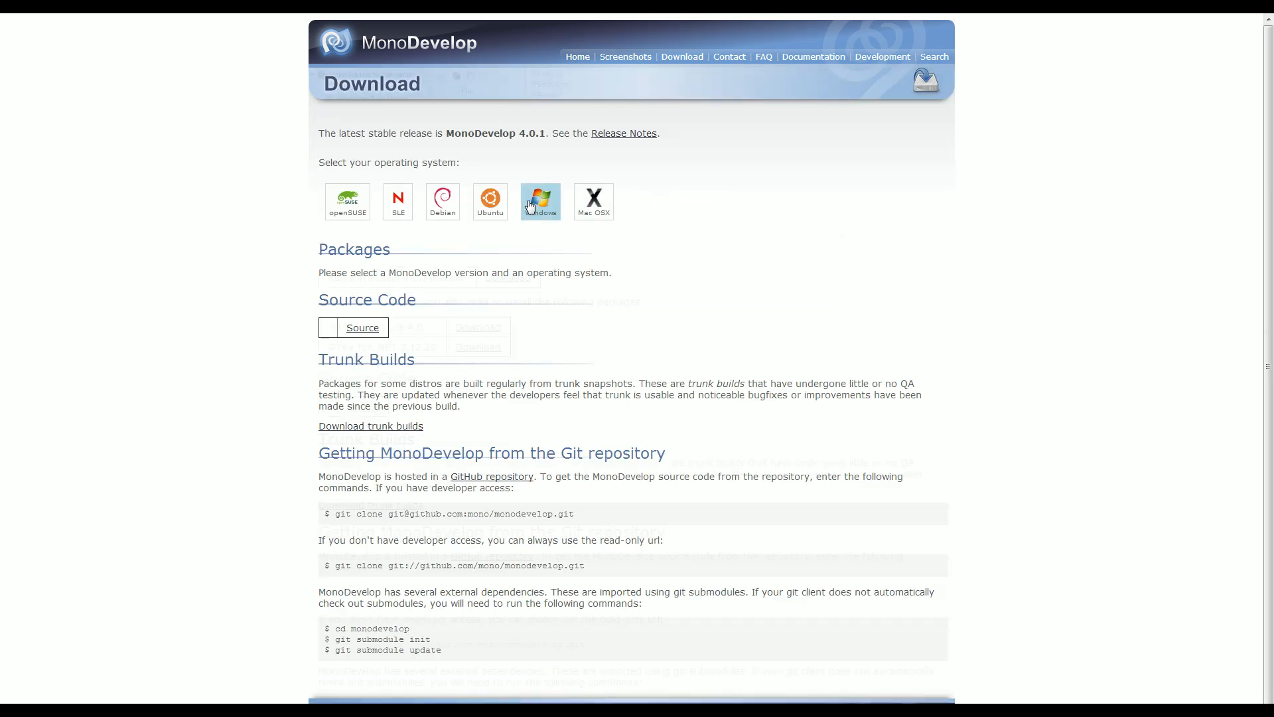
{"action": "left_click", "coordinate": [539, 202]}
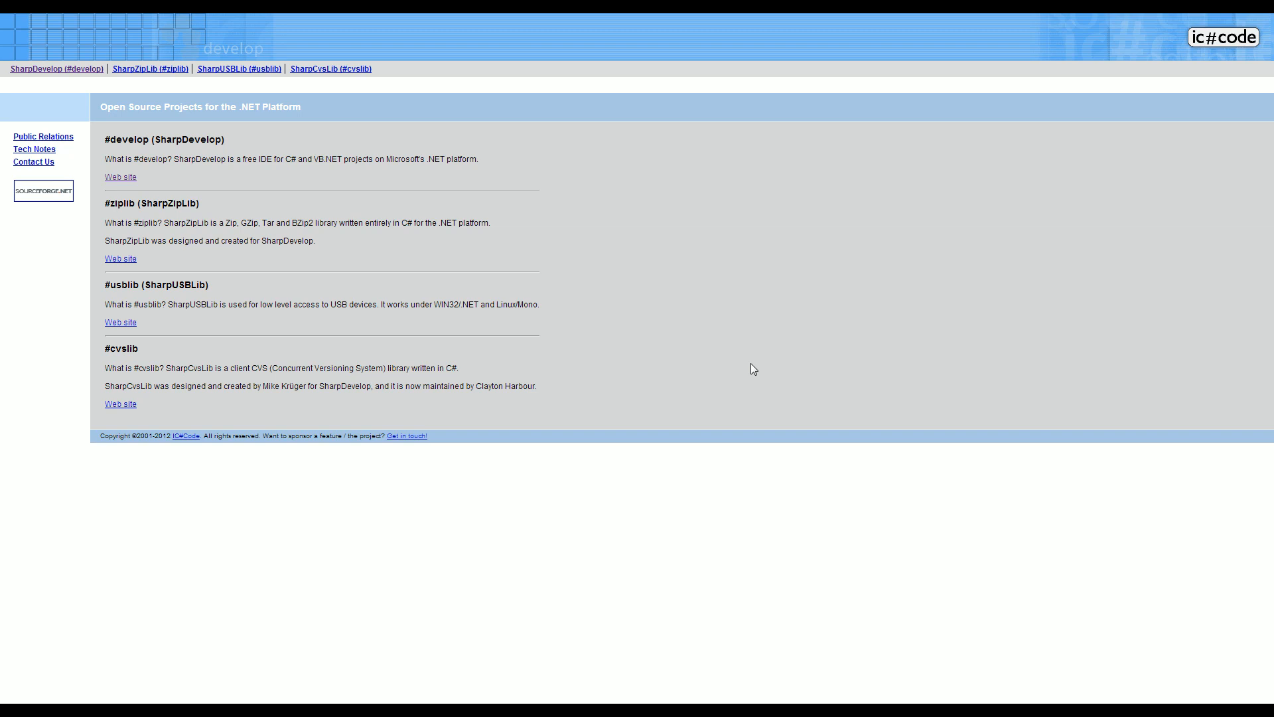
{"action": "mouse_move", "coordinate": [55, 73]}
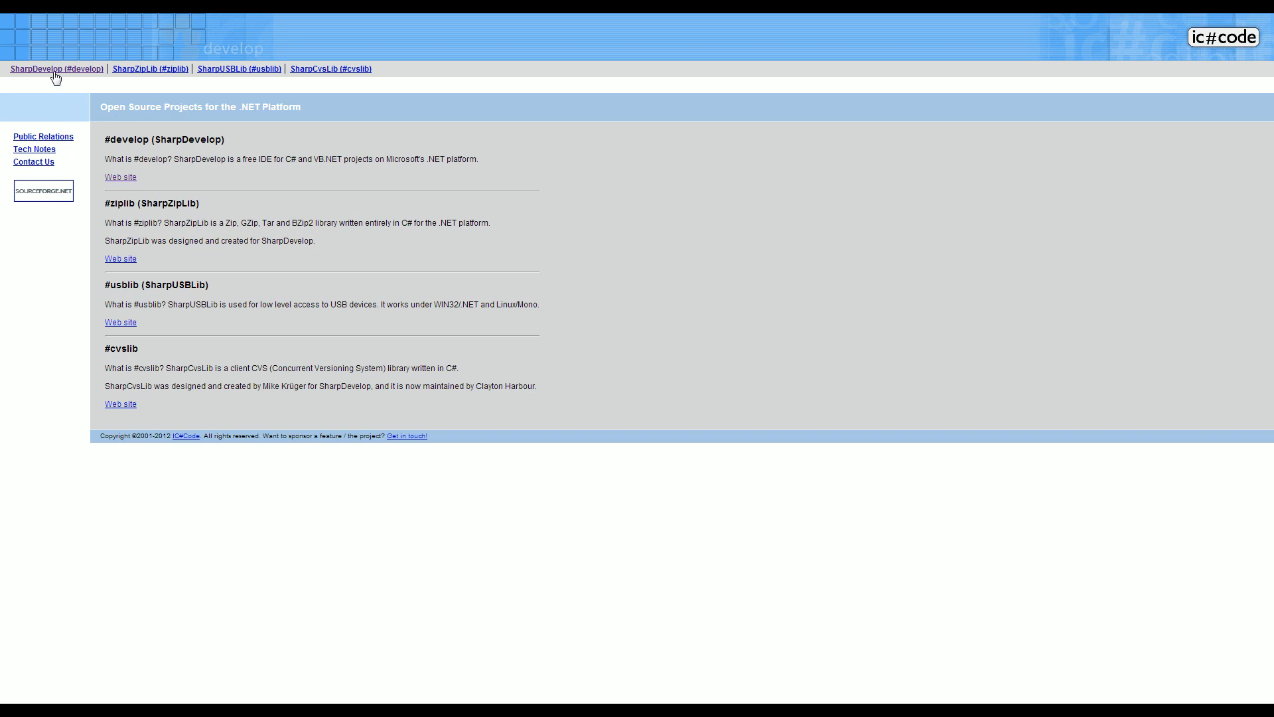
- Follow the SharpDevelop (#develop) link in the ic#code top link bar
{"action": "left_click", "coordinate": [57, 68]}
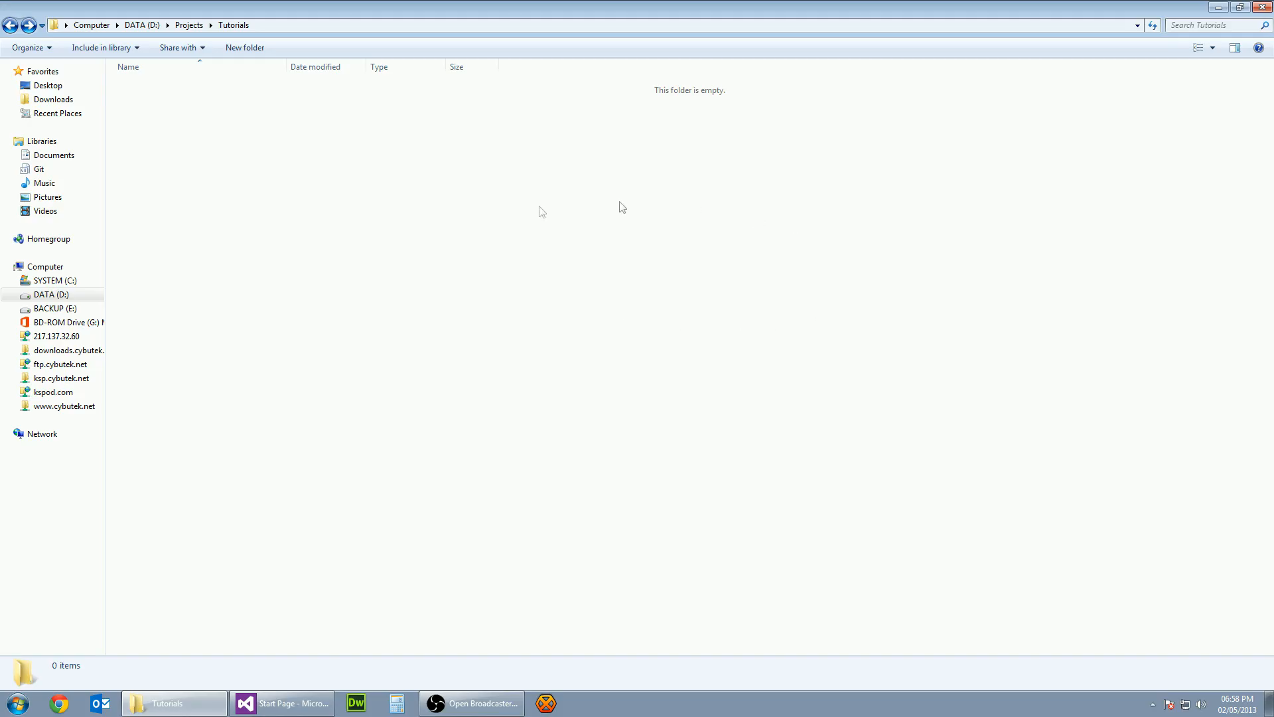
{"action": "mouse_move", "coordinate": [245, 47]}
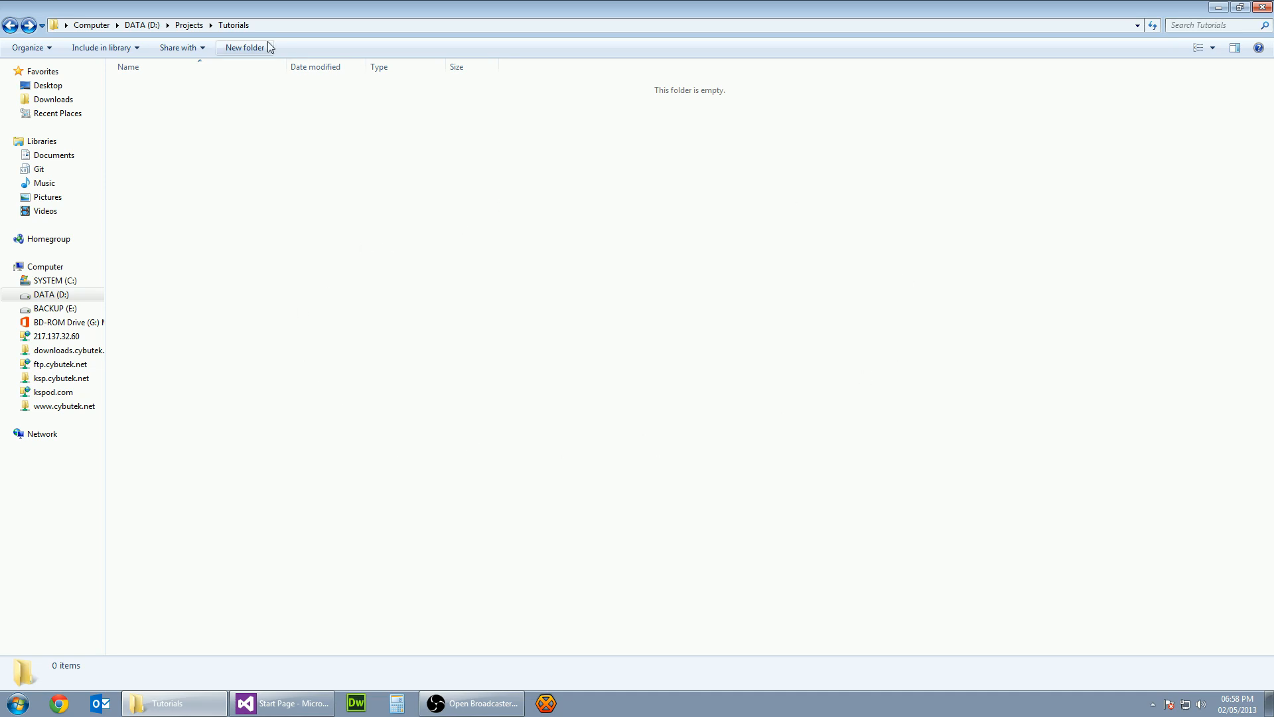
{"action": "mouse_move", "coordinate": [415, 656]}
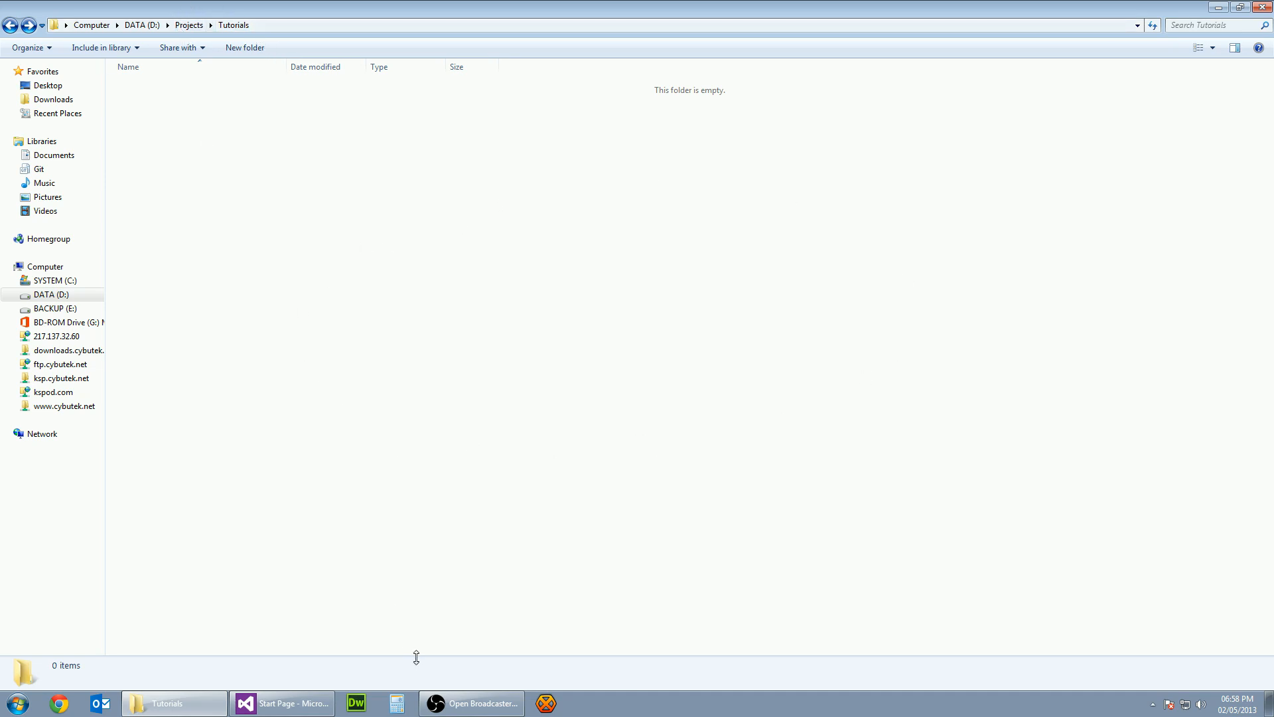
{"action": "mouse_move", "coordinate": [769, 290]}
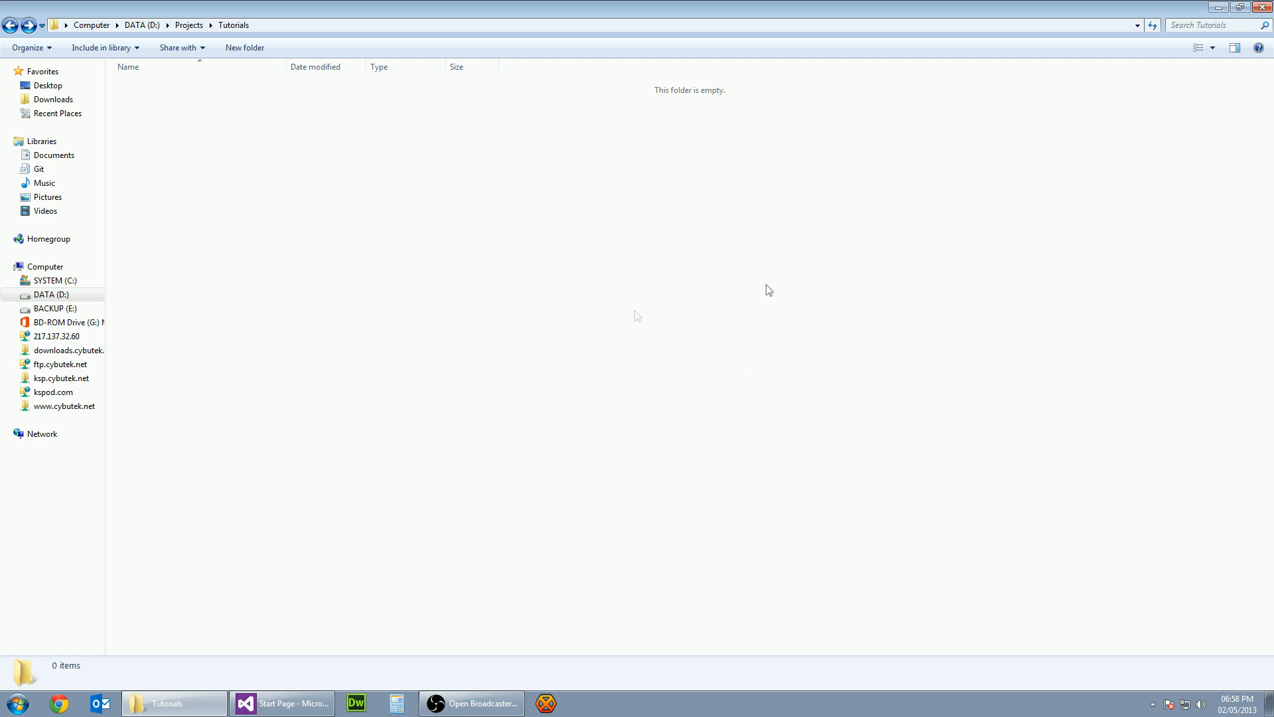
{"action": "mouse_move", "coordinate": [298, 703]}
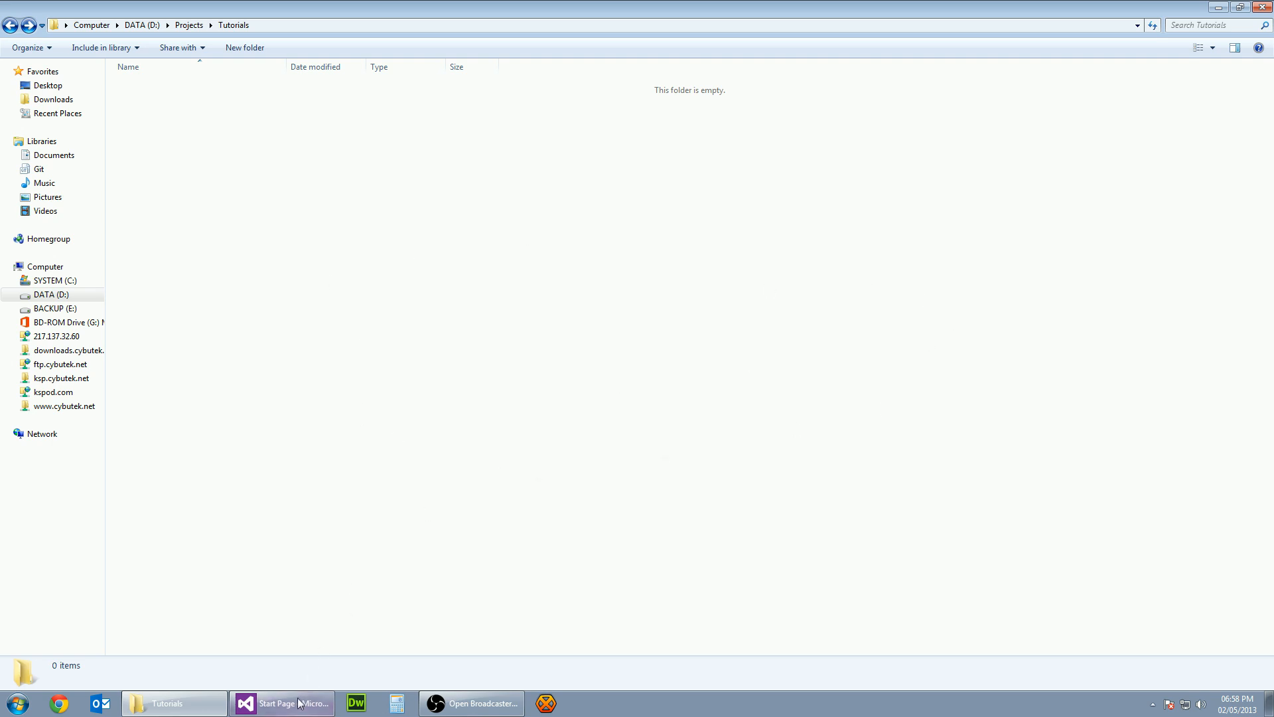
- Create a Visual C# Class Library named PluginTutorial in D:\Projects\Tutorials
{"action": "left_click", "coordinate": [282, 702]}
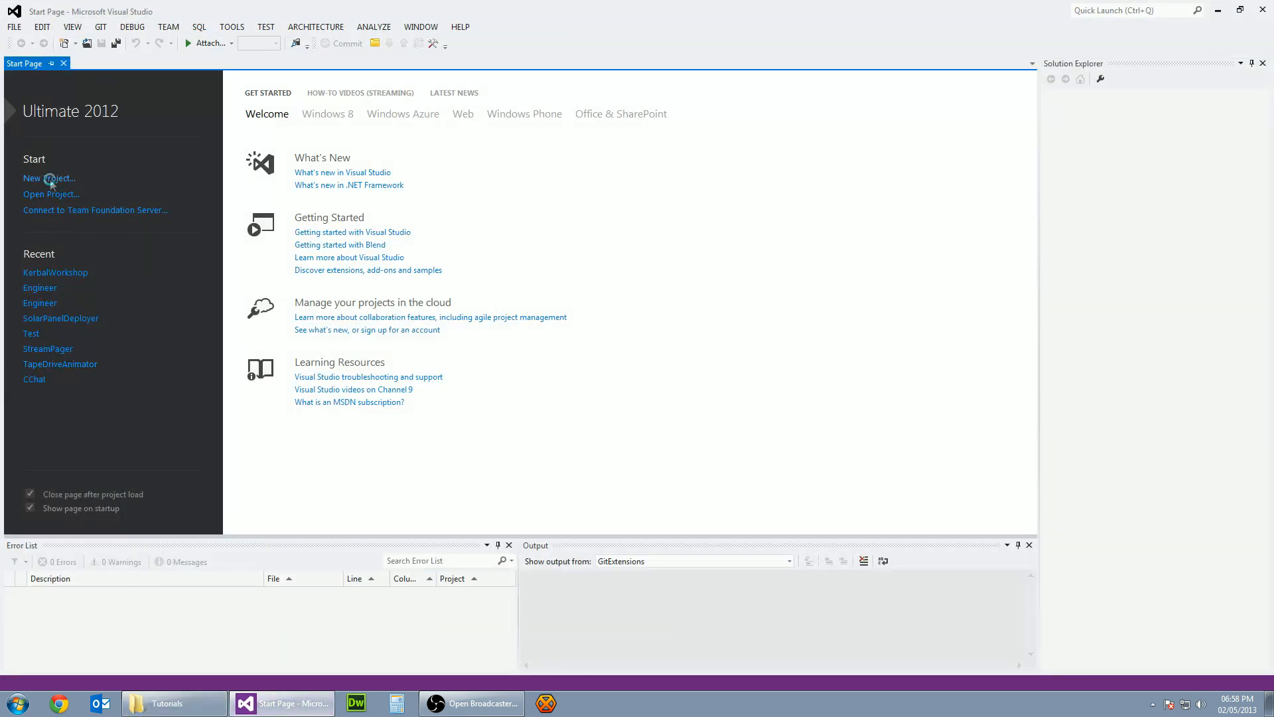
{"action": "left_click", "coordinate": [49, 178]}
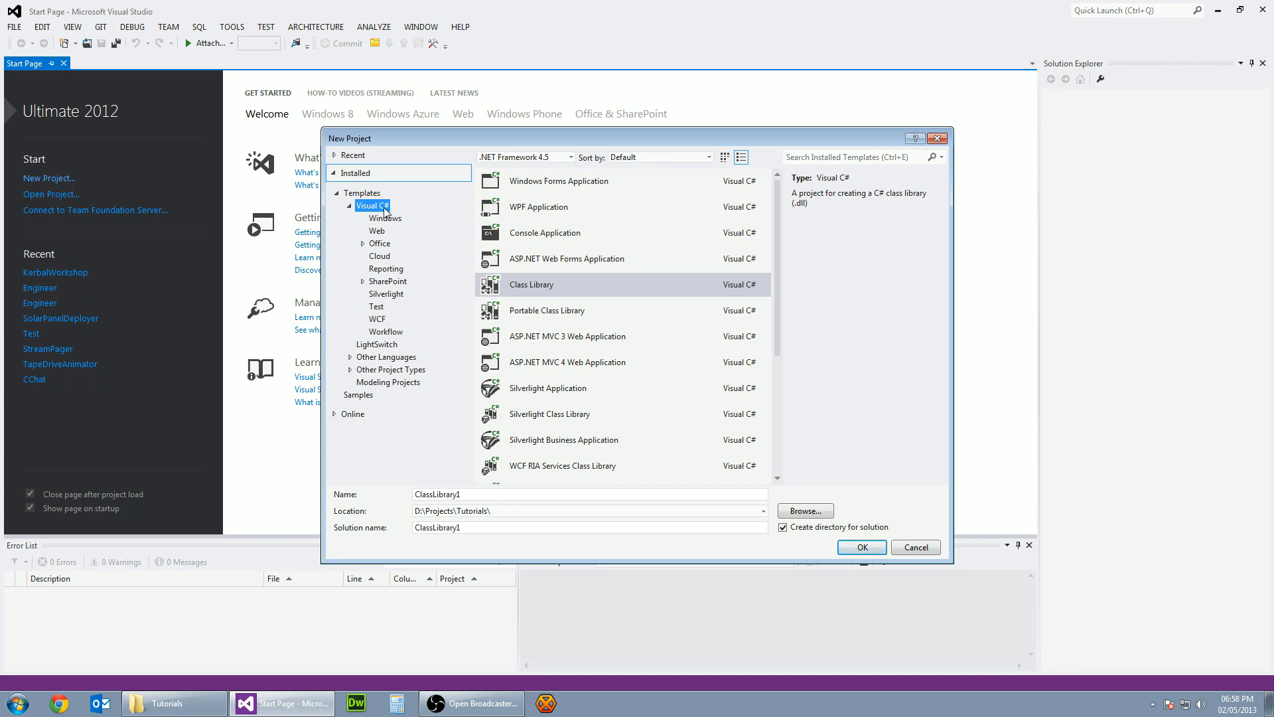
{"action": "left_click", "coordinate": [532, 284]}
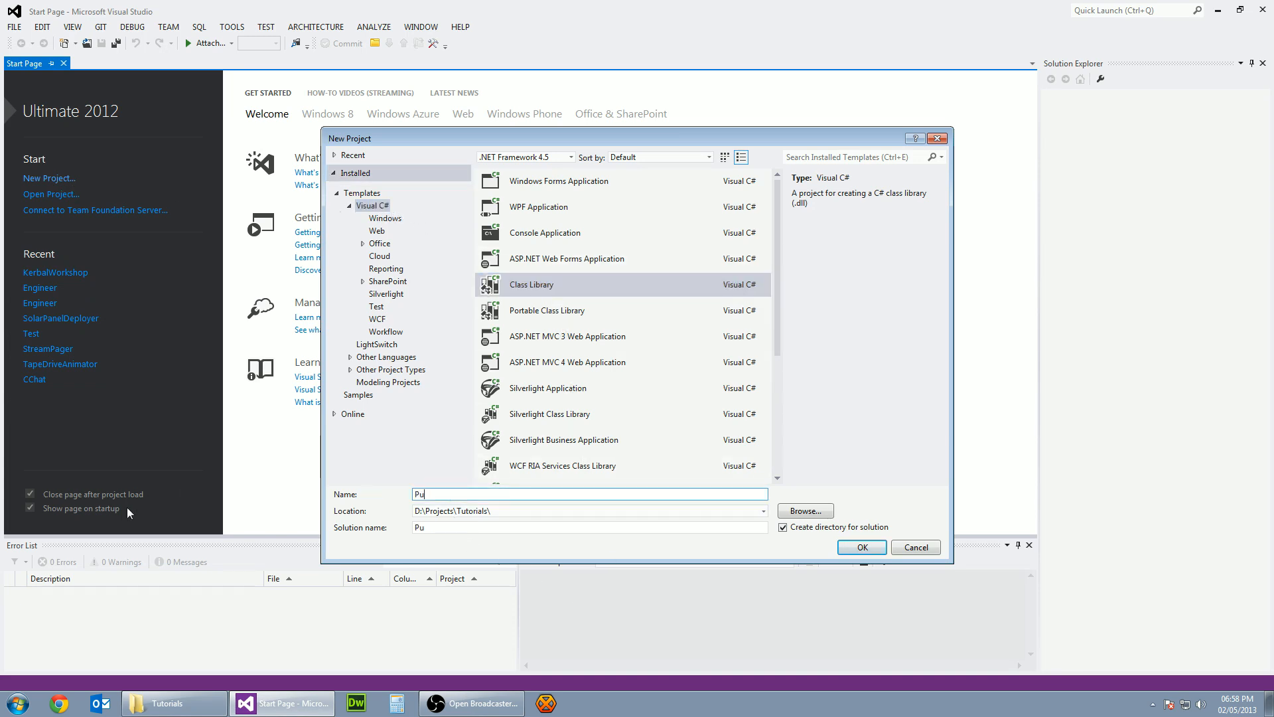
{"action": "type", "text": "PluginTutorial"}
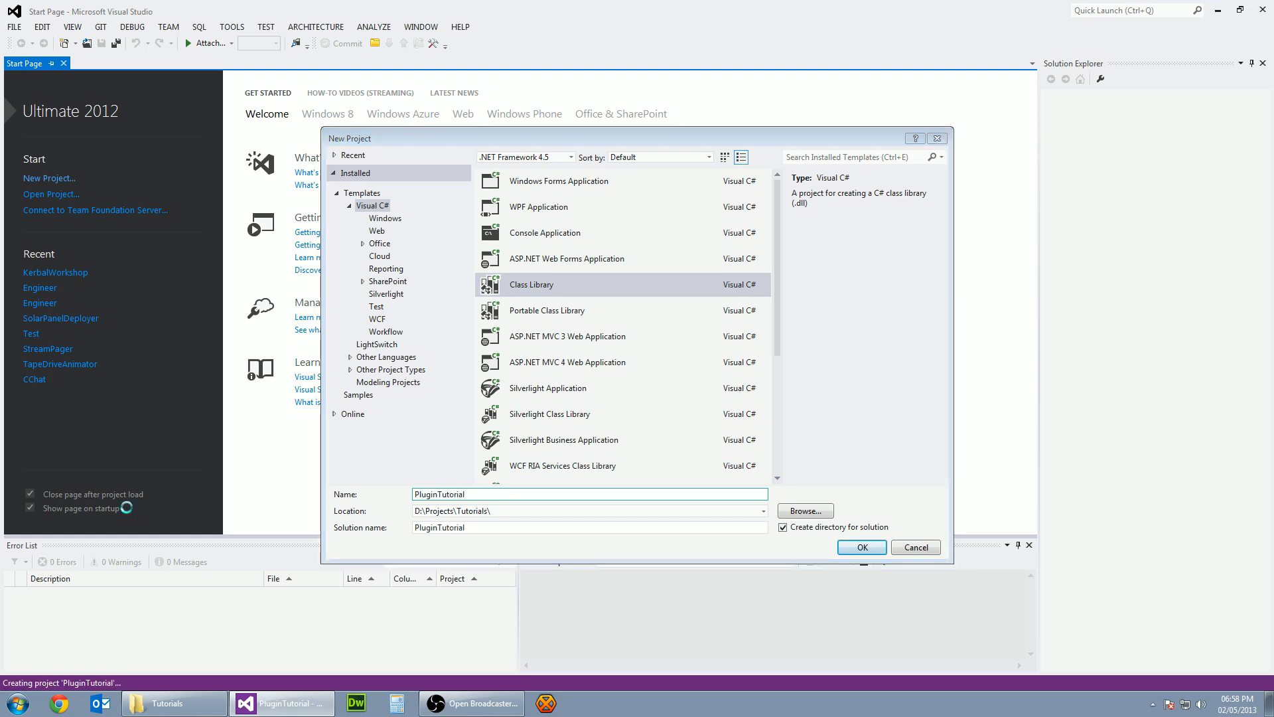
{"action": "left_click", "coordinate": [860, 547]}
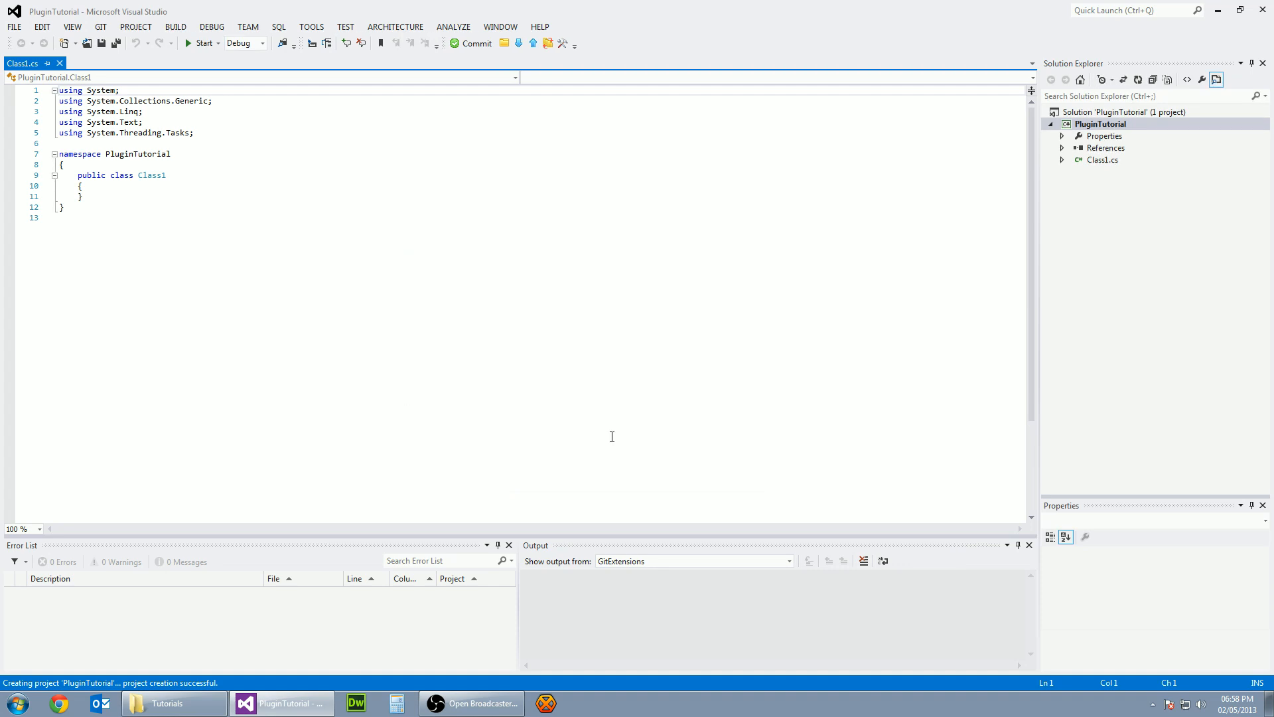
{"action": "mouse_move", "coordinate": [795, 325]}
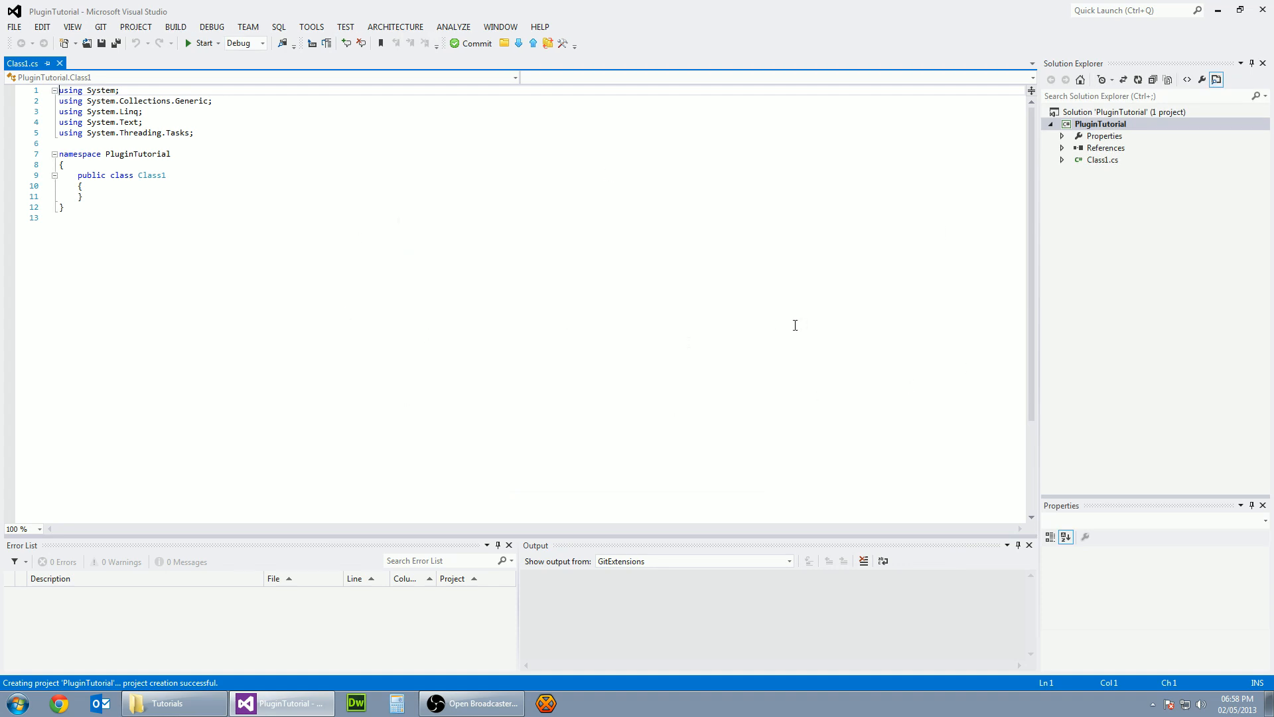
- Make an Output folder in PluginTutorial with Plugins and Parts subfolders
{"action": "left_click", "coordinate": [167, 702]}
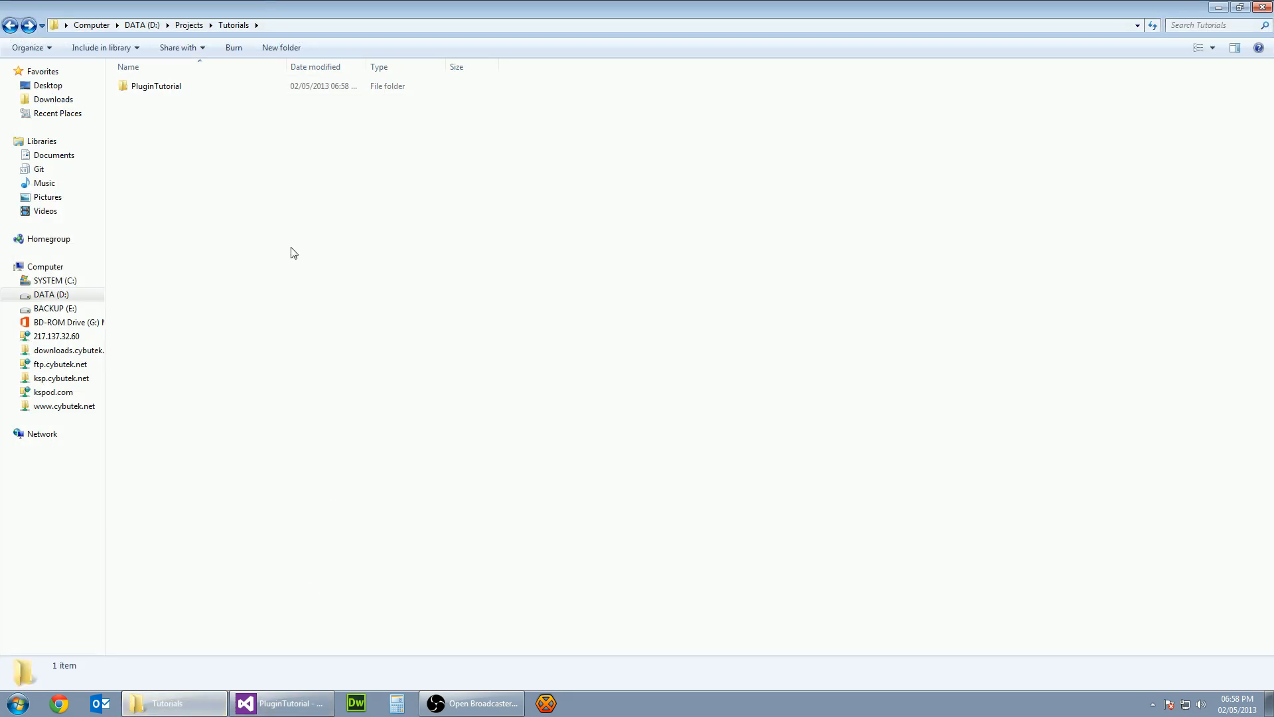
{"action": "double_click", "coordinate": [156, 87]}
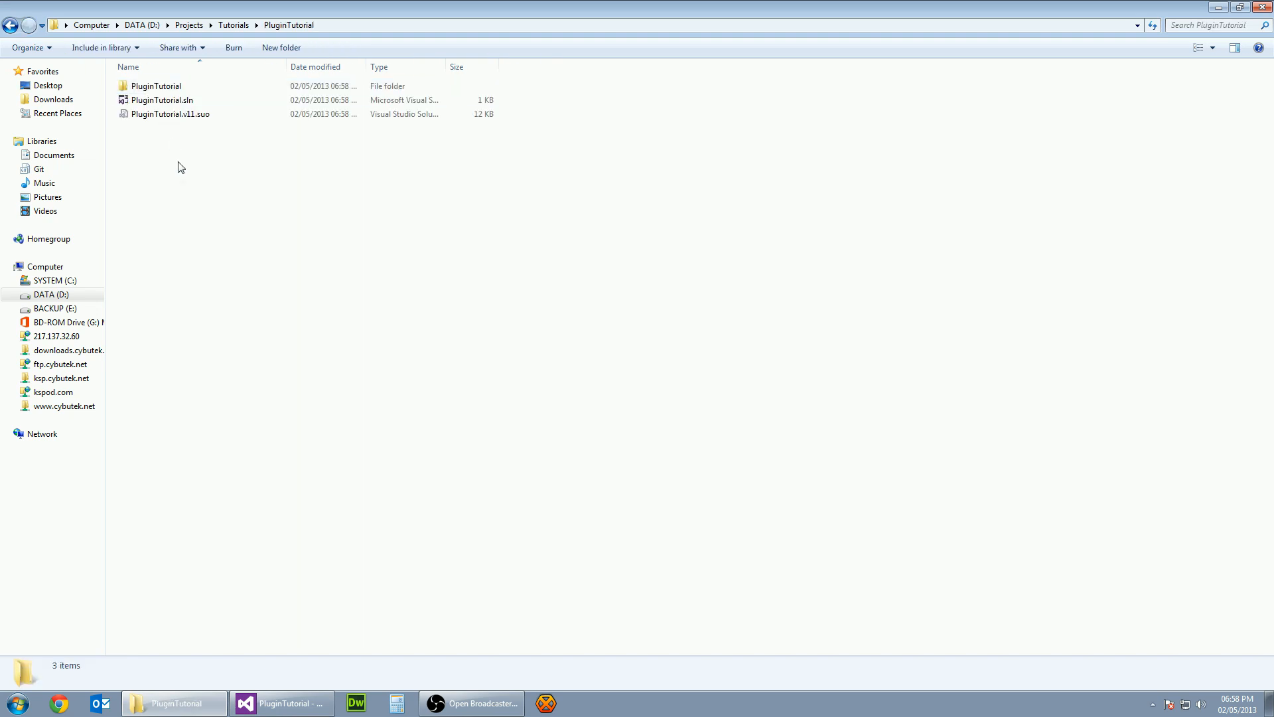
{"action": "mouse_move", "coordinate": [399, 496]}
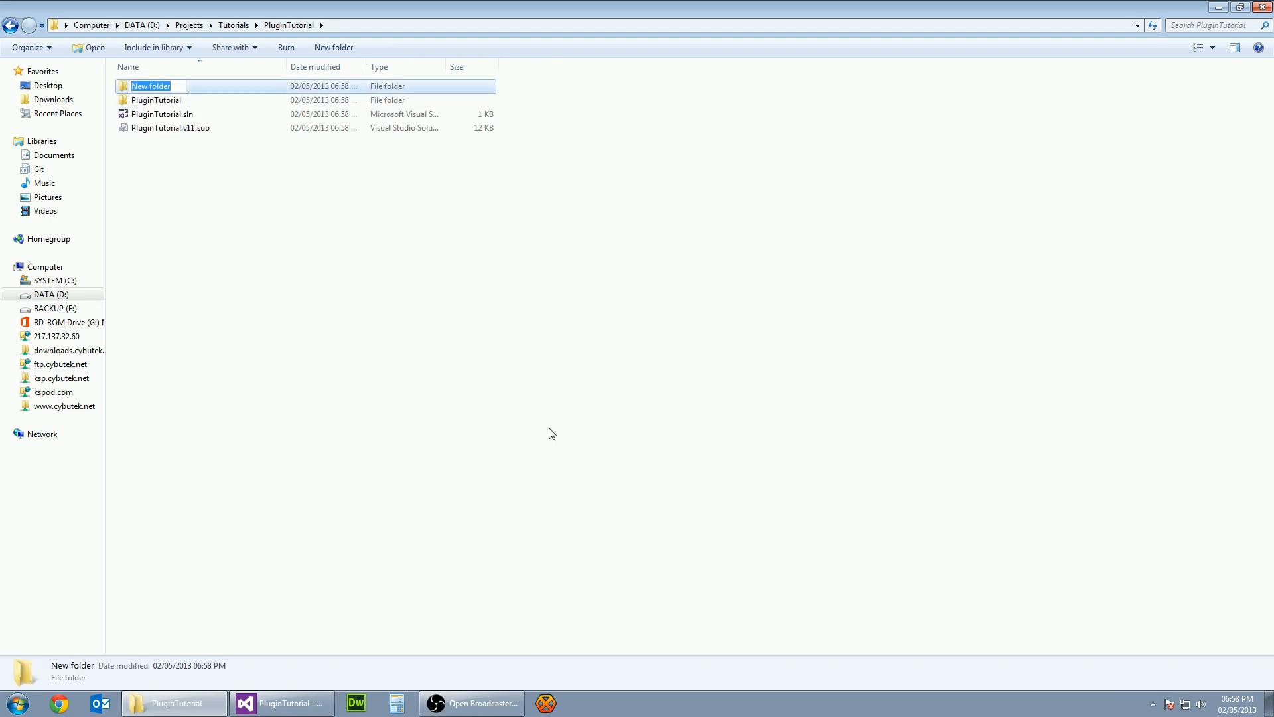
{"action": "type", "text": "Output"}
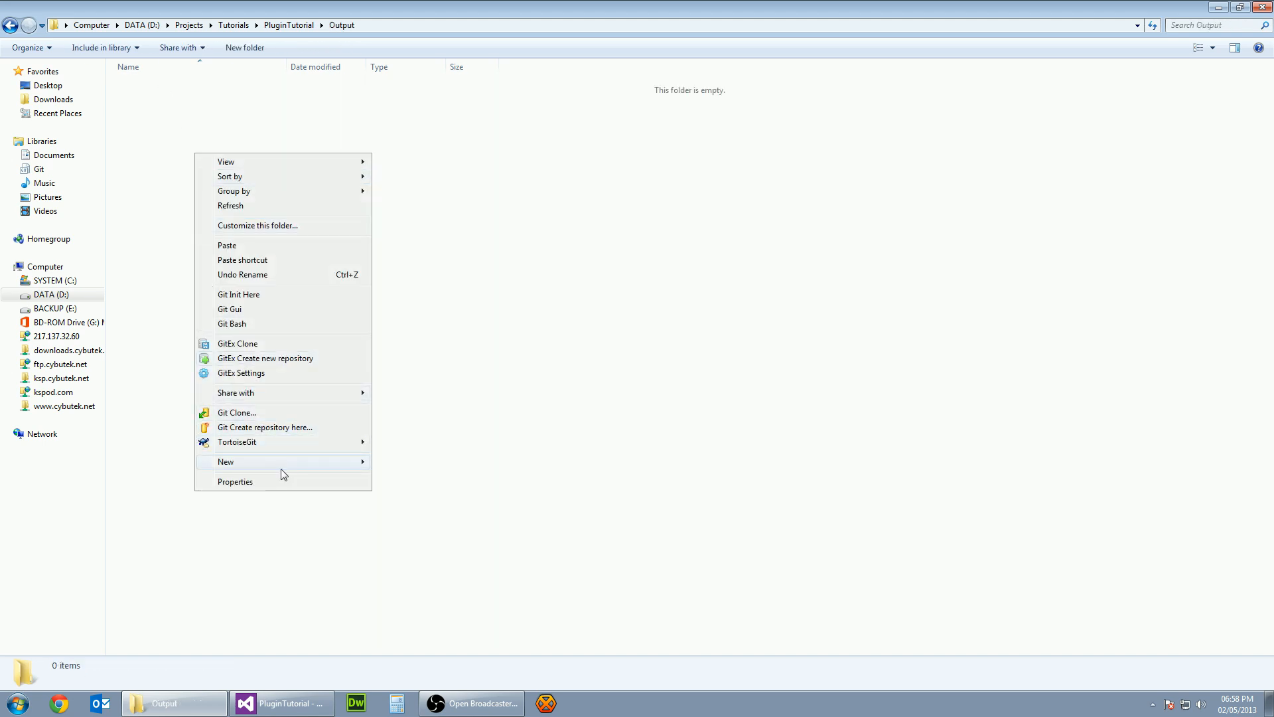
{"action": "left_click", "coordinate": [226, 462]}
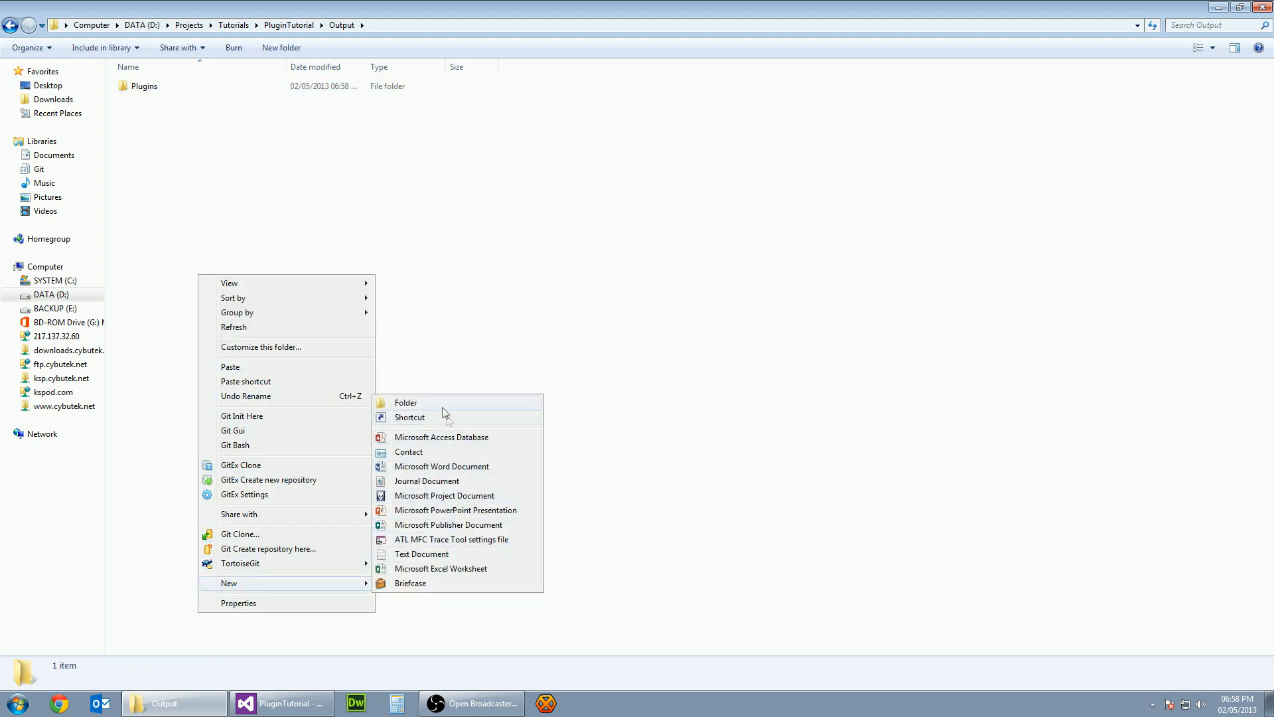
{"action": "left_click", "coordinate": [404, 402]}
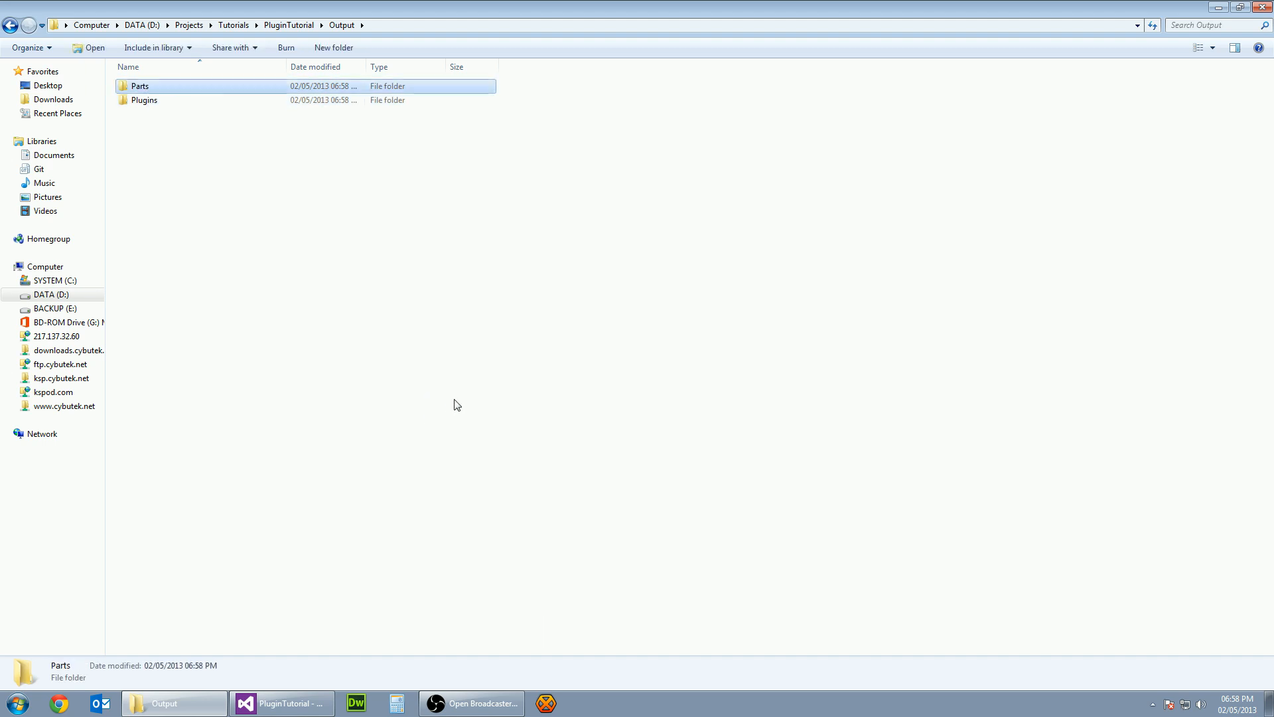
{"action": "mouse_move", "coordinate": [593, 431]}
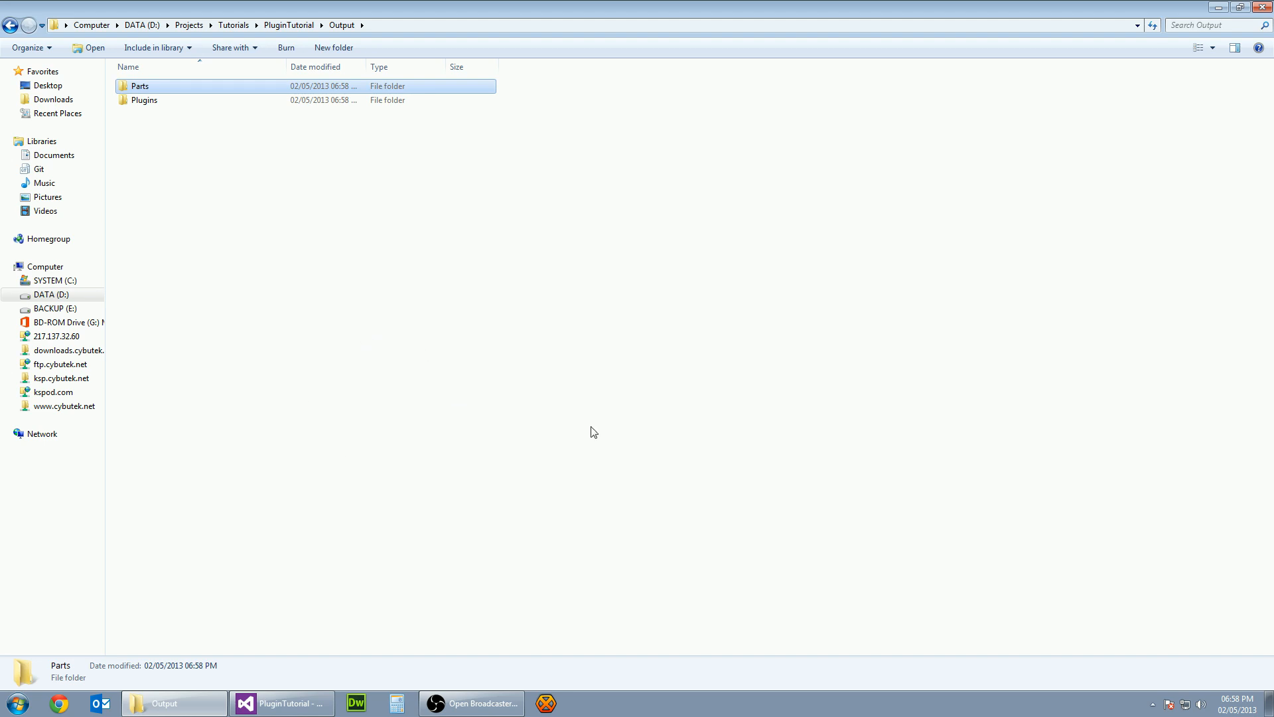
{"action": "mouse_move", "coordinate": [366, 406]}
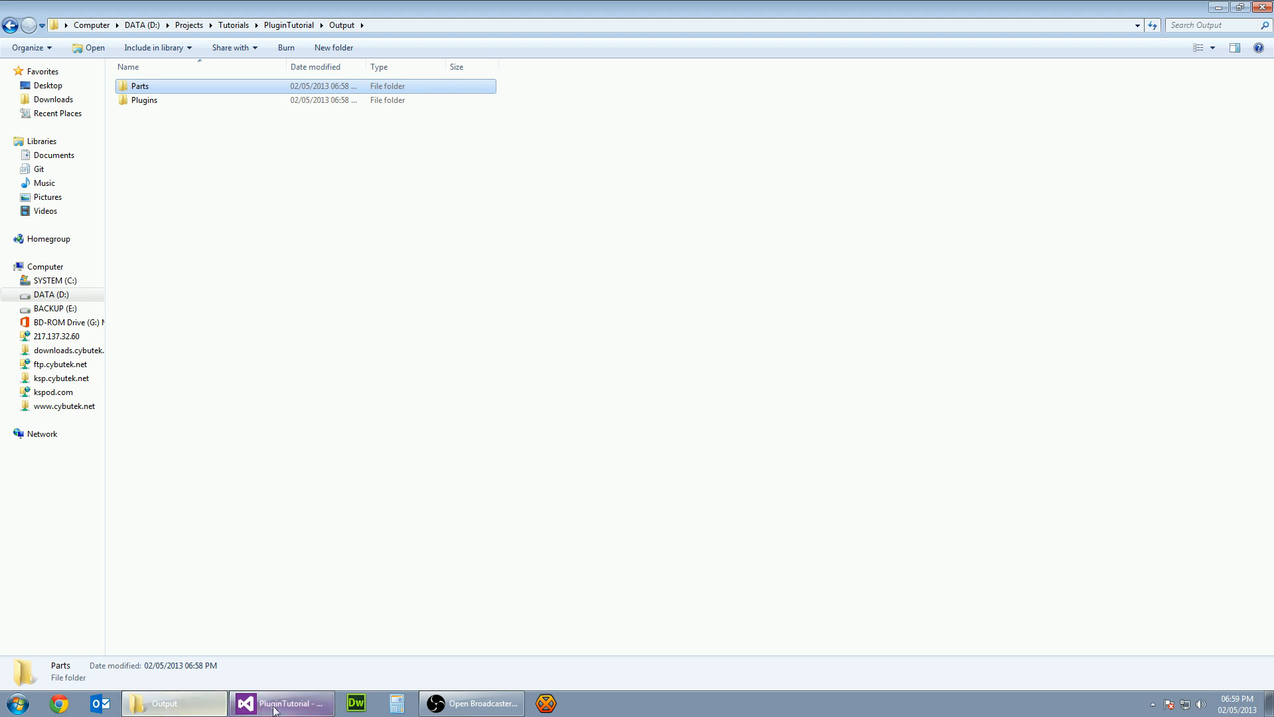
- Set the Release Build tab's output path to the Output\Plugins folder
{"action": "left_click", "coordinate": [280, 703]}
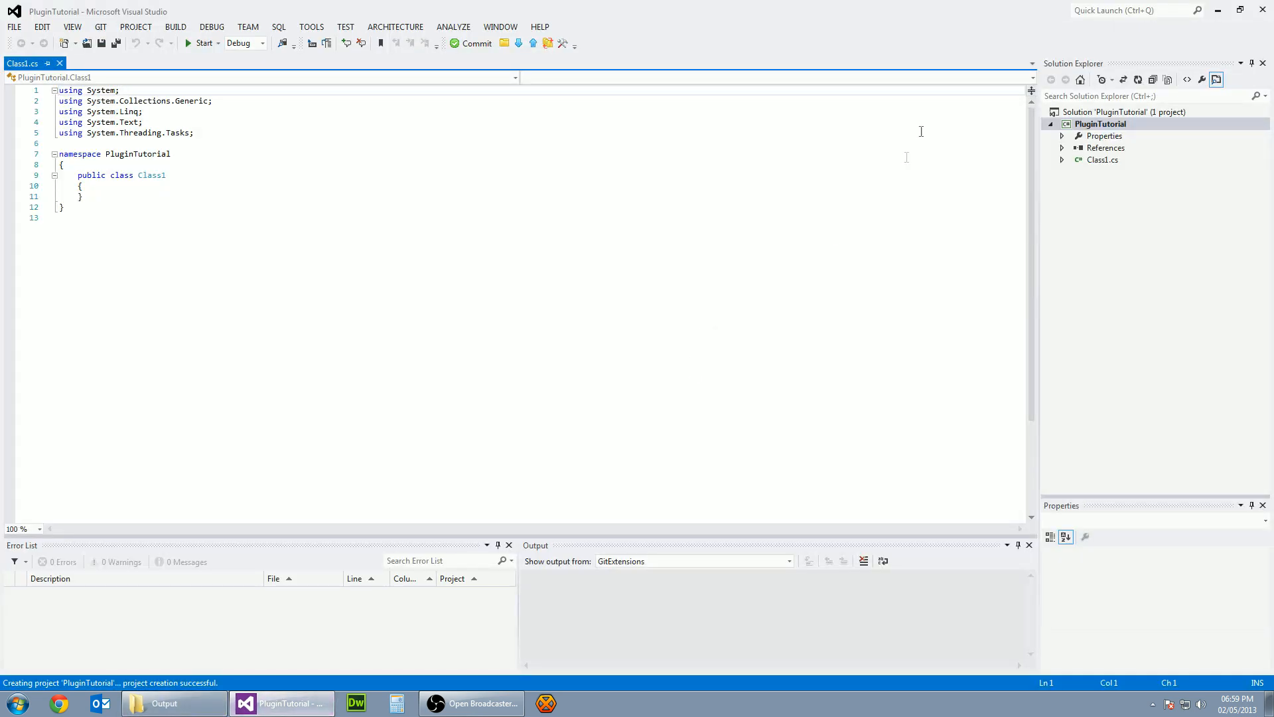
{"action": "left_click", "coordinate": [1101, 124]}
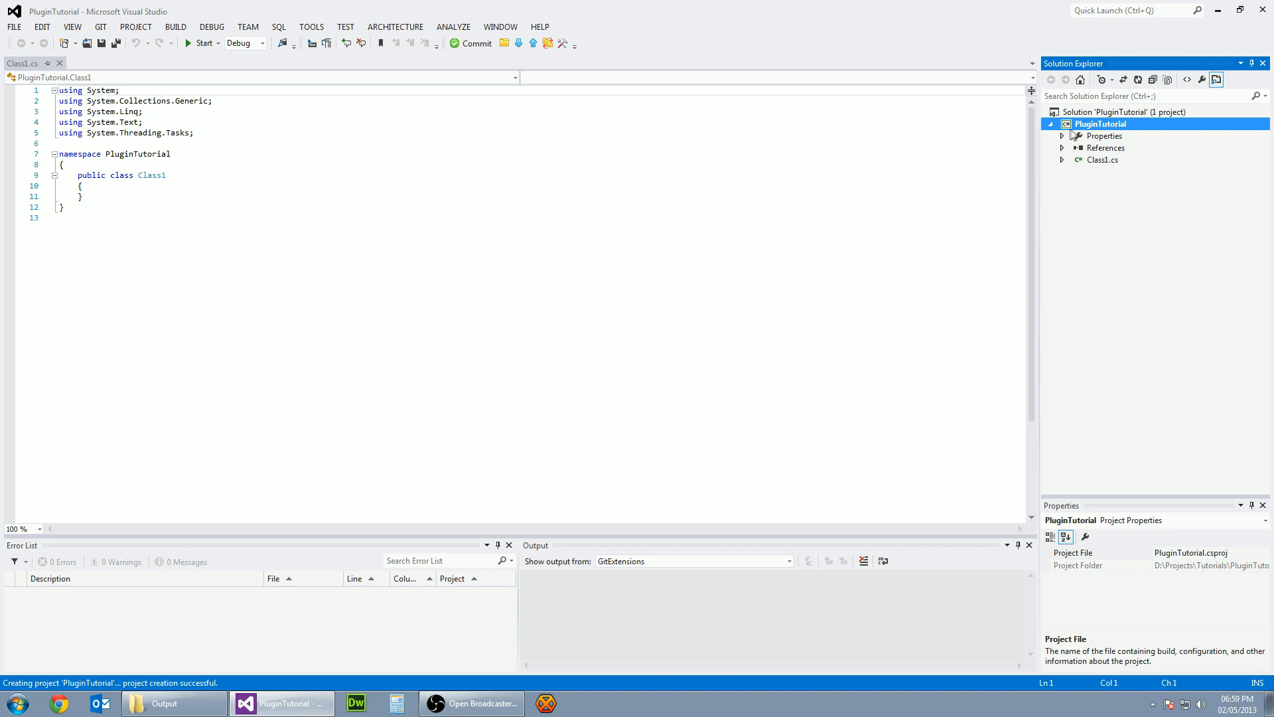
{"action": "mouse_move", "coordinate": [933, 462]}
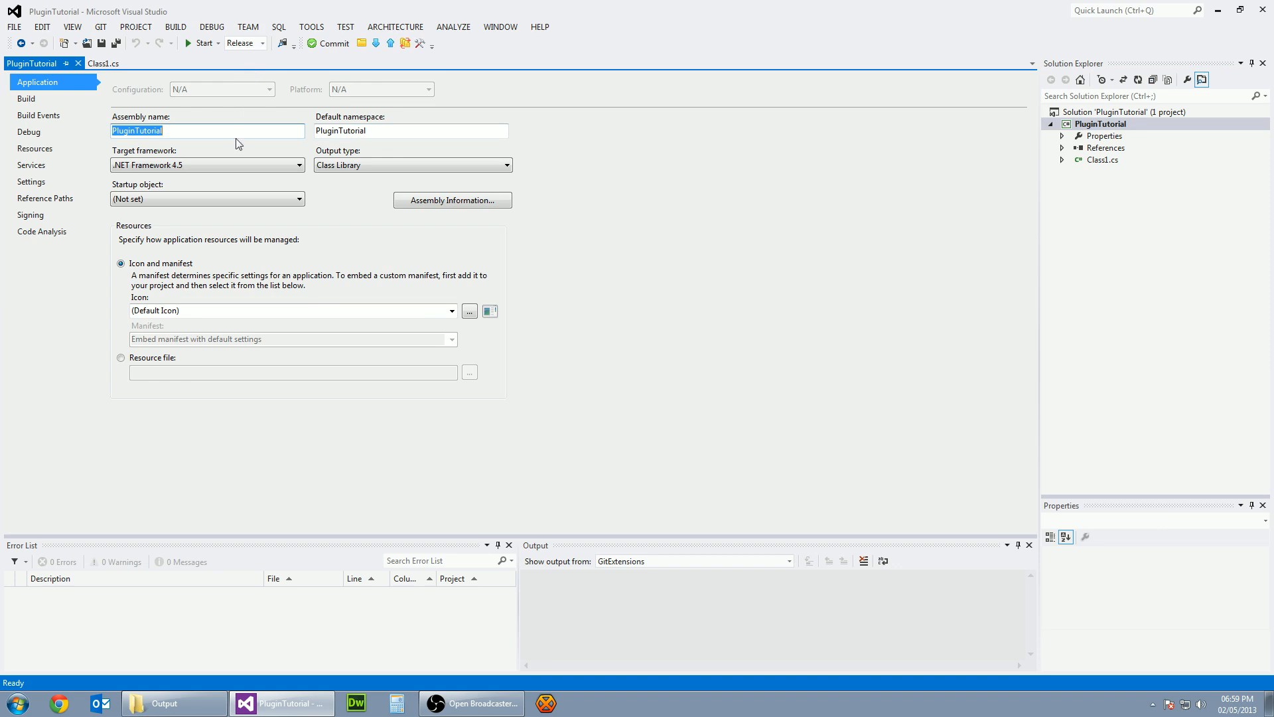
{"action": "left_click", "coordinate": [25, 99]}
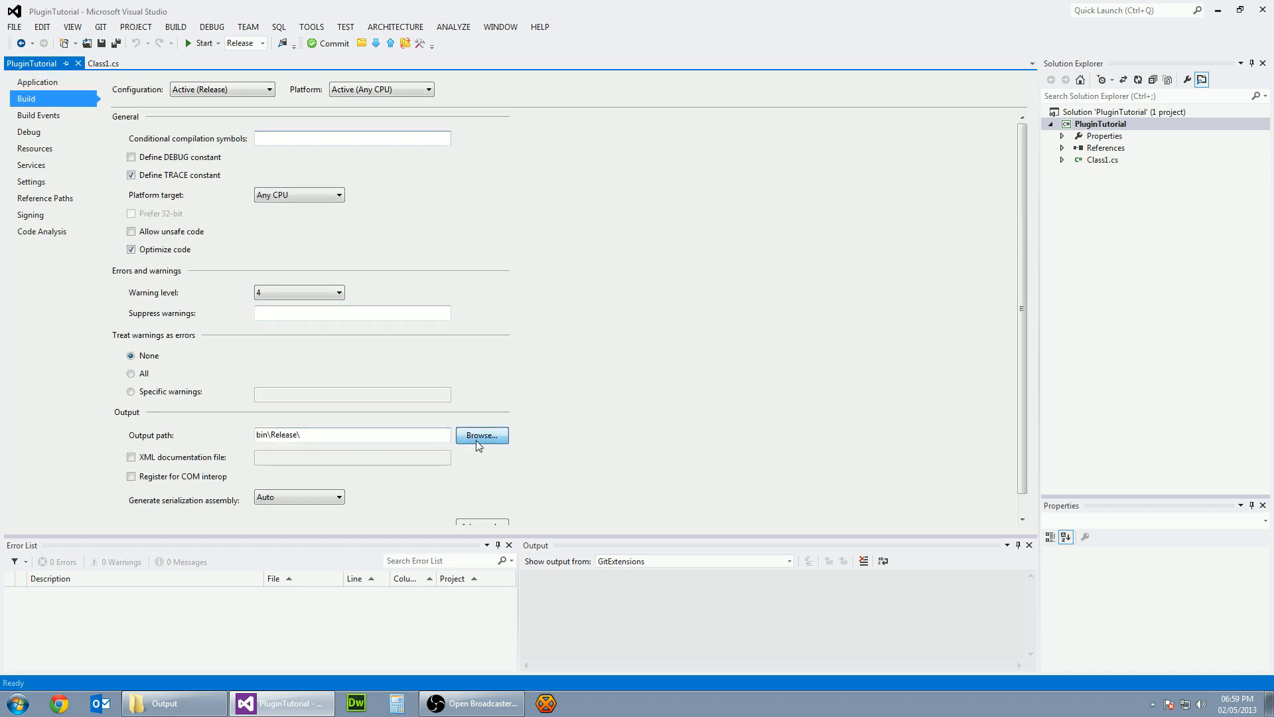
{"action": "left_click", "coordinate": [481, 435]}
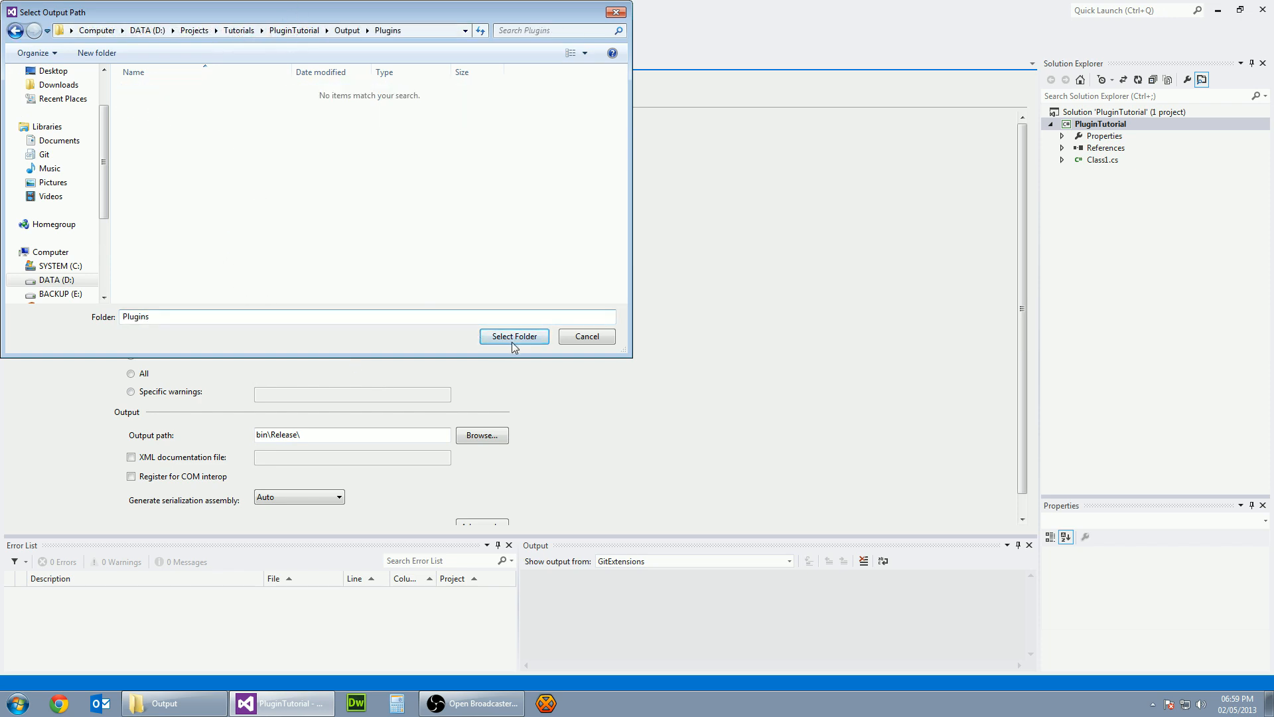
{"action": "left_click", "coordinate": [513, 336]}
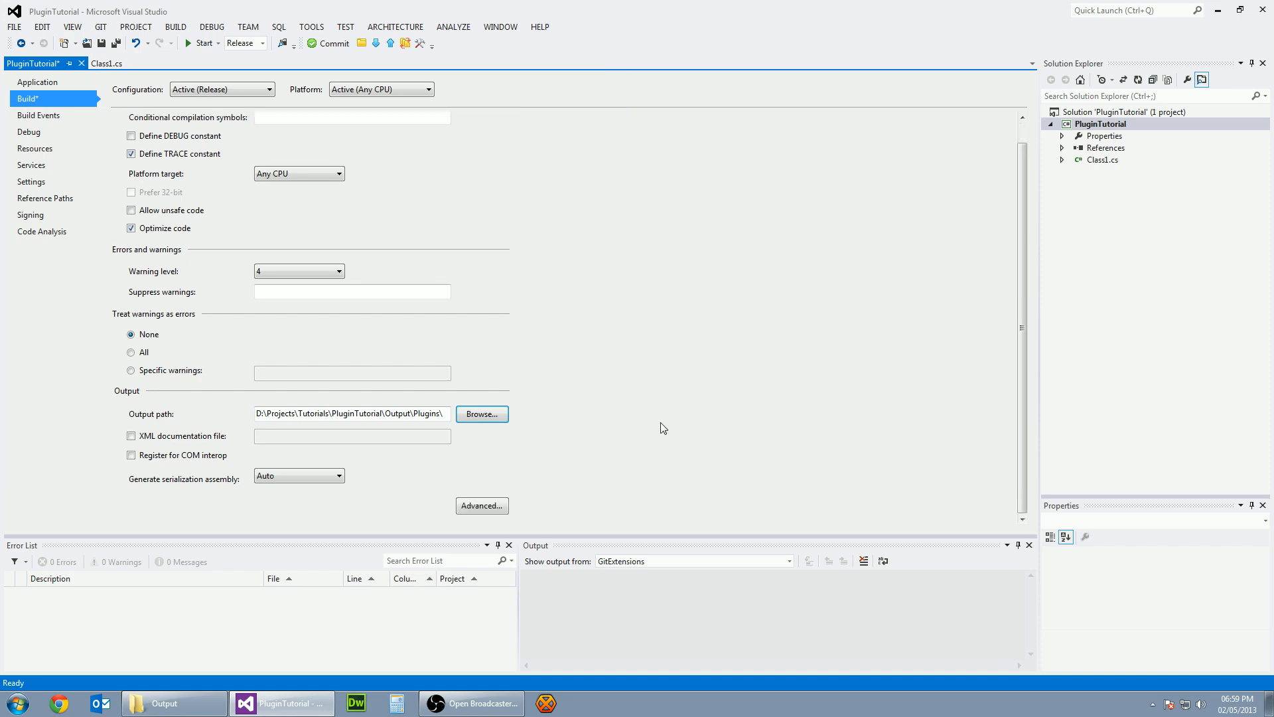
- Set Debug Info to none, build, and check PluginTutorial.dll in Output\Plugins
{"action": "left_click", "coordinate": [481, 505]}
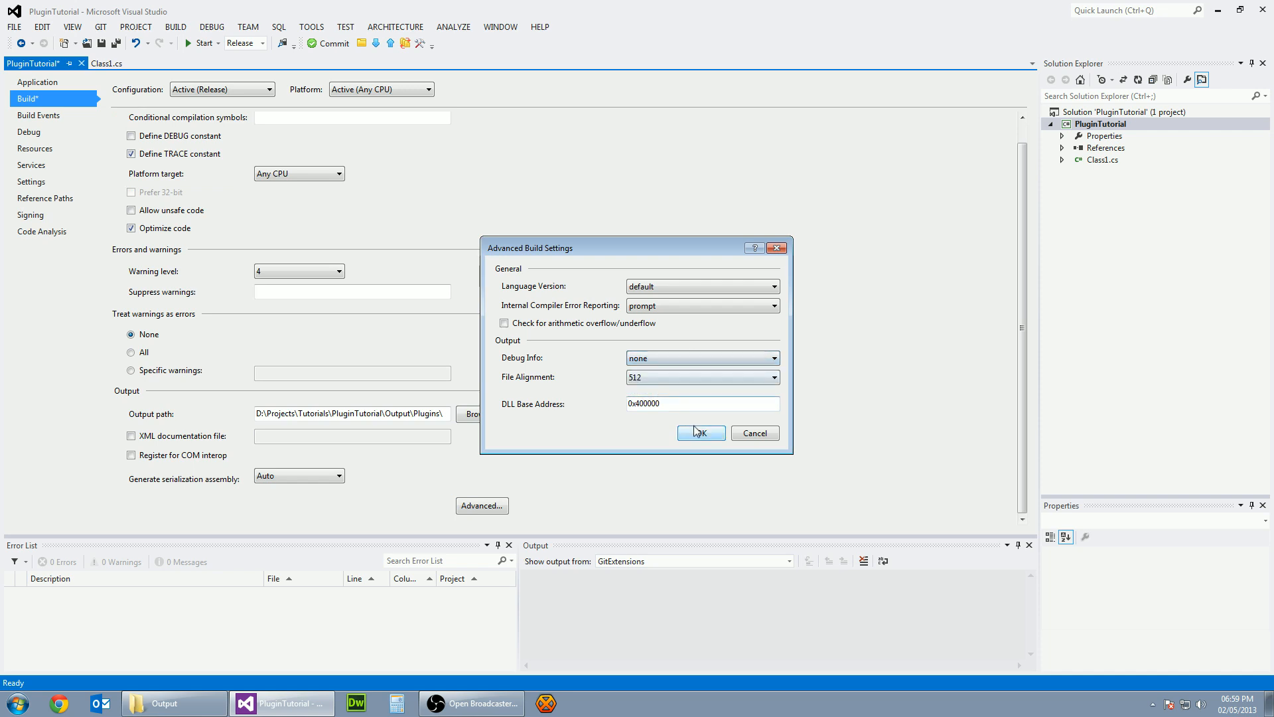
{"action": "left_click", "coordinate": [699, 432]}
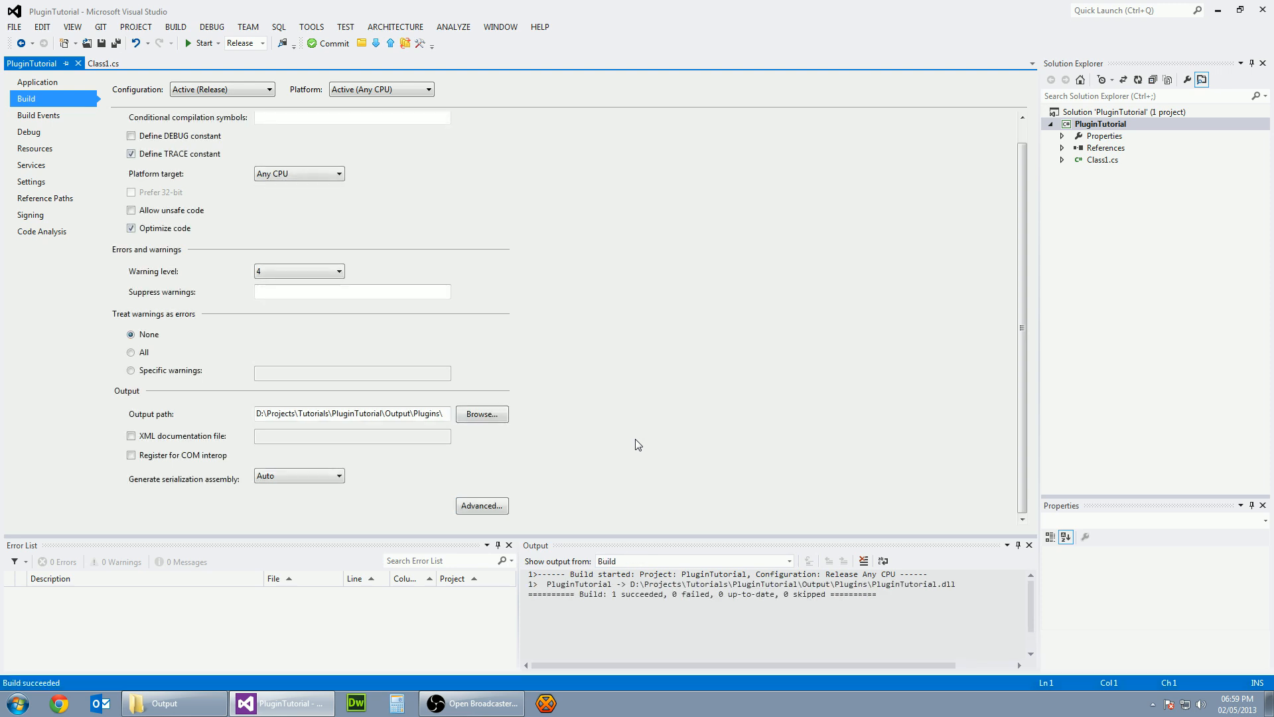
{"action": "mouse_move", "coordinate": [449, 692]}
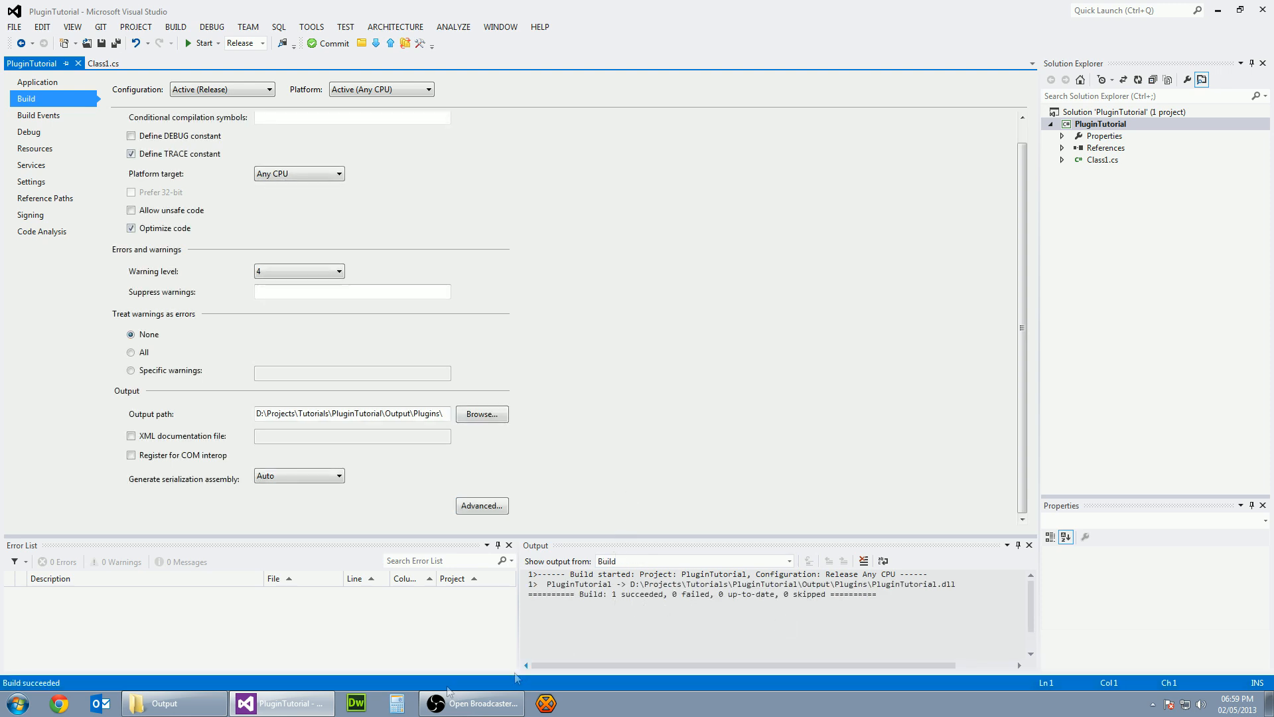
{"action": "left_click", "coordinate": [170, 703]}
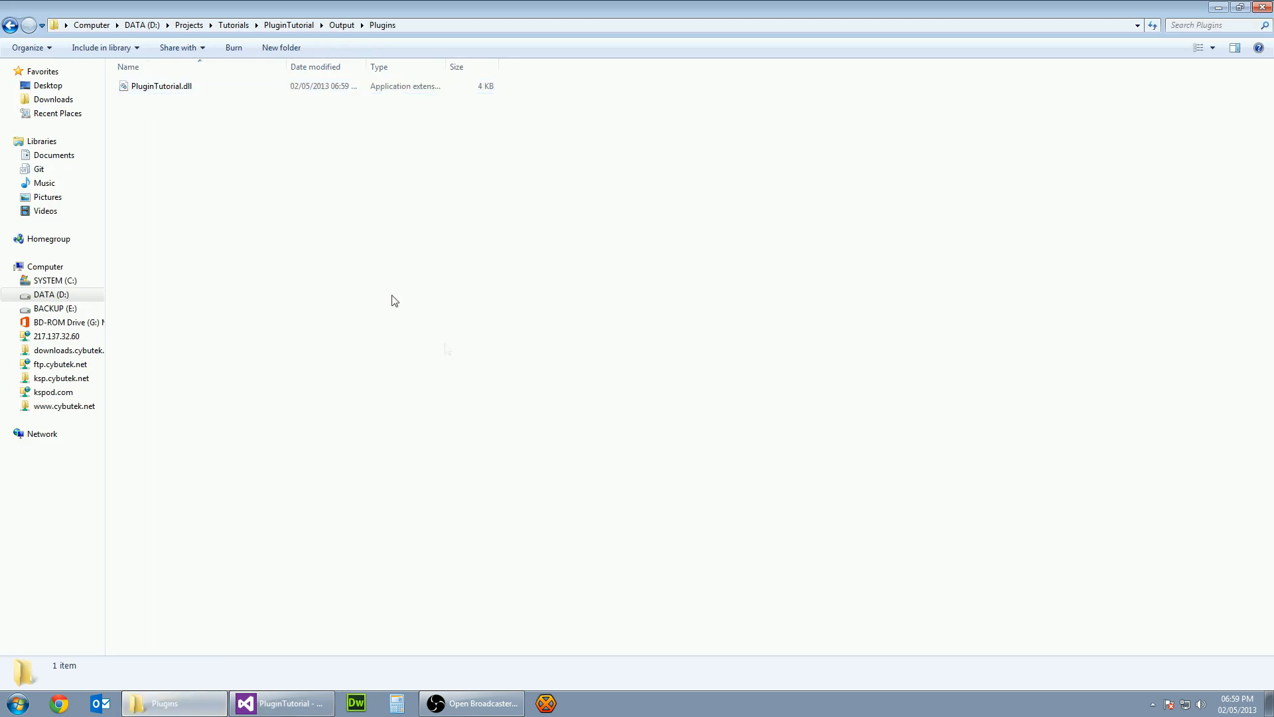
{"action": "mouse_move", "coordinate": [301, 404]}
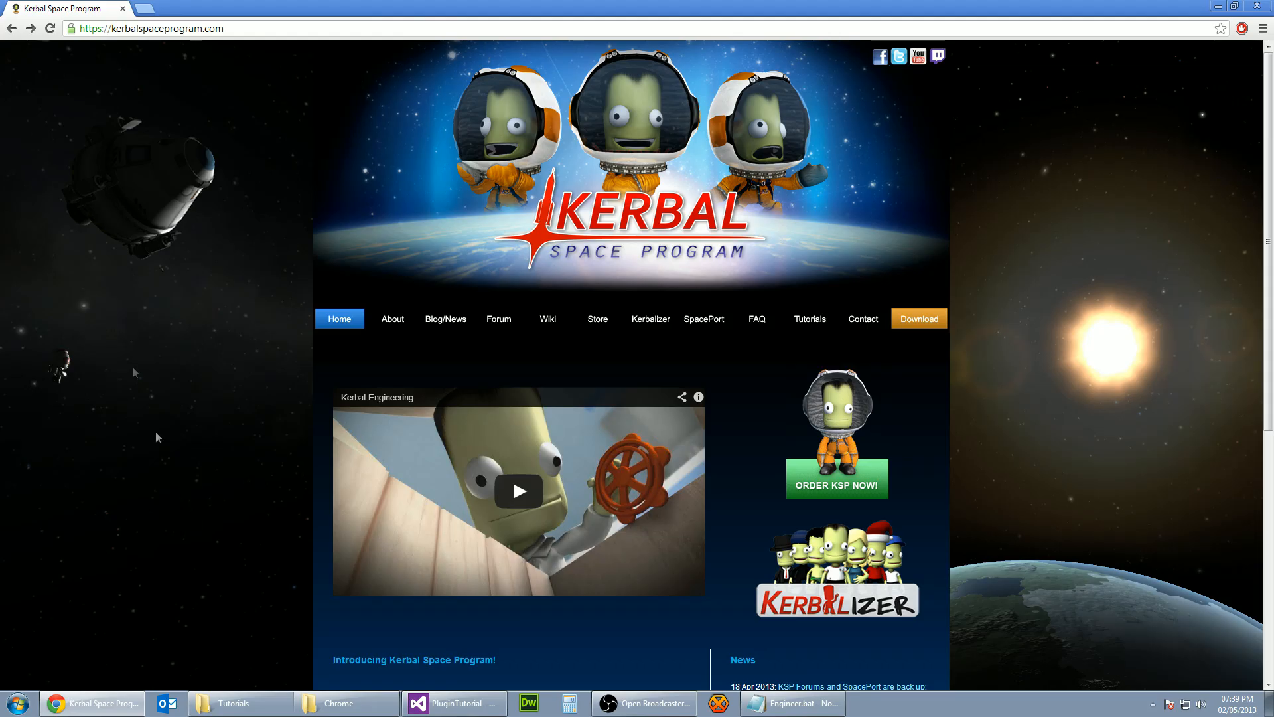
{"action": "mouse_move", "coordinate": [216, 517]}
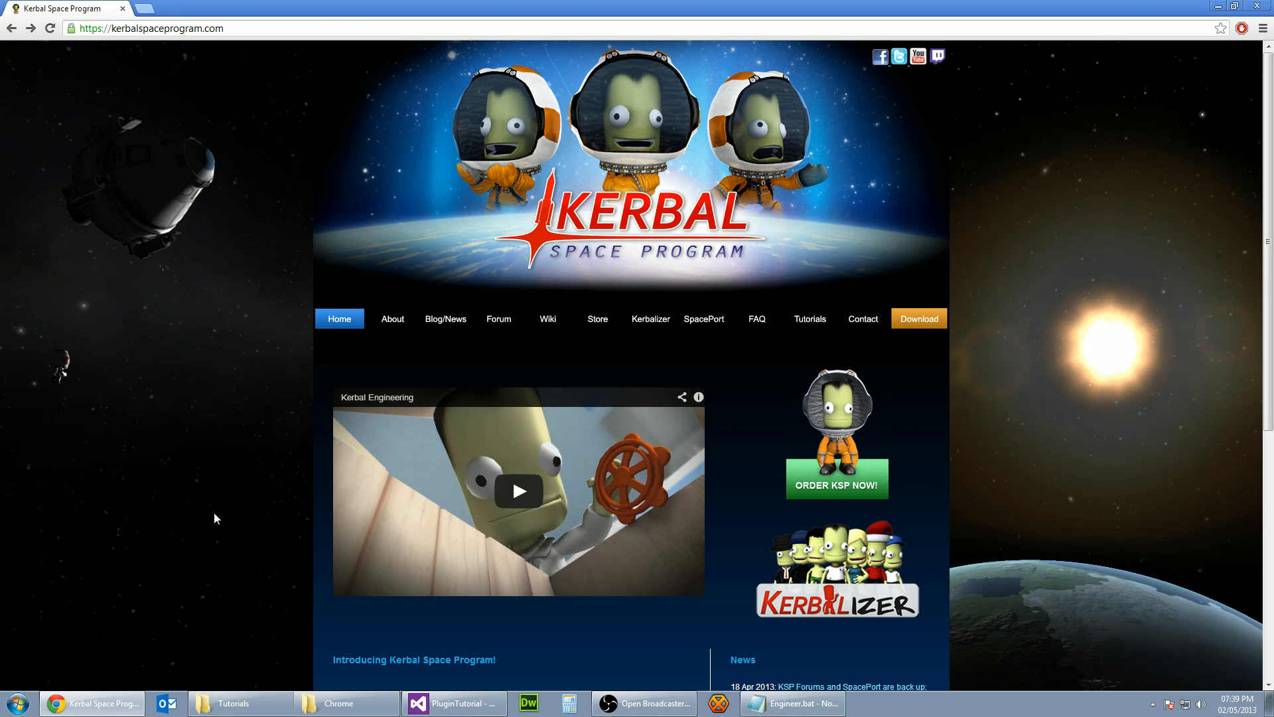
{"action": "mouse_move", "coordinate": [232, 476]}
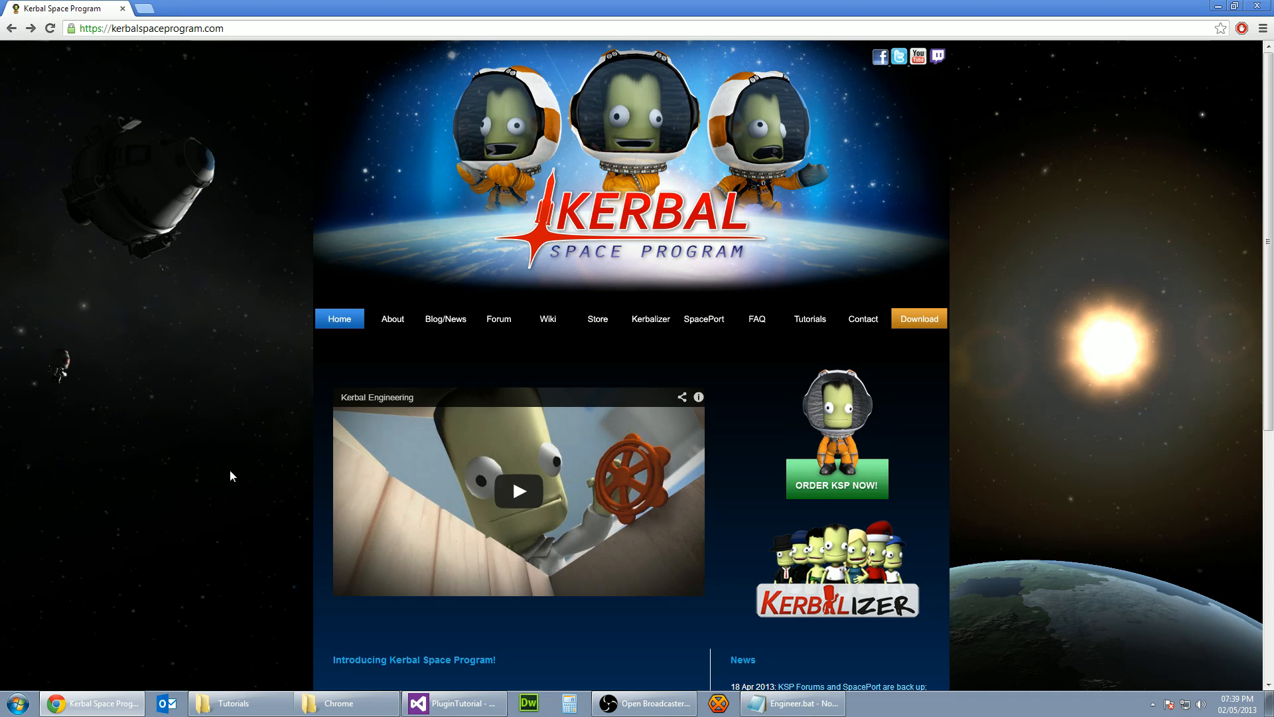
{"action": "mouse_move", "coordinate": [1049, 7]}
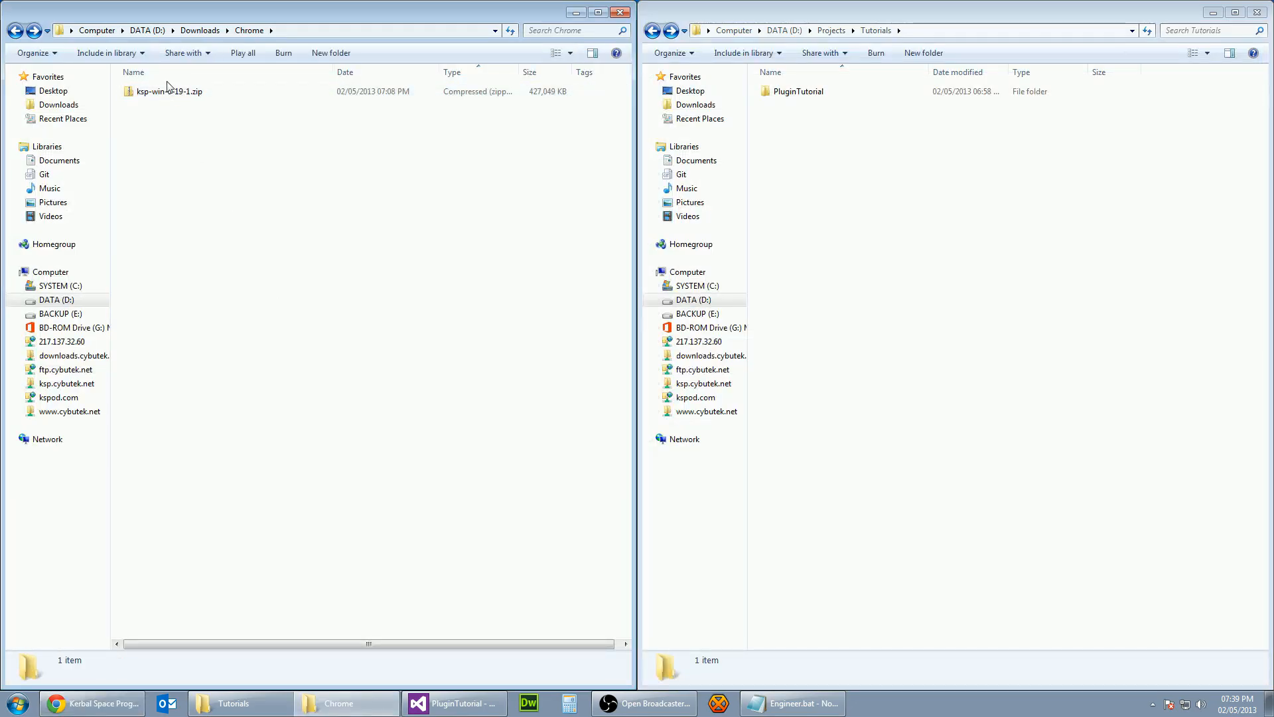
- Extract ksp-win-0-19-1.zip contents into a new 'Kerbal Space Program' folder in Tutorials
{"action": "double_click", "coordinate": [170, 91]}
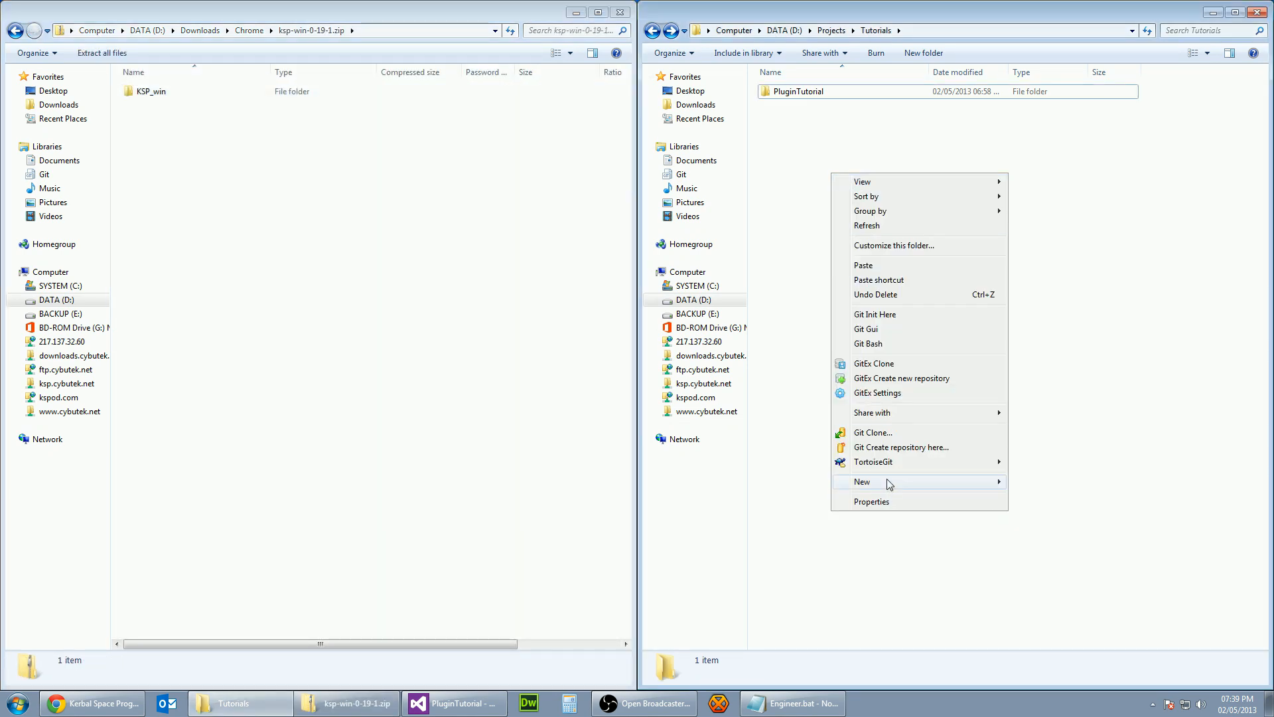
{"action": "left_click", "coordinate": [862, 481]}
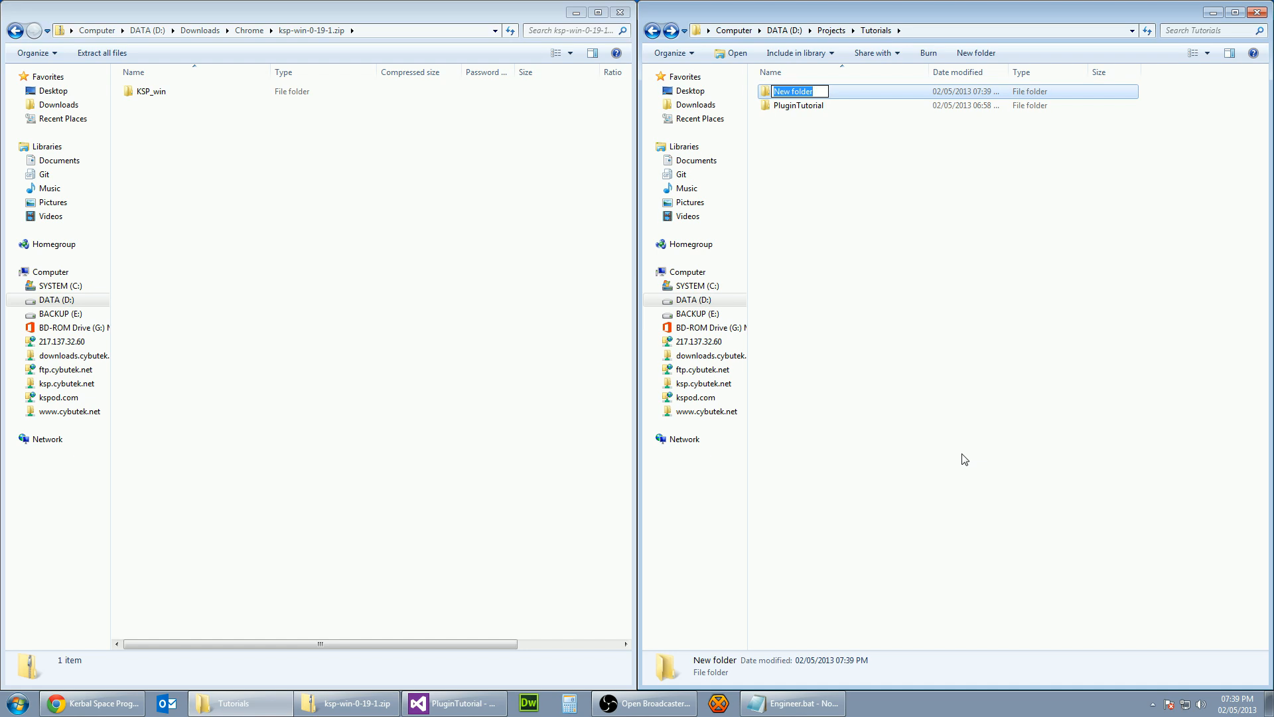
{"action": "type", "text": "Kerbal Space Program"}
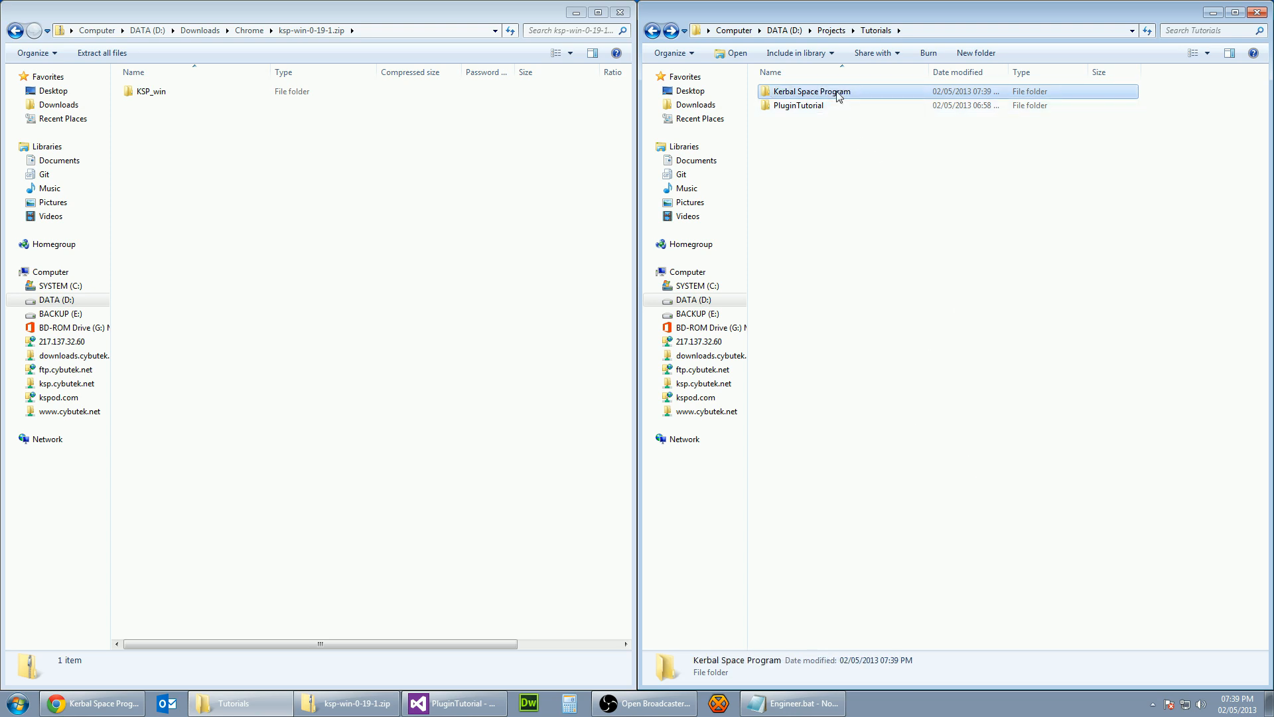
{"action": "double_click", "coordinate": [148, 91]}
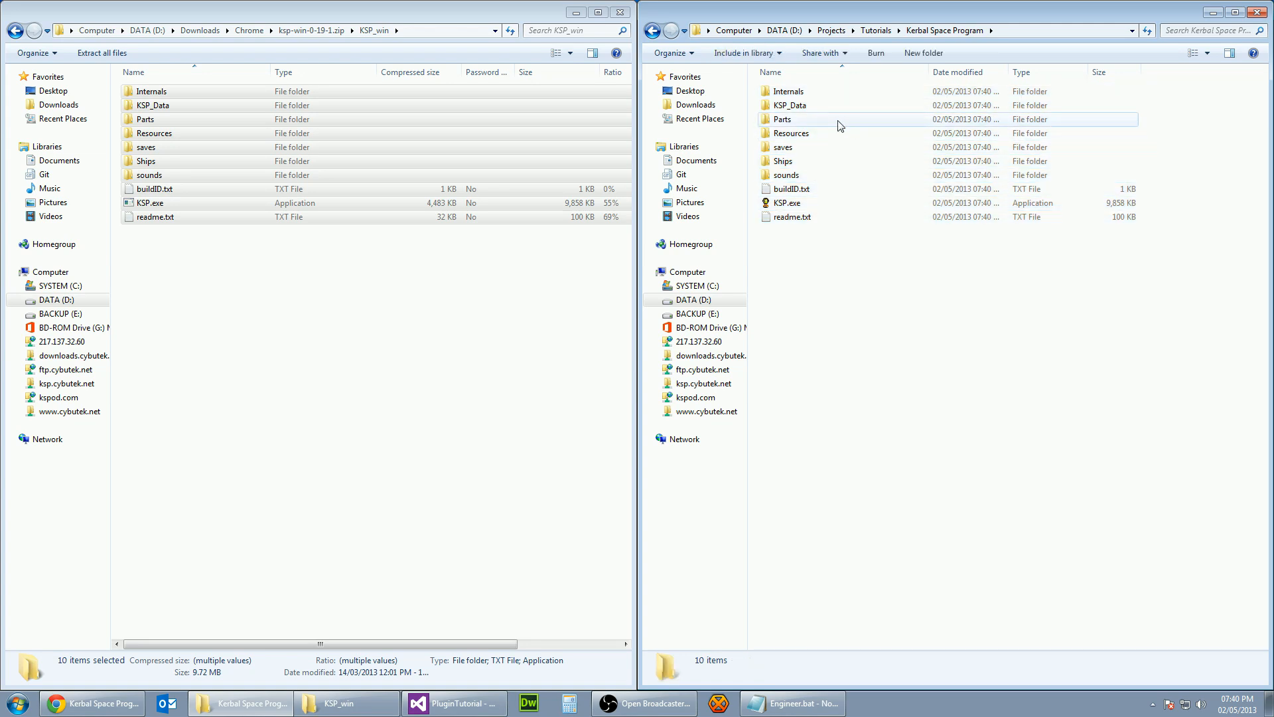
- Open the KSP Parts folder and scroll through its 142 part folders
{"action": "double_click", "coordinate": [781, 119]}
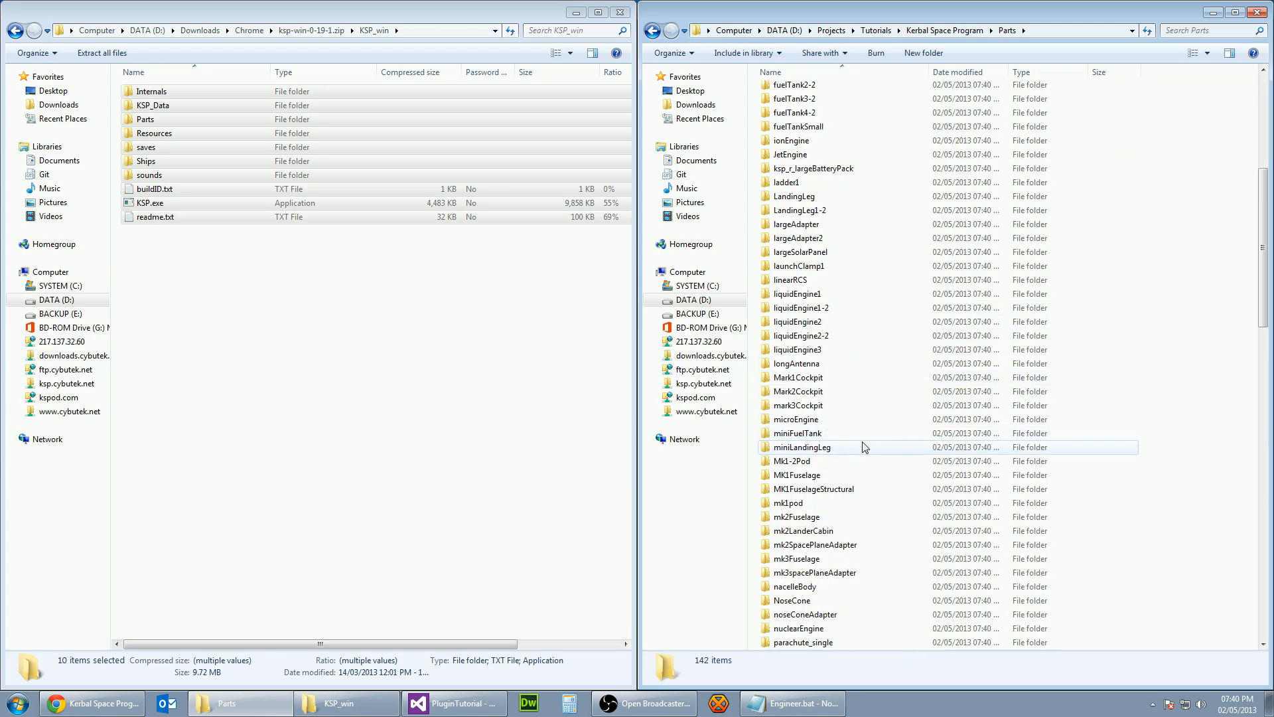
{"action": "scroll", "scroll_direction": "down", "scroll_amount": 3}
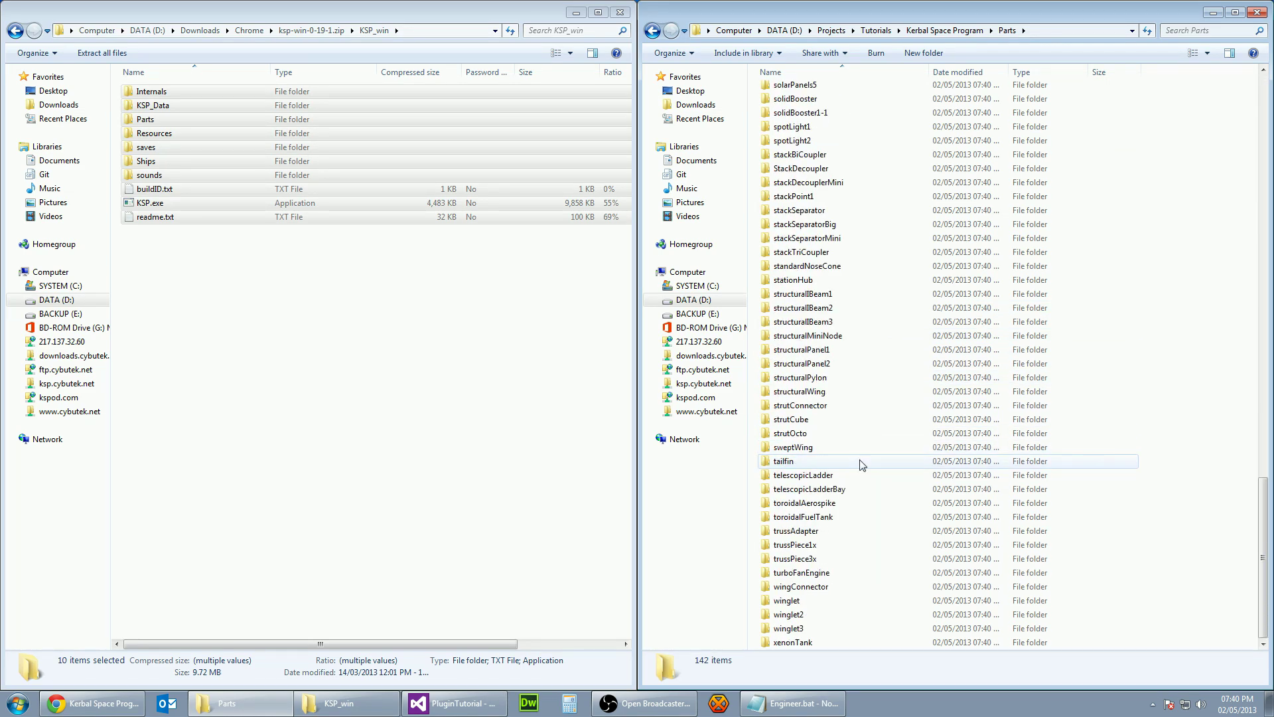
{"action": "scroll", "scroll_direction": "up", "scroll_amount": 3}
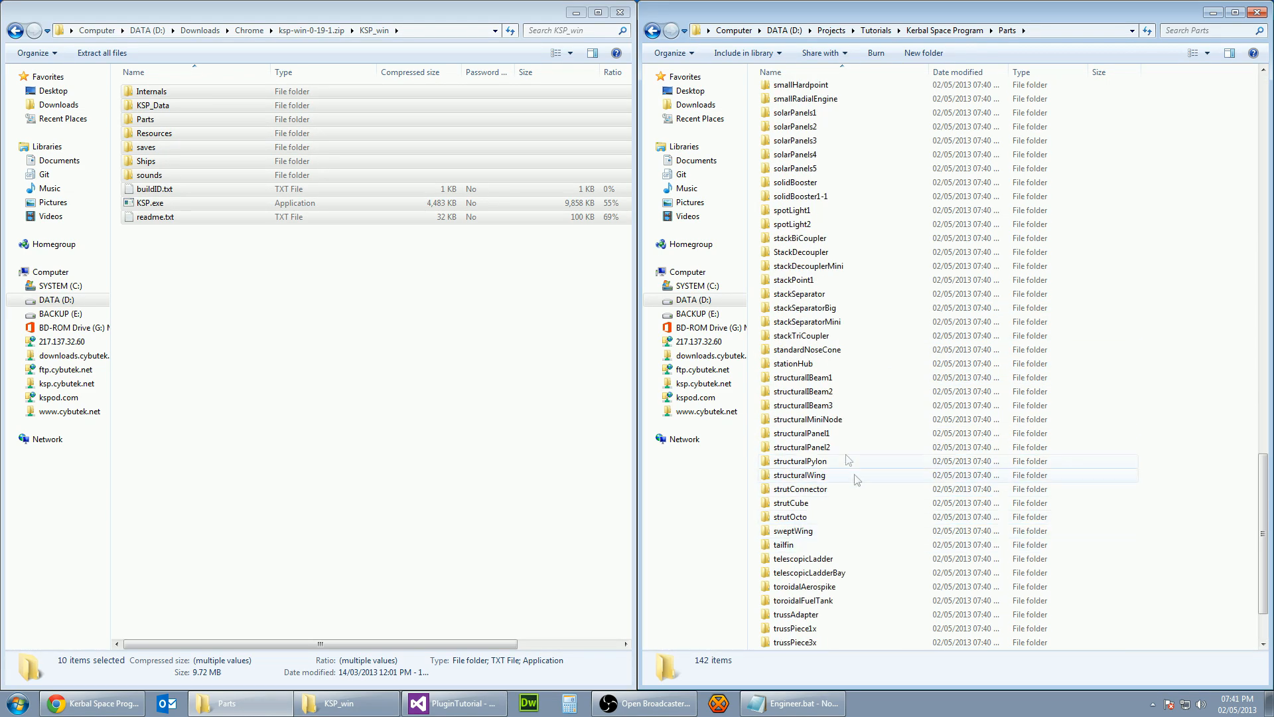
{"action": "scroll", "scroll_direction": "up", "scroll_amount": 3}
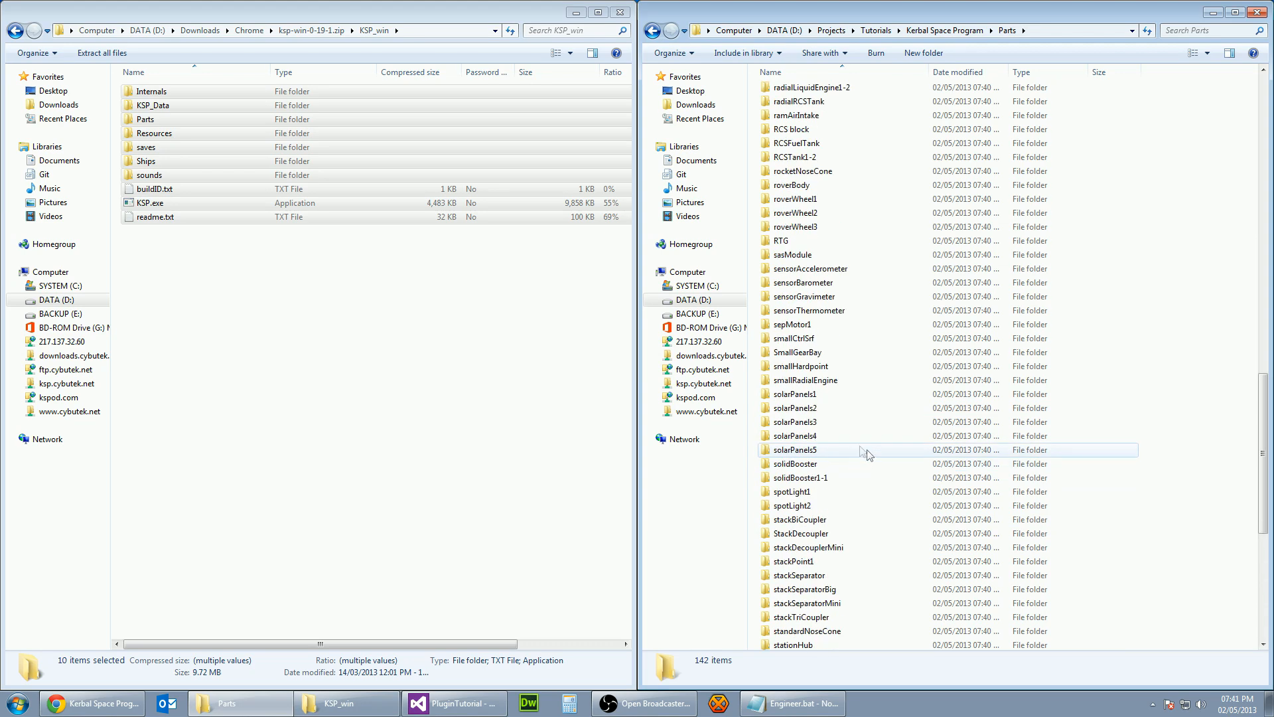
{"action": "scroll", "scroll_direction": "up", "scroll_amount": 3}
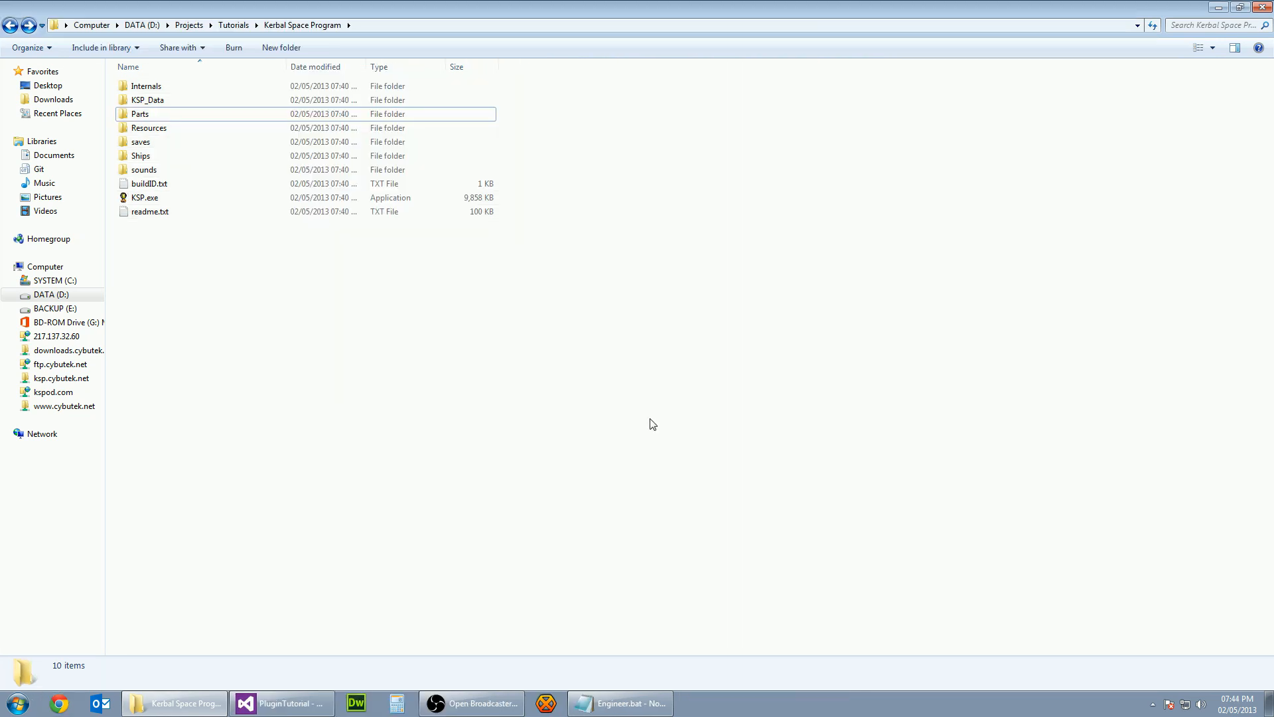
{"action": "mouse_move", "coordinate": [641, 403]}
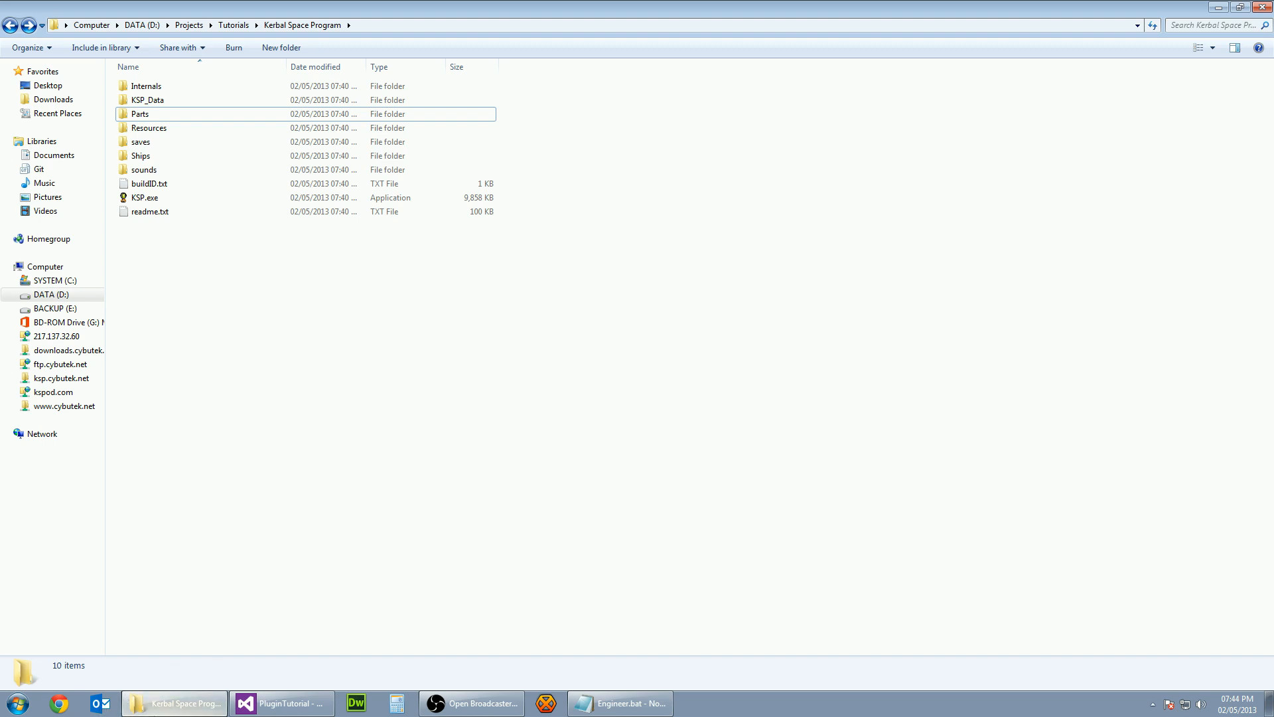
- Launch a blank untitled Notepad document from the taskbar
{"action": "left_click", "coordinate": [14, 702]}
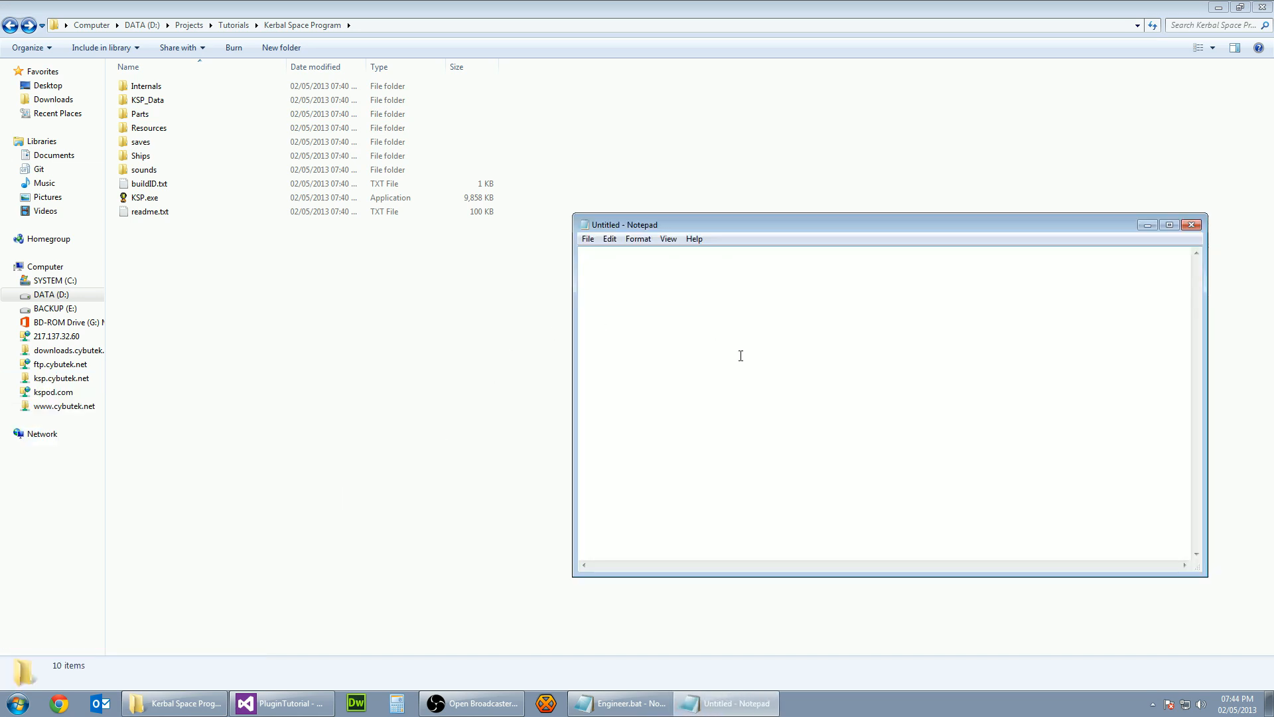
- Turn echo off and set SOURCE to the PluginTutorial Output folder path
{"action": "type", "text": "@echo off"}
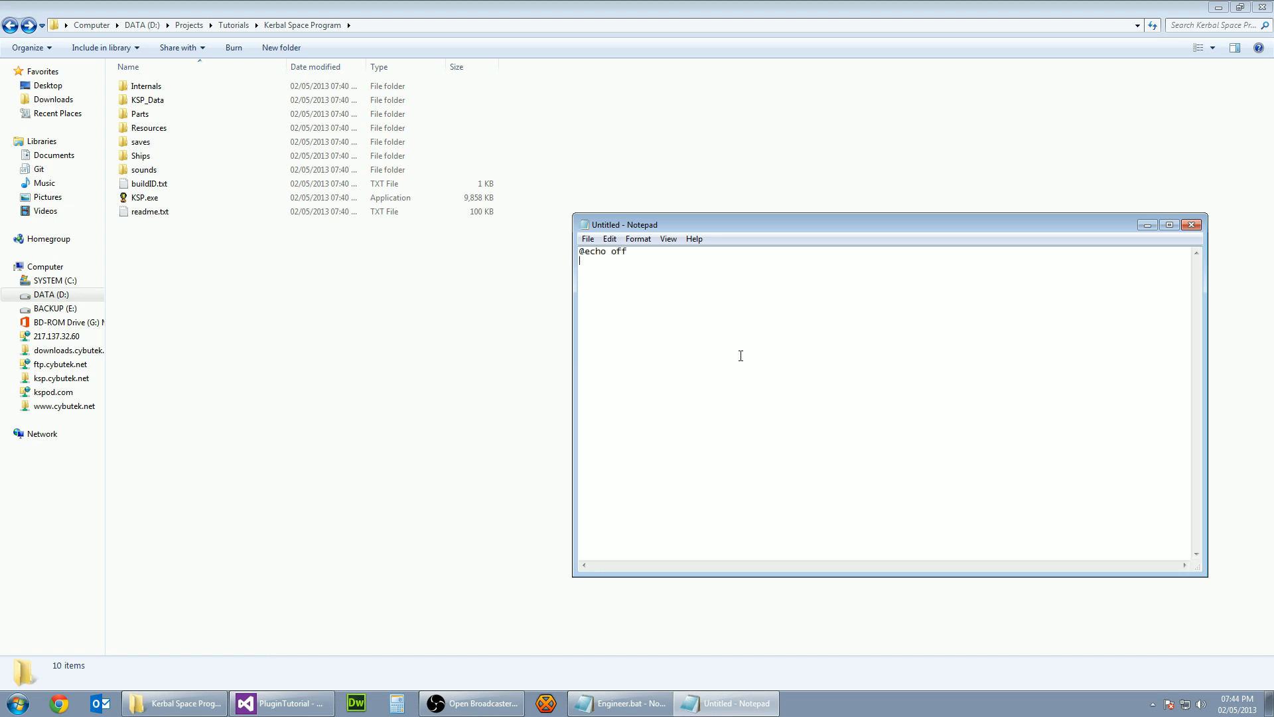
{"action": "type", "text": "set SOURCE=\""}
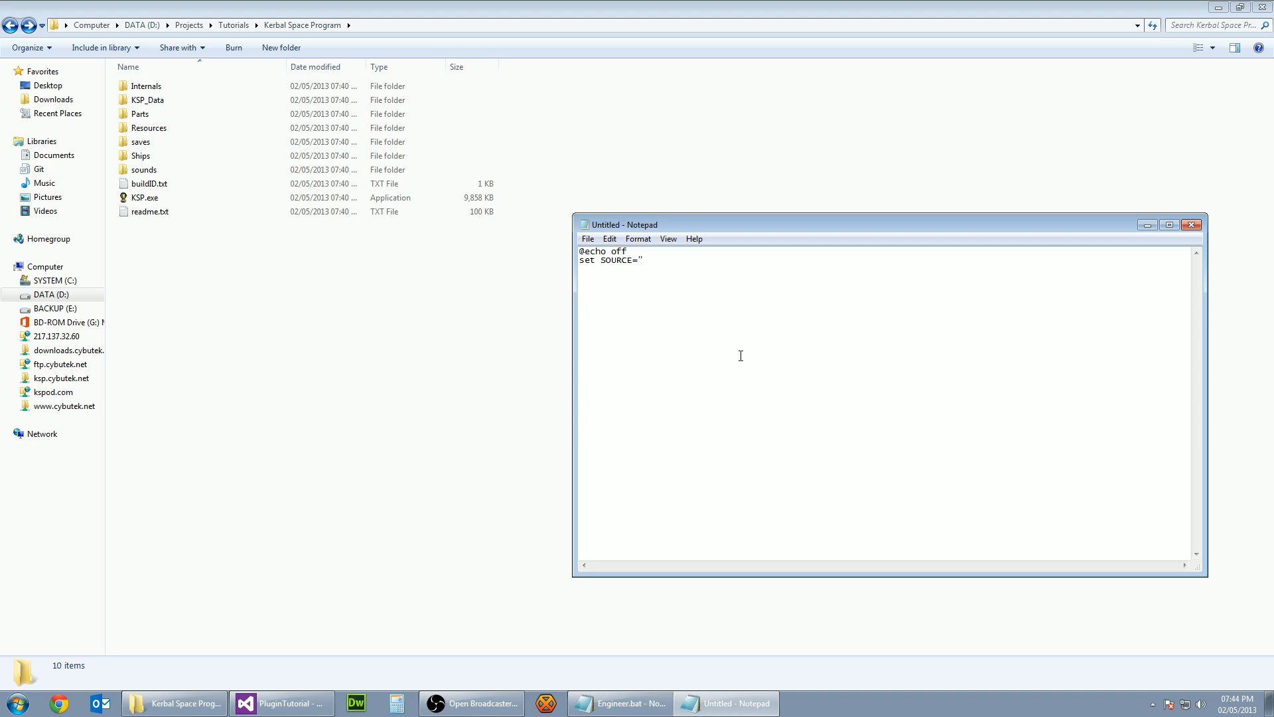
{"action": "type", "text": "D:\\Projects\\Tutorials\\Kerbal Space Progr"}
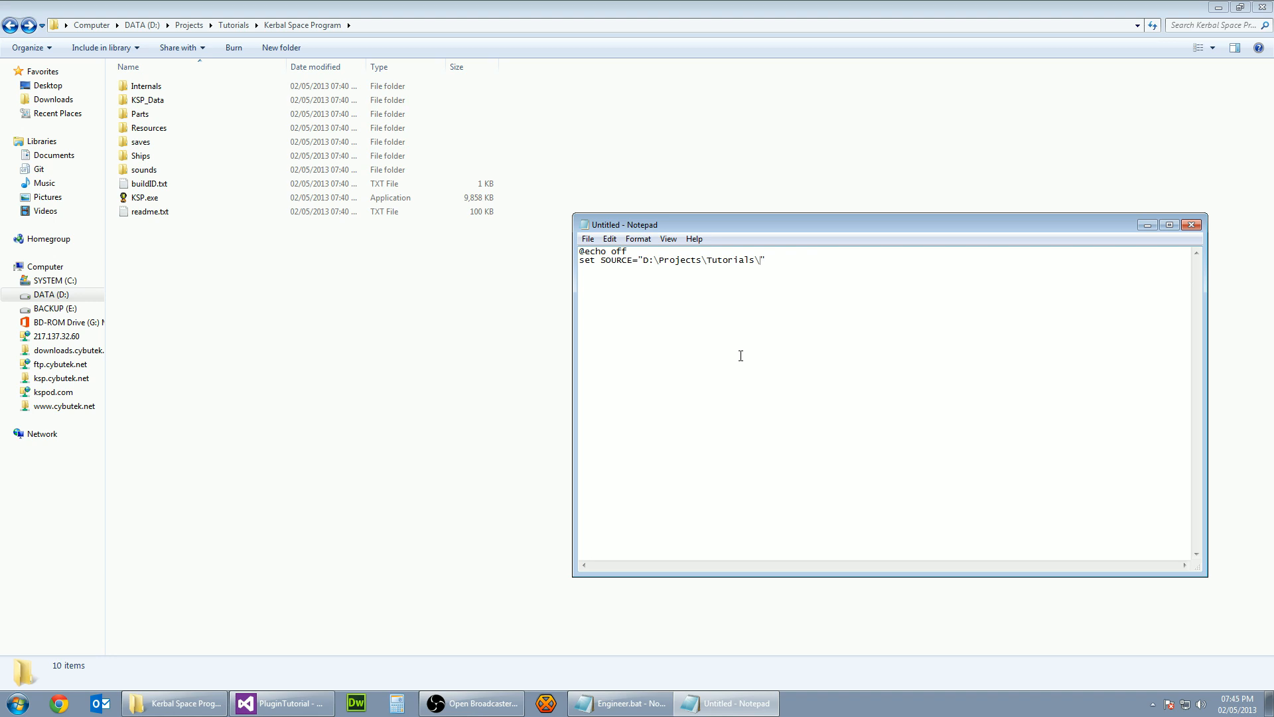
{"action": "type", "text": "Plugin"}
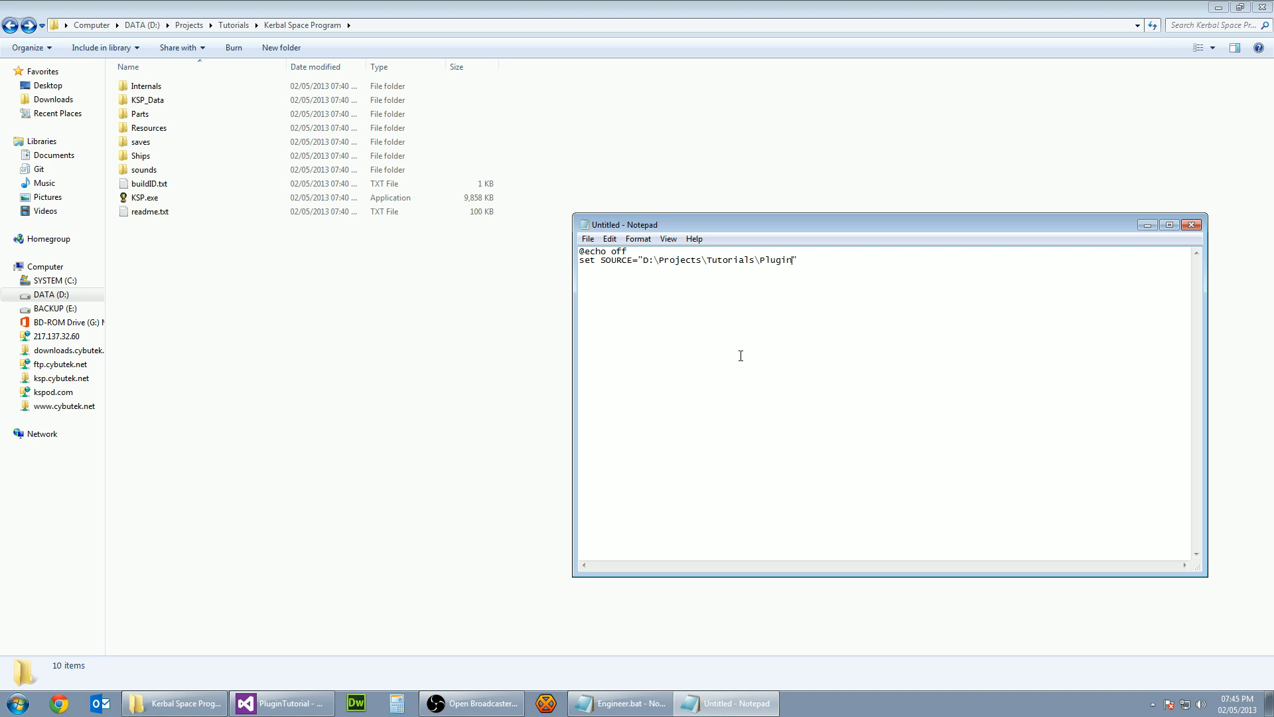
{"action": "type", "text": "Tutorial"}
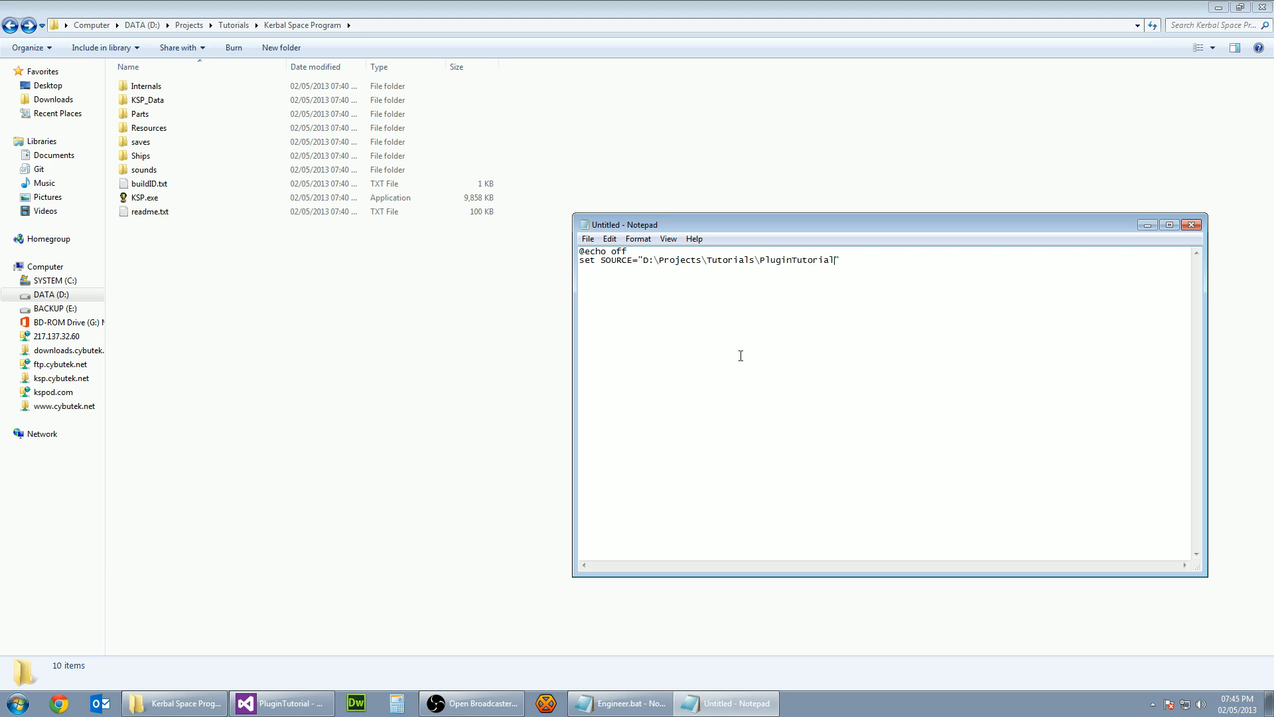
{"action": "type", "text": "\\Out"}
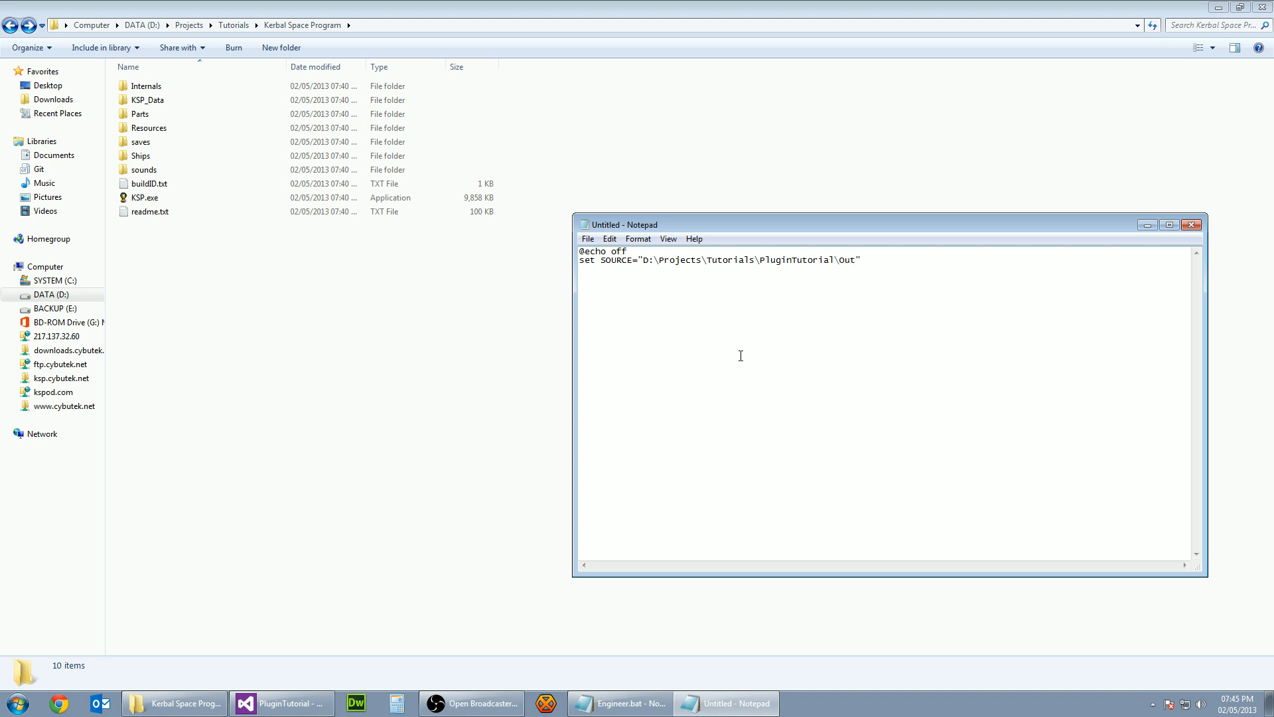
{"action": "type", "text": "put"}
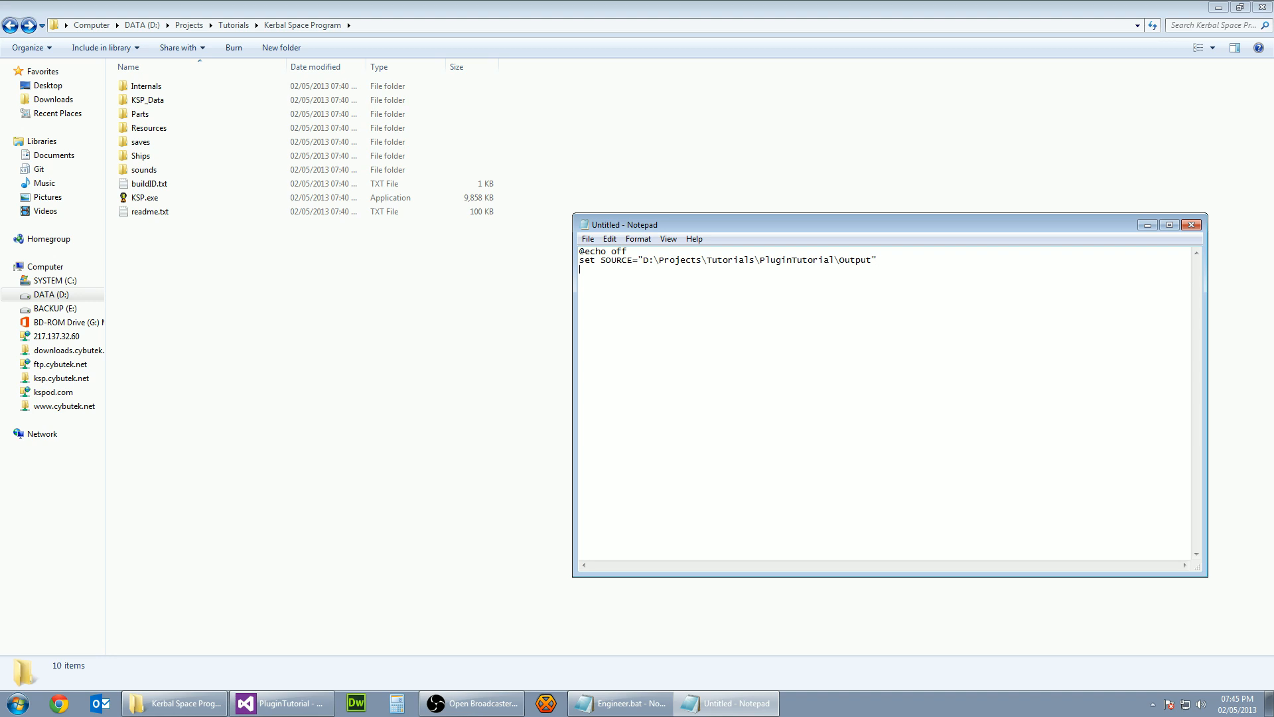
- Add set DESTINATION="D:\Projects\Tutorials\Kerbal Space Program" and start a new line
{"action": "type", "text": "set"}
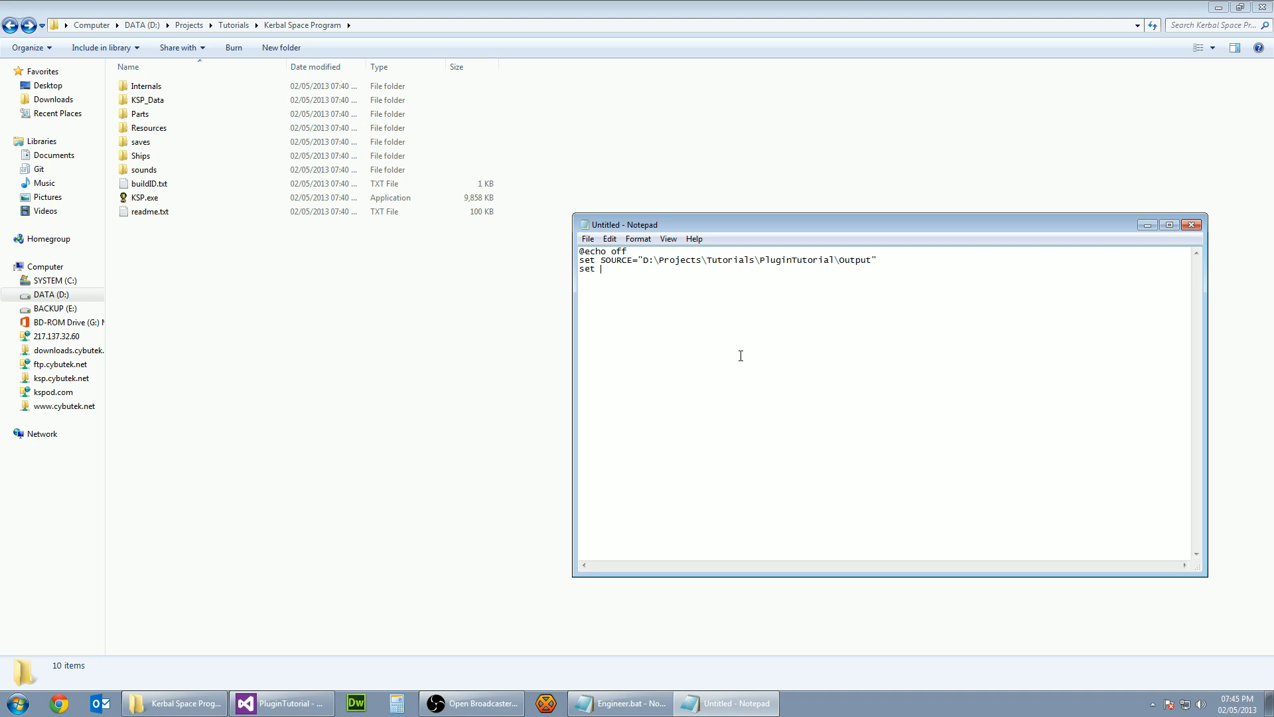
{"action": "type", "text": "DESTINATI"}
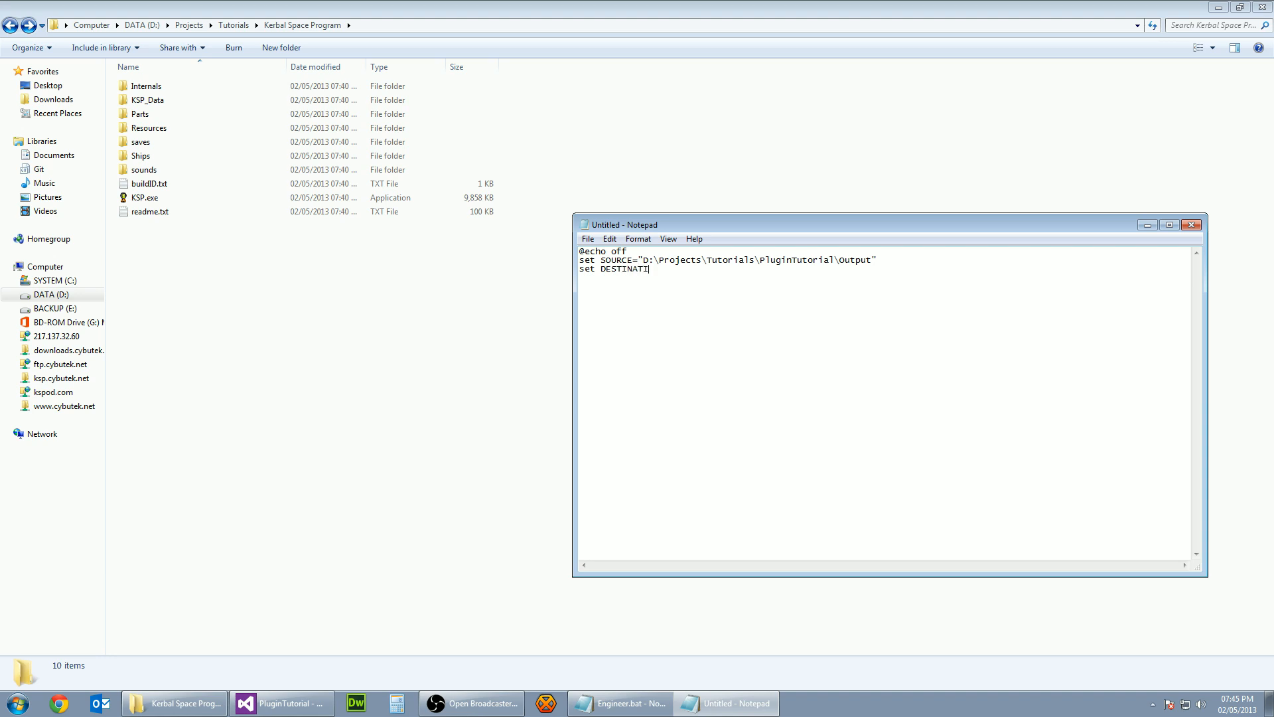
{"action": "type", "text": "ON=\""}
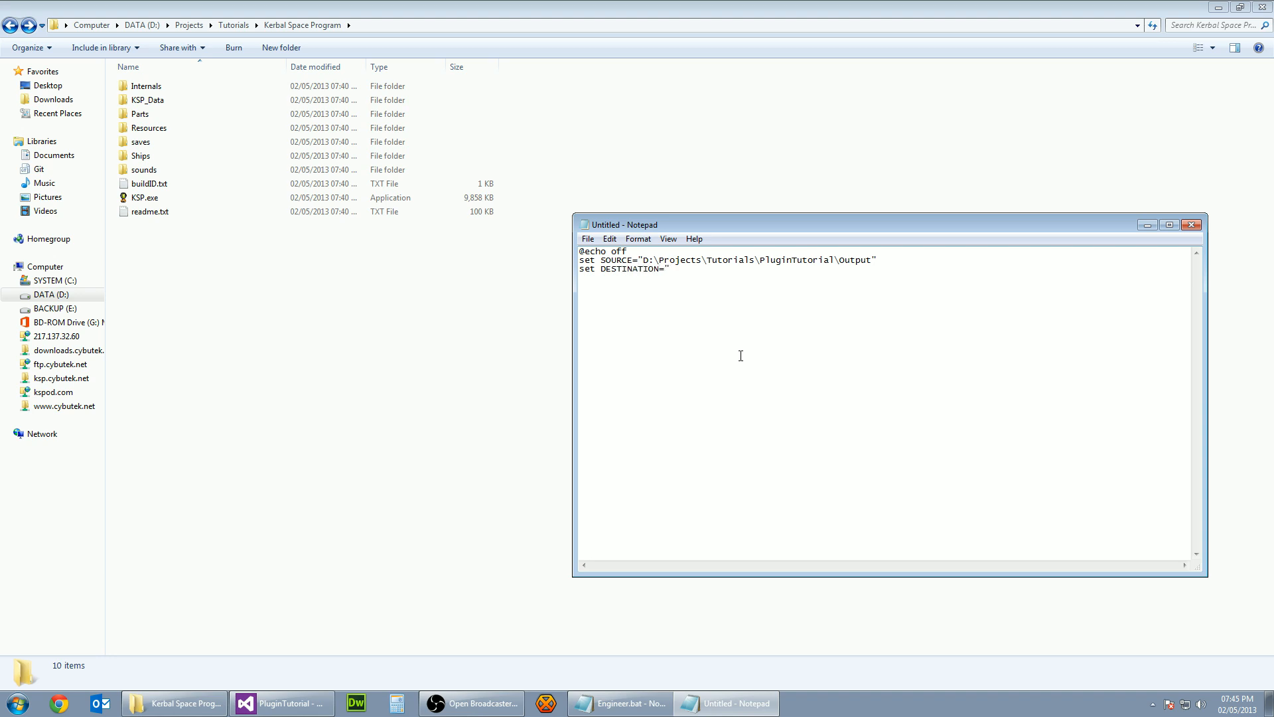
{"action": "type", "text": "D:\\Projects\\Tutorials\\Kerbal Space Program"}
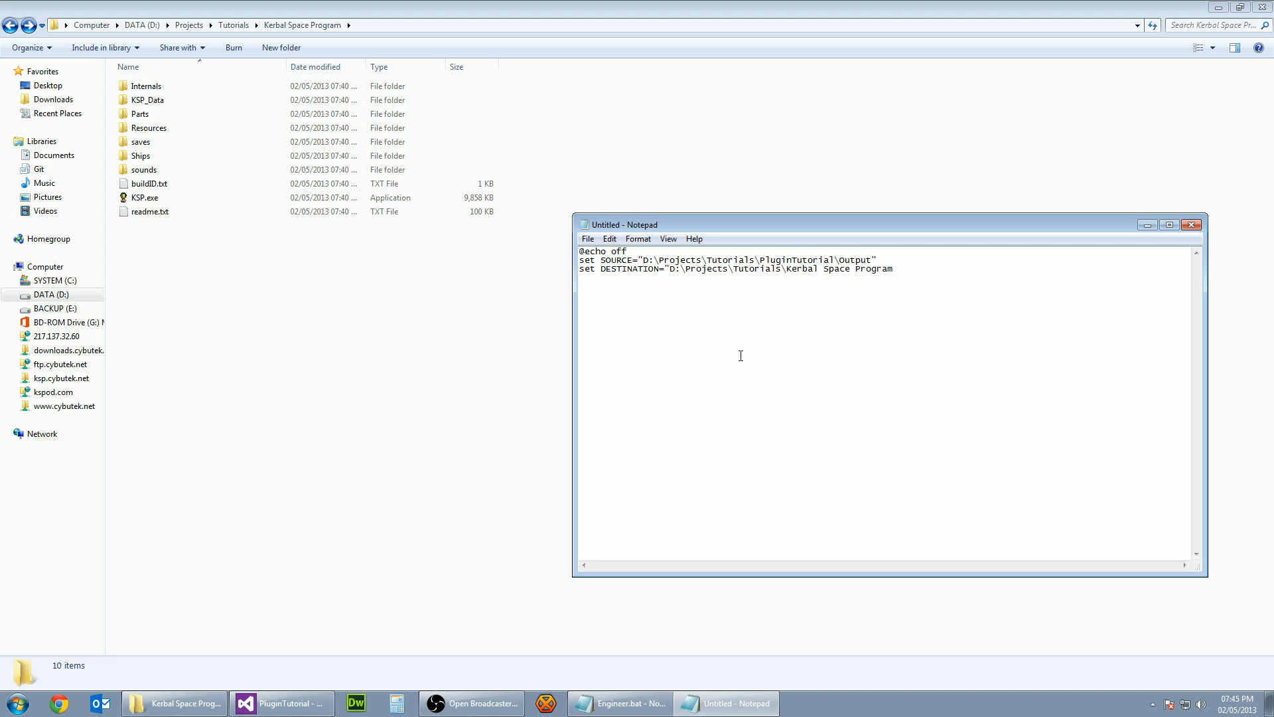
{"action": "type", "text": "\""}
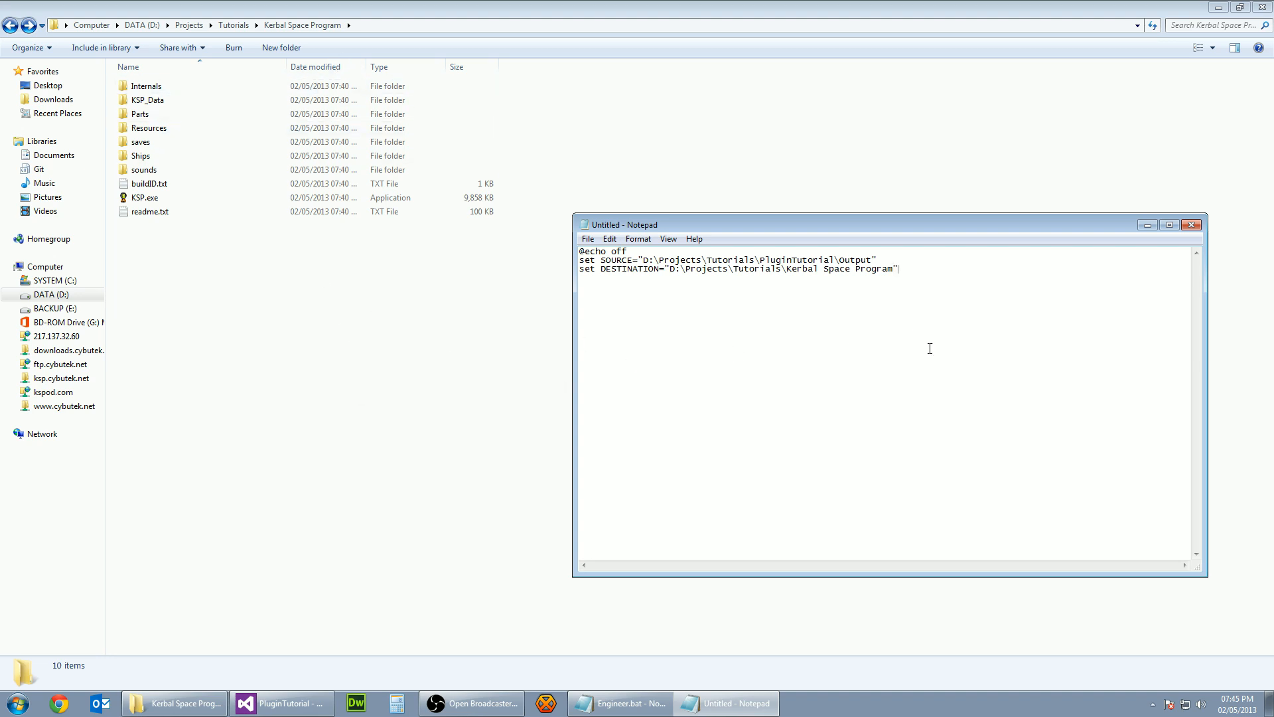
{"action": "key", "text": "Return"}
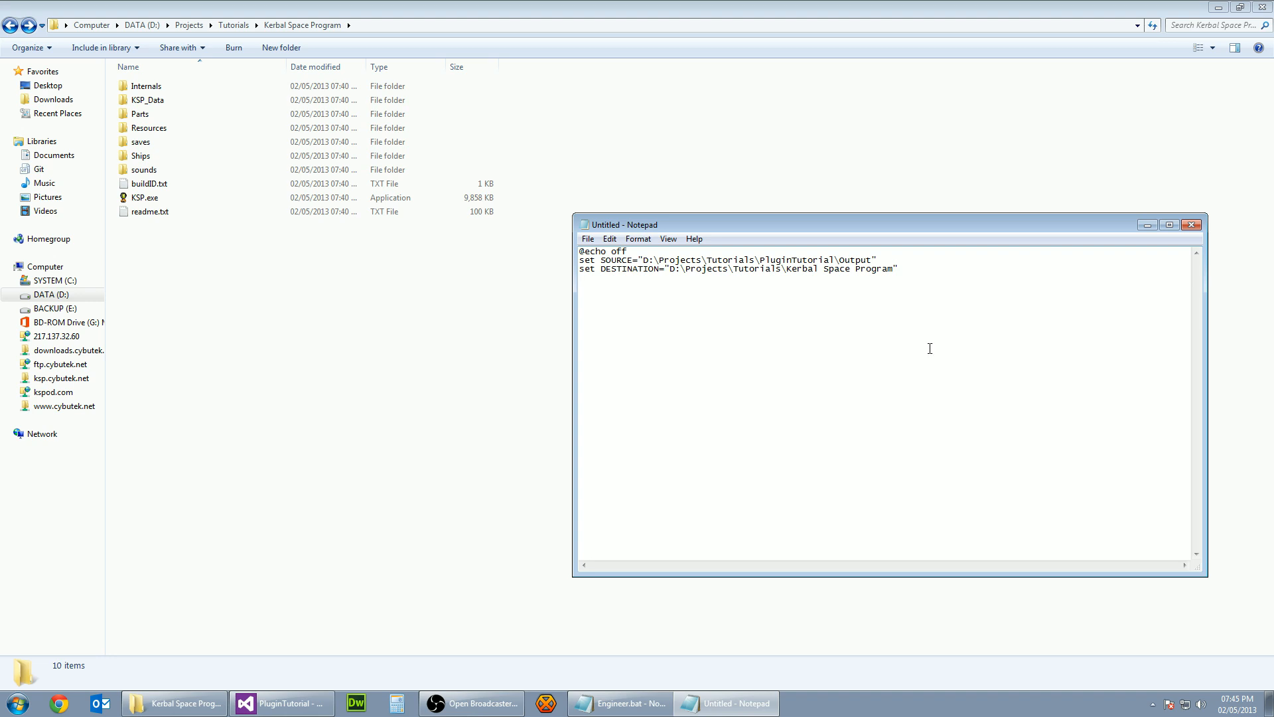
- Add the line xcopy %SOURCE% %DESTINATION% /D /E /C /R /I /K /Y
{"action": "type", "text": "xcop"}
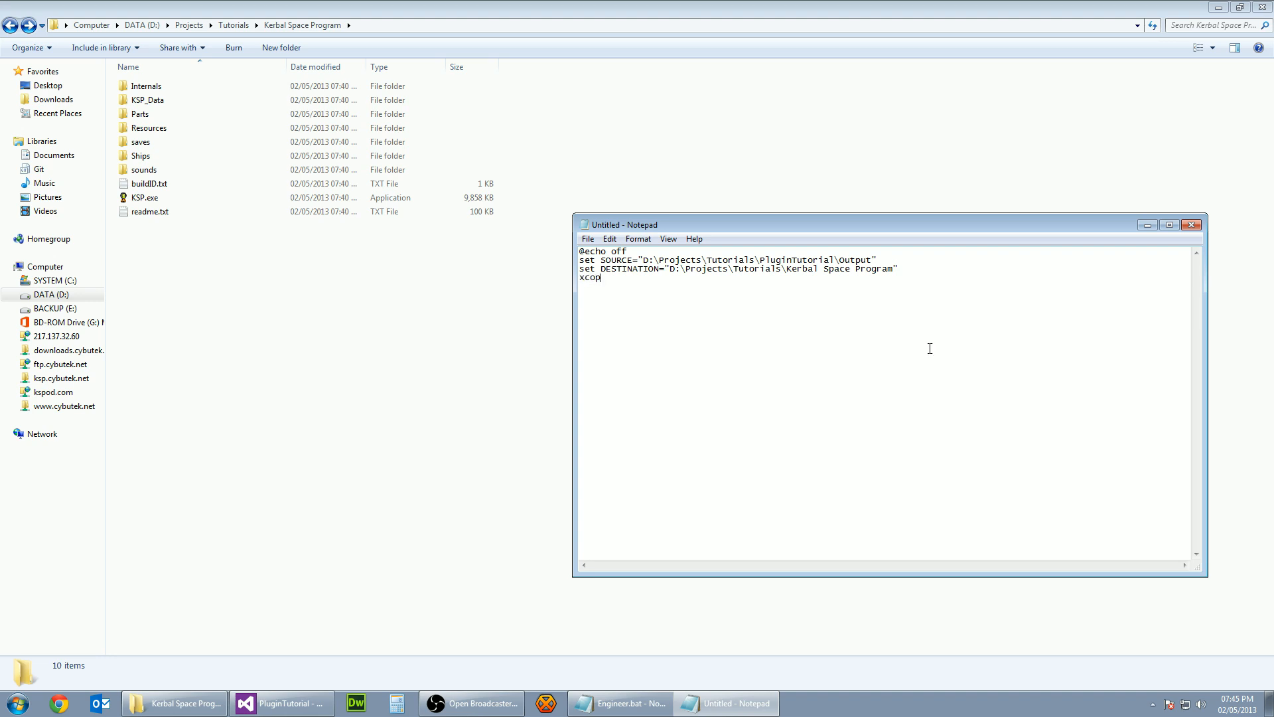
{"action": "type", "text": "y %SOURC"}
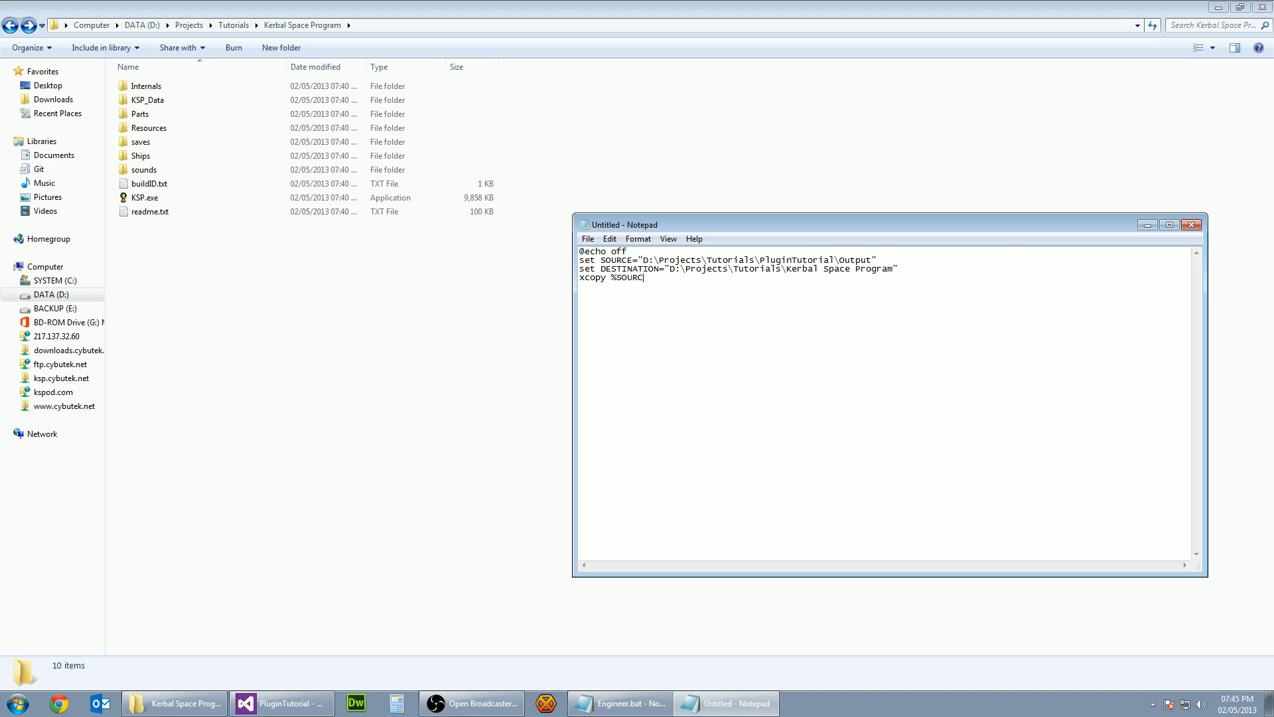
{"action": "type", "text": "E% %DE"}
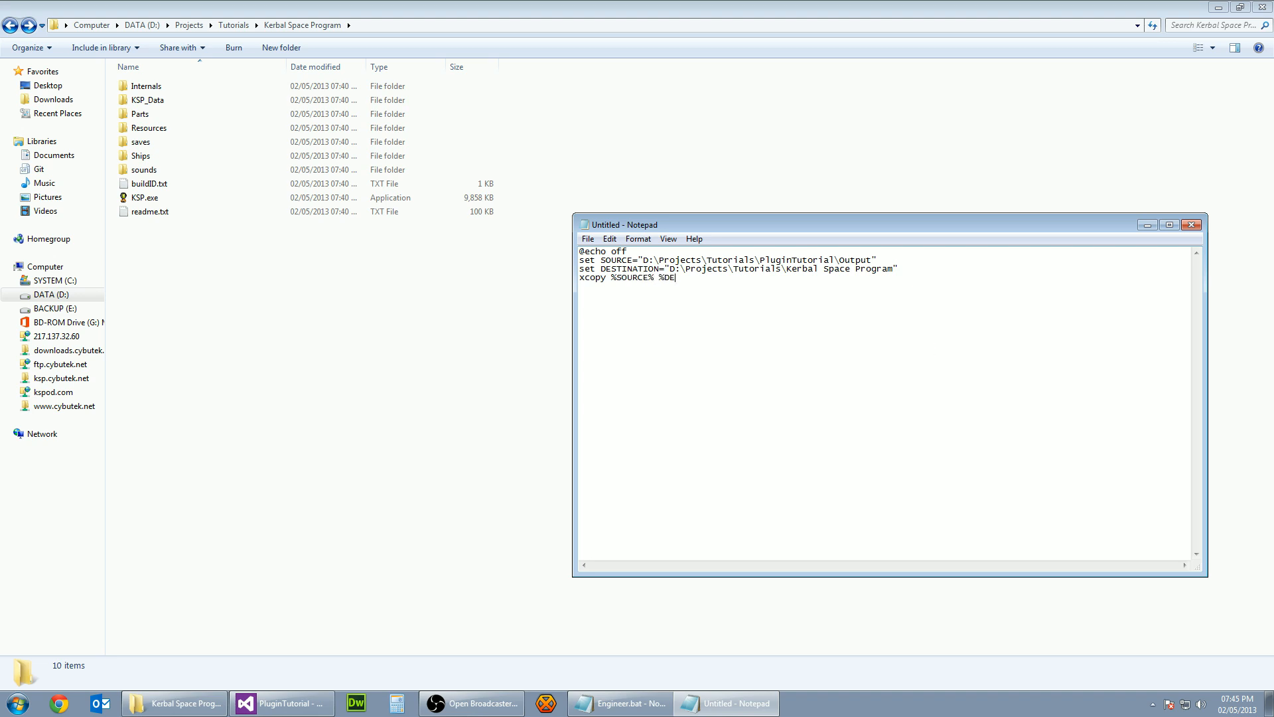
{"action": "type", "text": "STINATION%"}
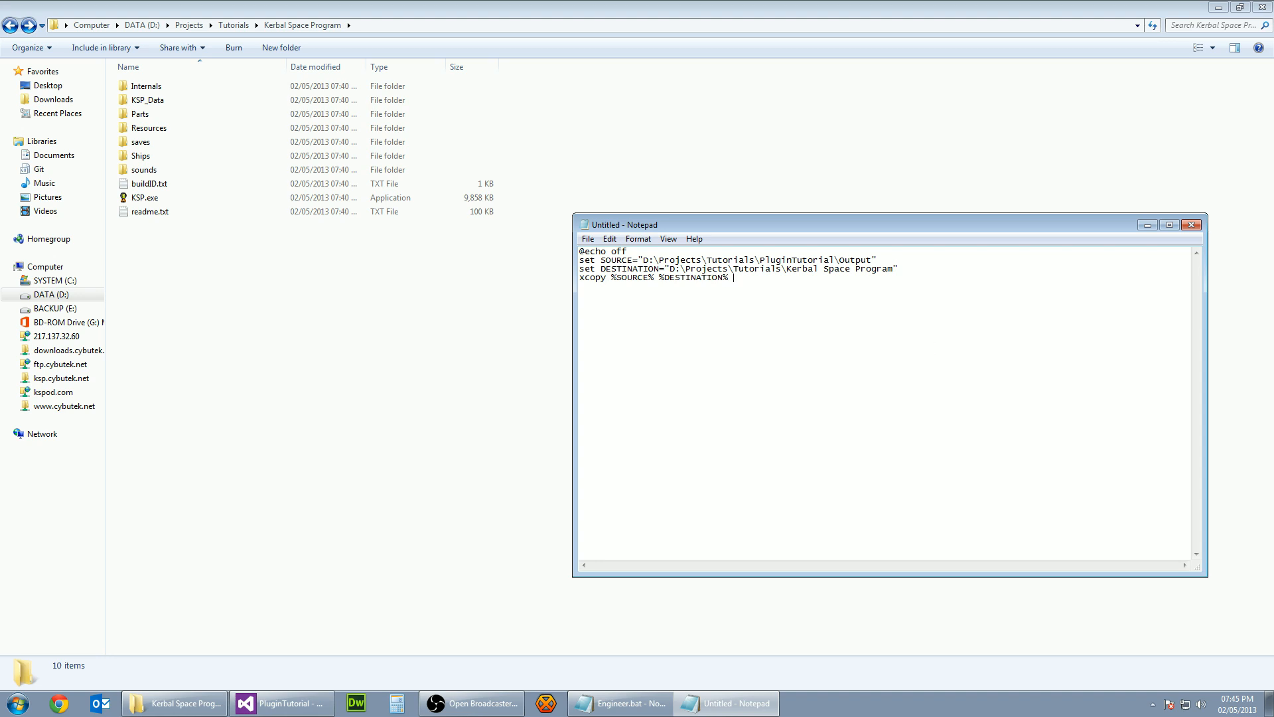
{"action": "type", "text": "/D ?"}
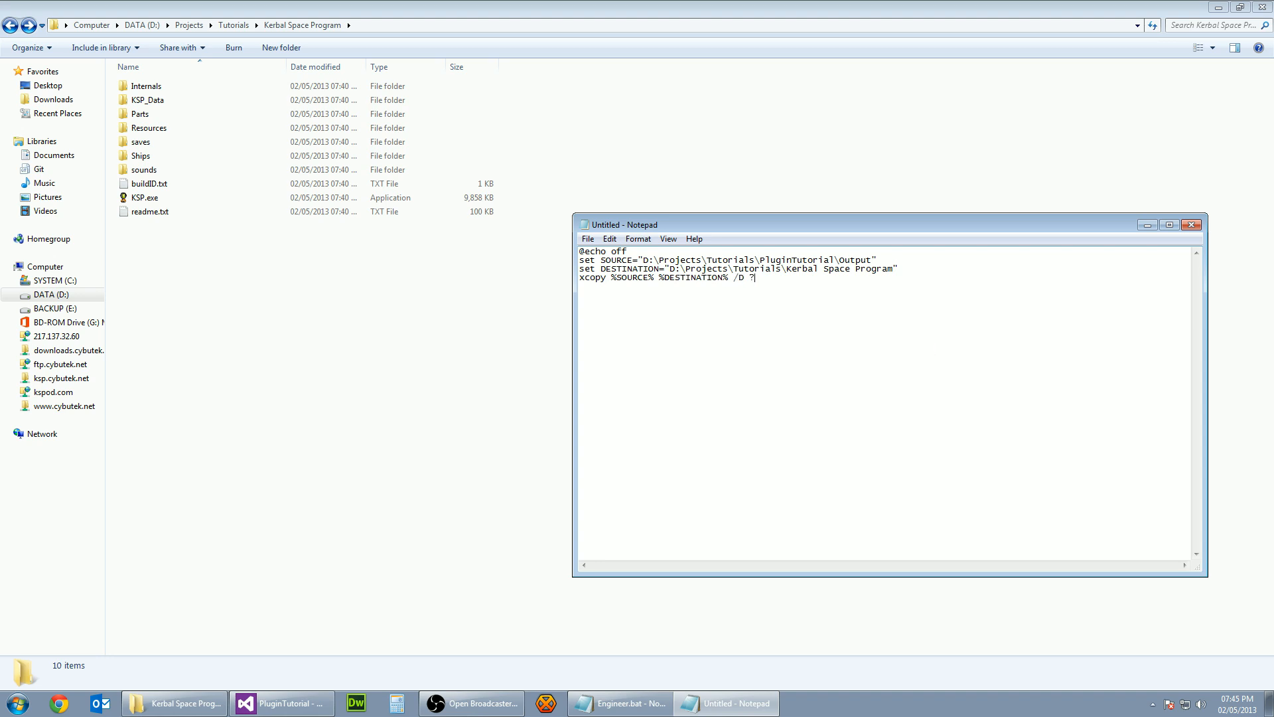
{"action": "type", "text": "/E /"}
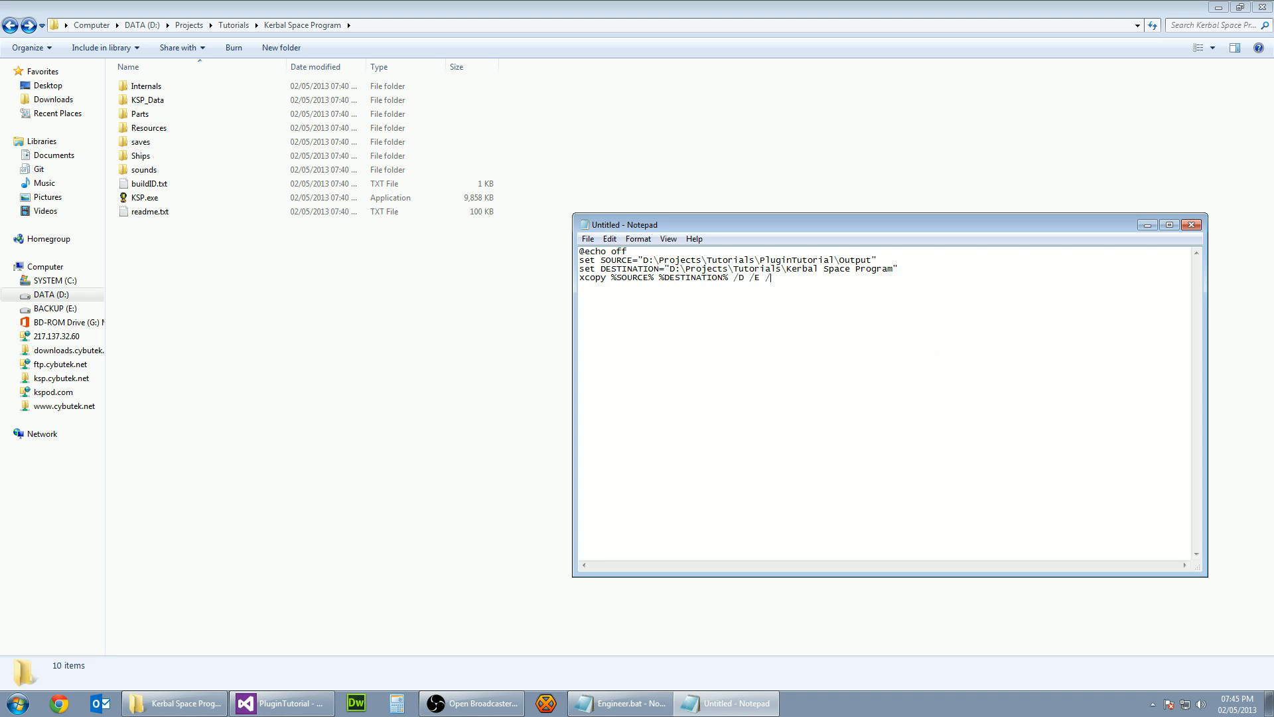
{"action": "type", "text": "C /R /I /K /"}
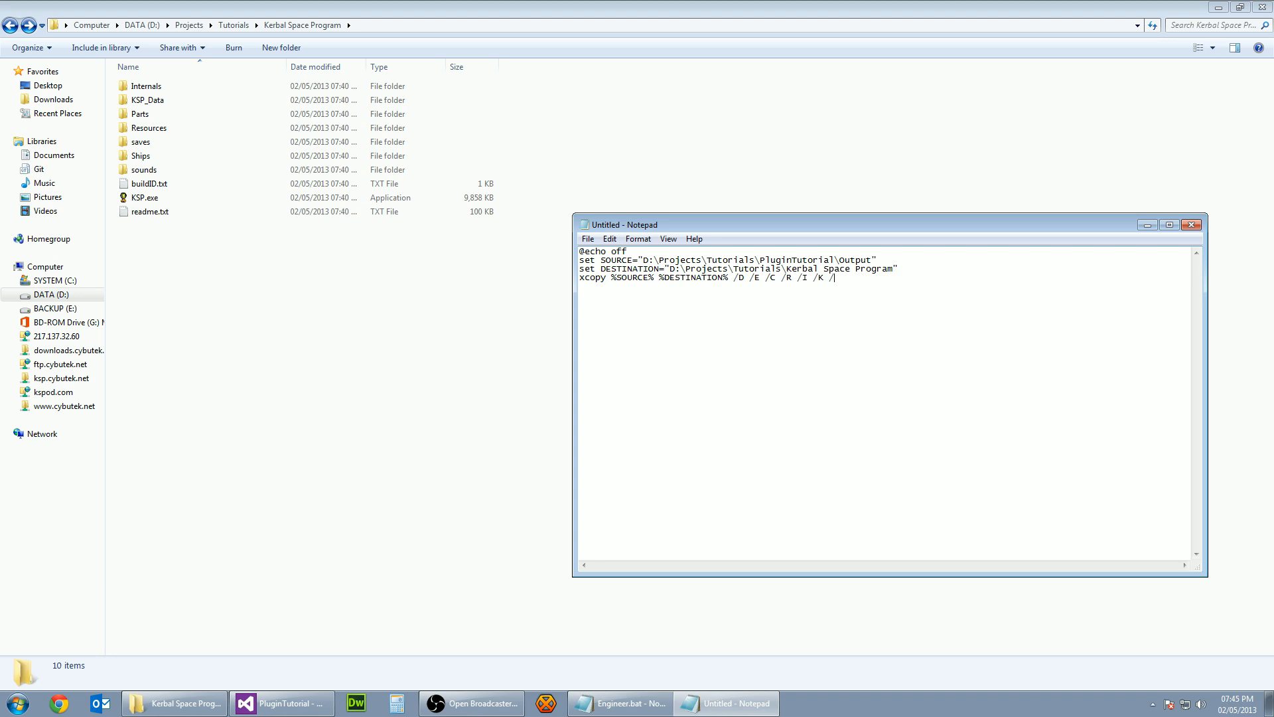
{"action": "type", "text": "Y"}
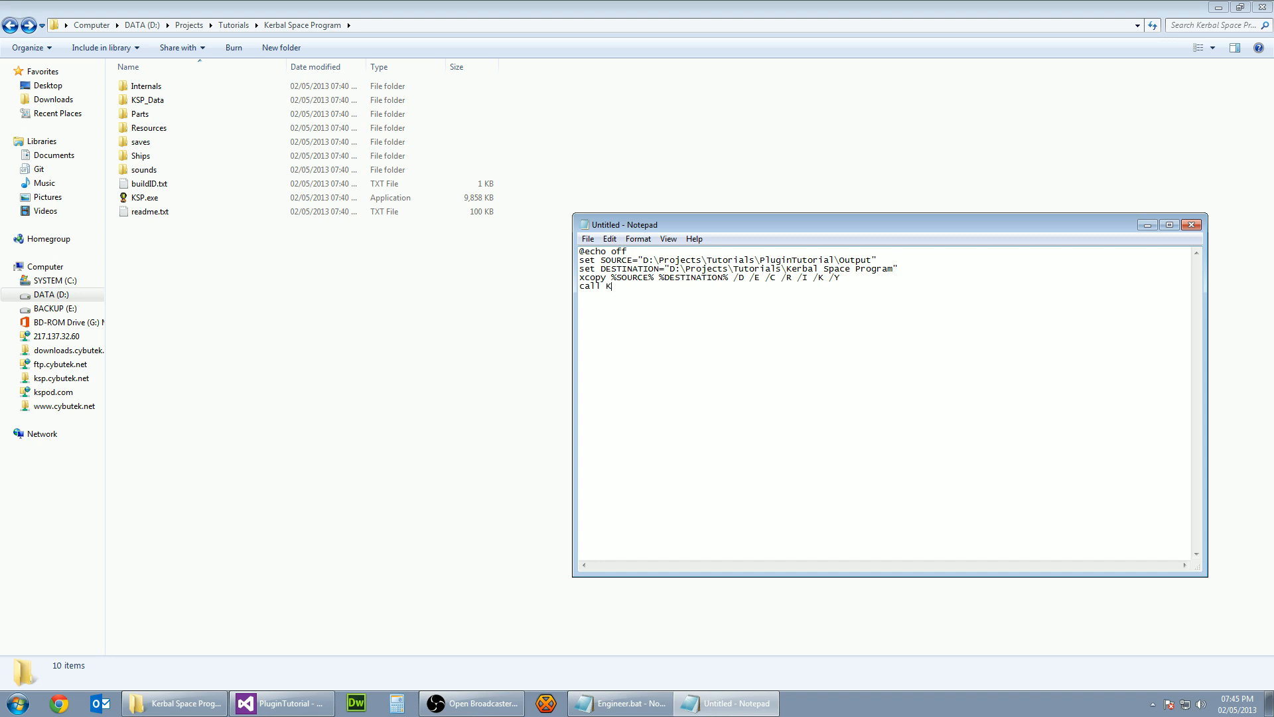
- Add a call KSP.exe line to launch the game
{"action": "type", "text": "SP.e"}
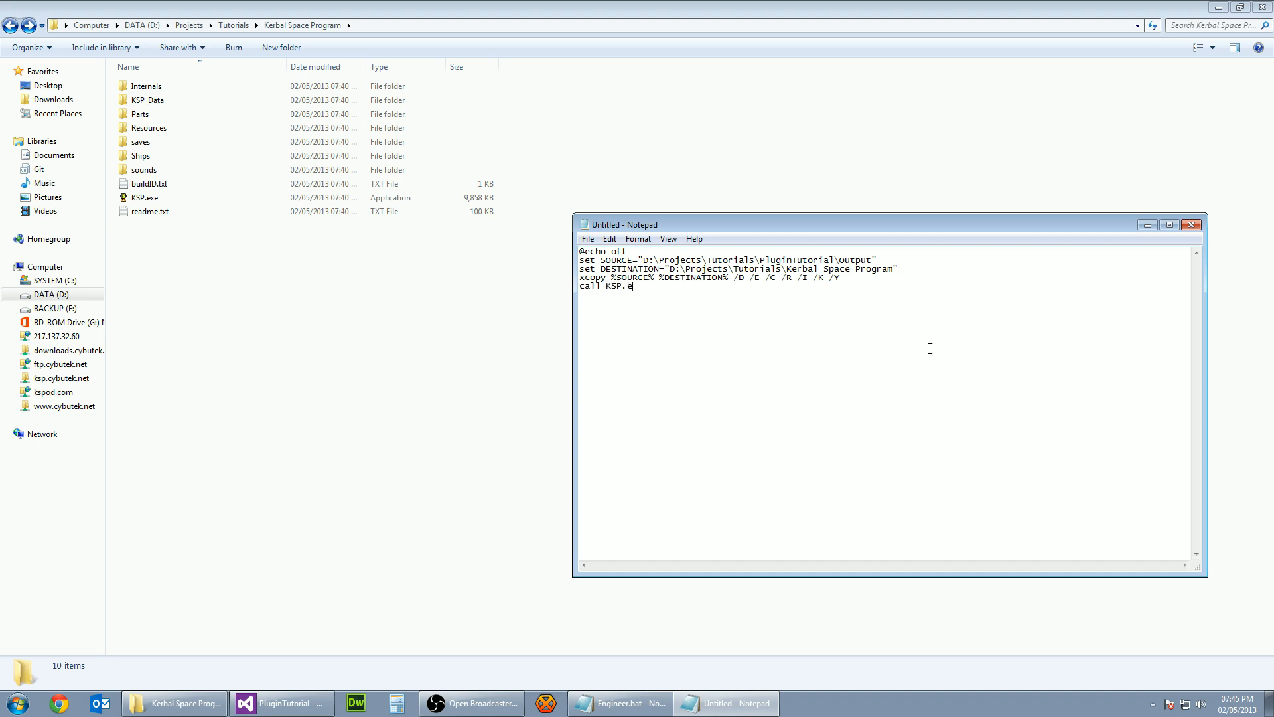
{"action": "type", "text": "xe"}
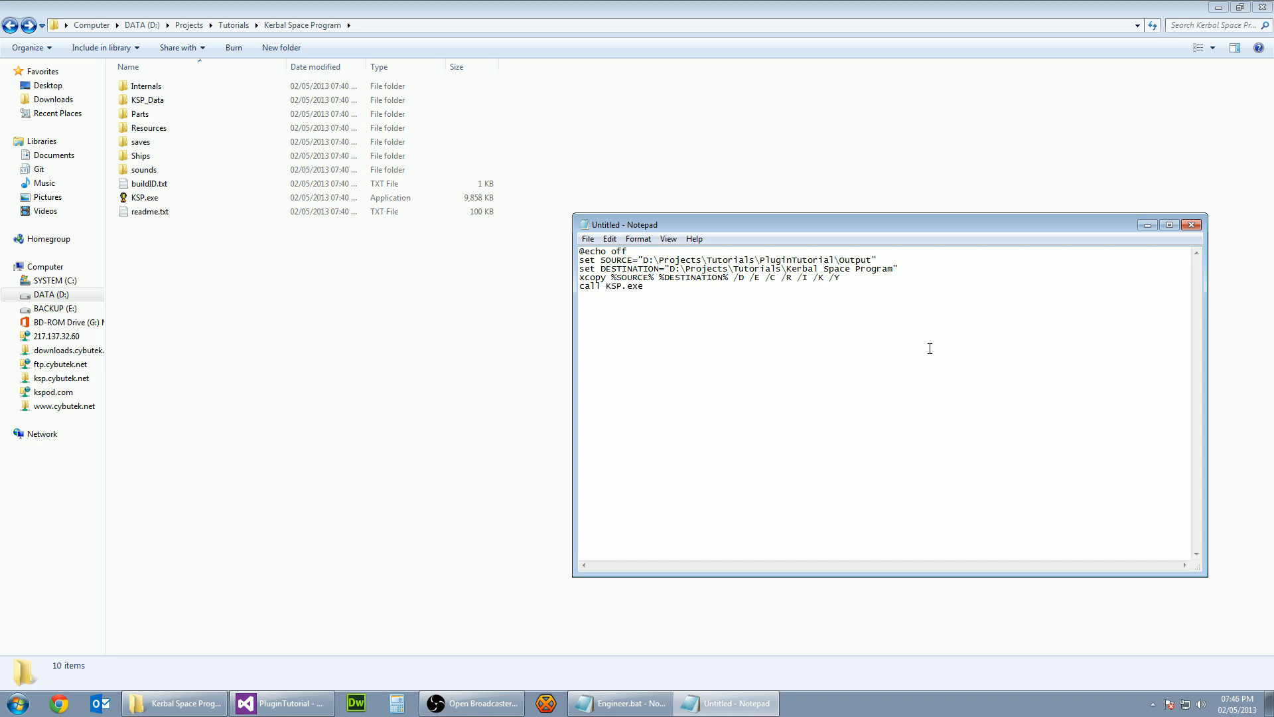
{"action": "left_click", "coordinate": [587, 238]}
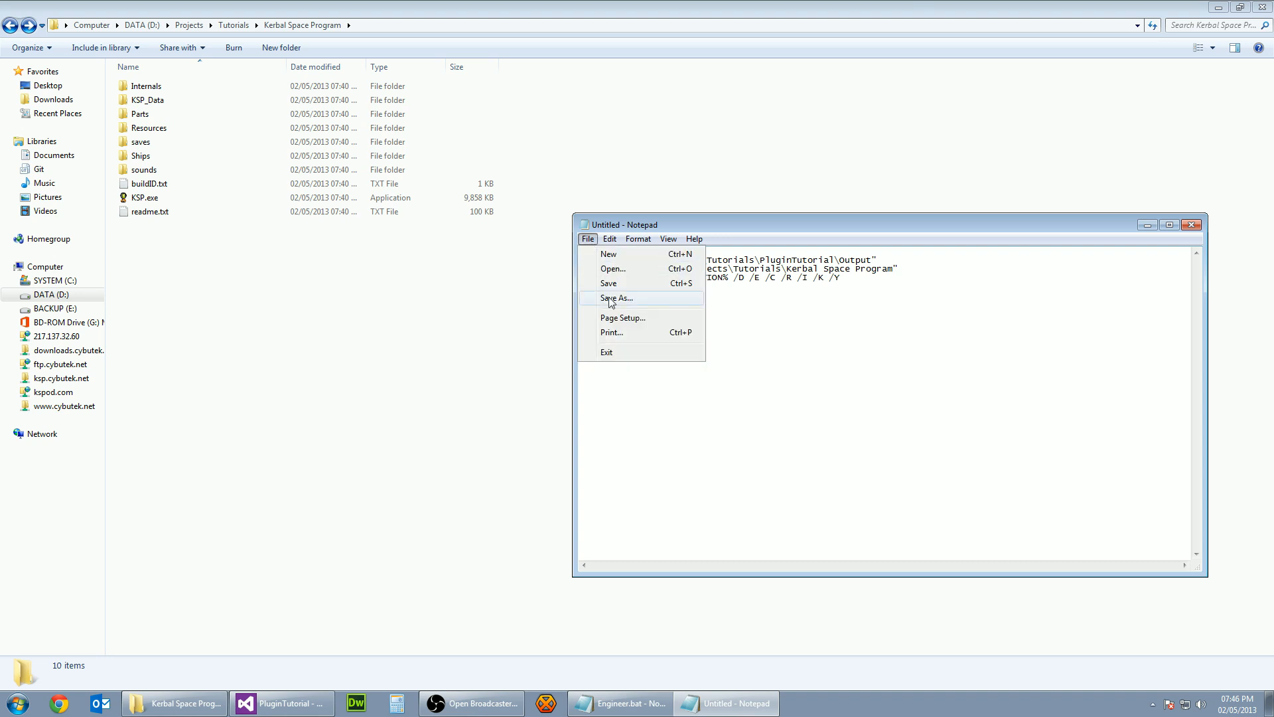
- Save the script as TutorialPlugin.bat using the All Files type
{"action": "left_click", "coordinate": [615, 297]}
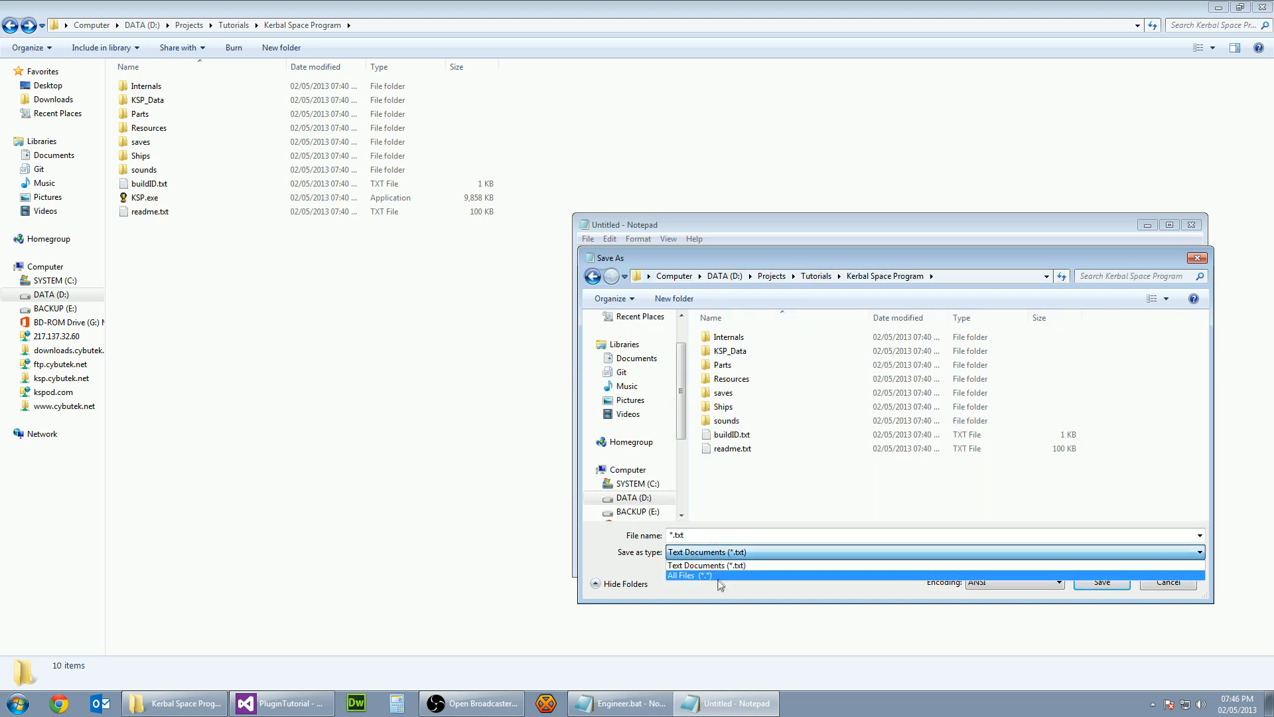
{"action": "left_click", "coordinate": [691, 575]}
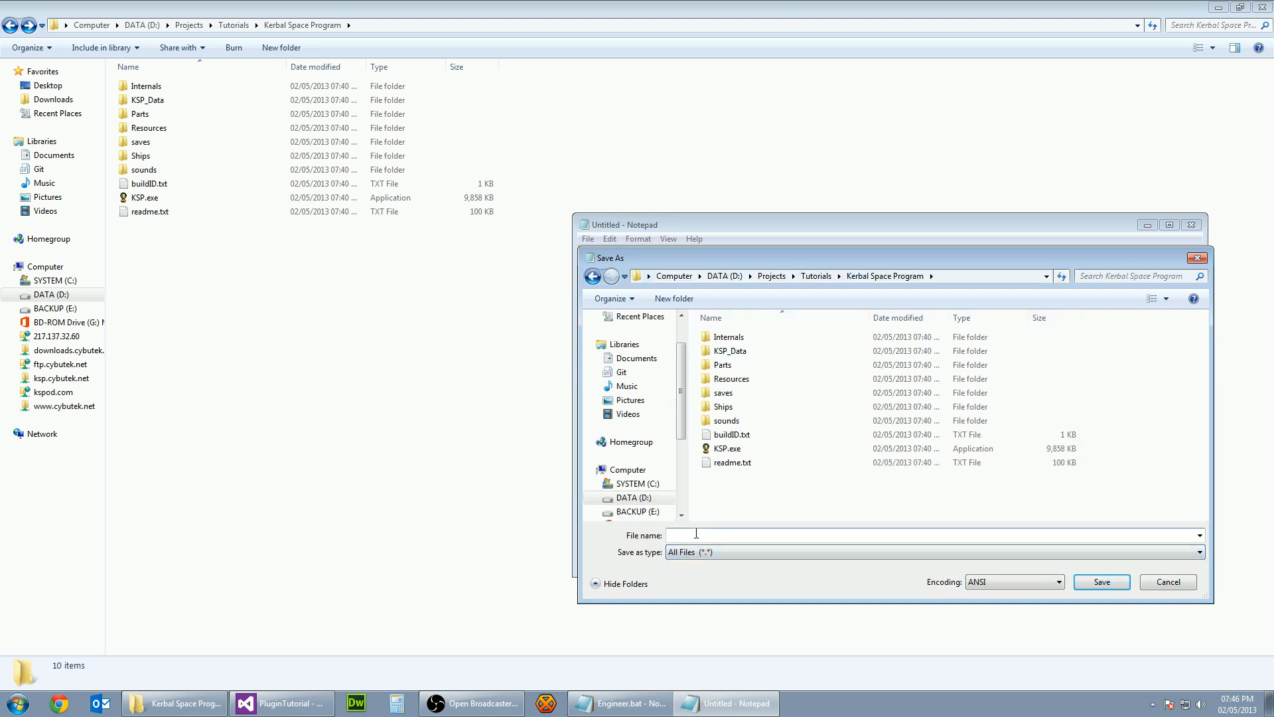
{"action": "type", "text": "TutorialPl"}
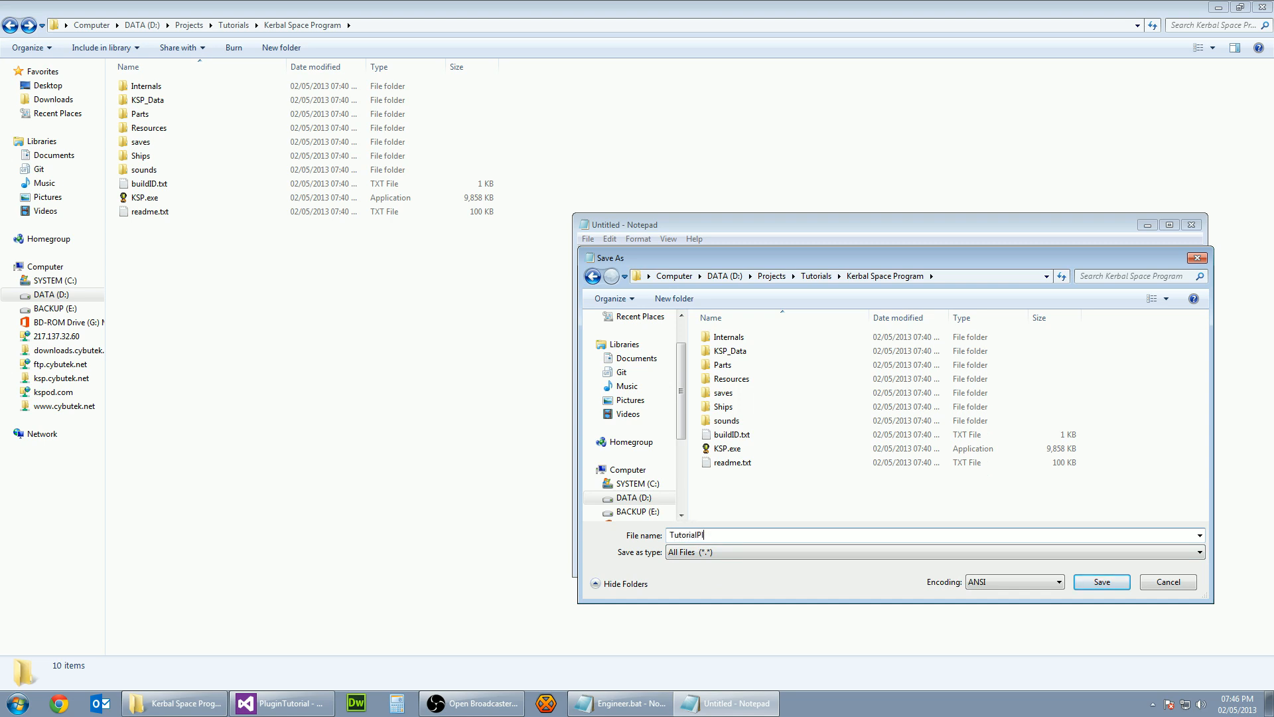
{"action": "left_click", "coordinate": [1100, 582]}
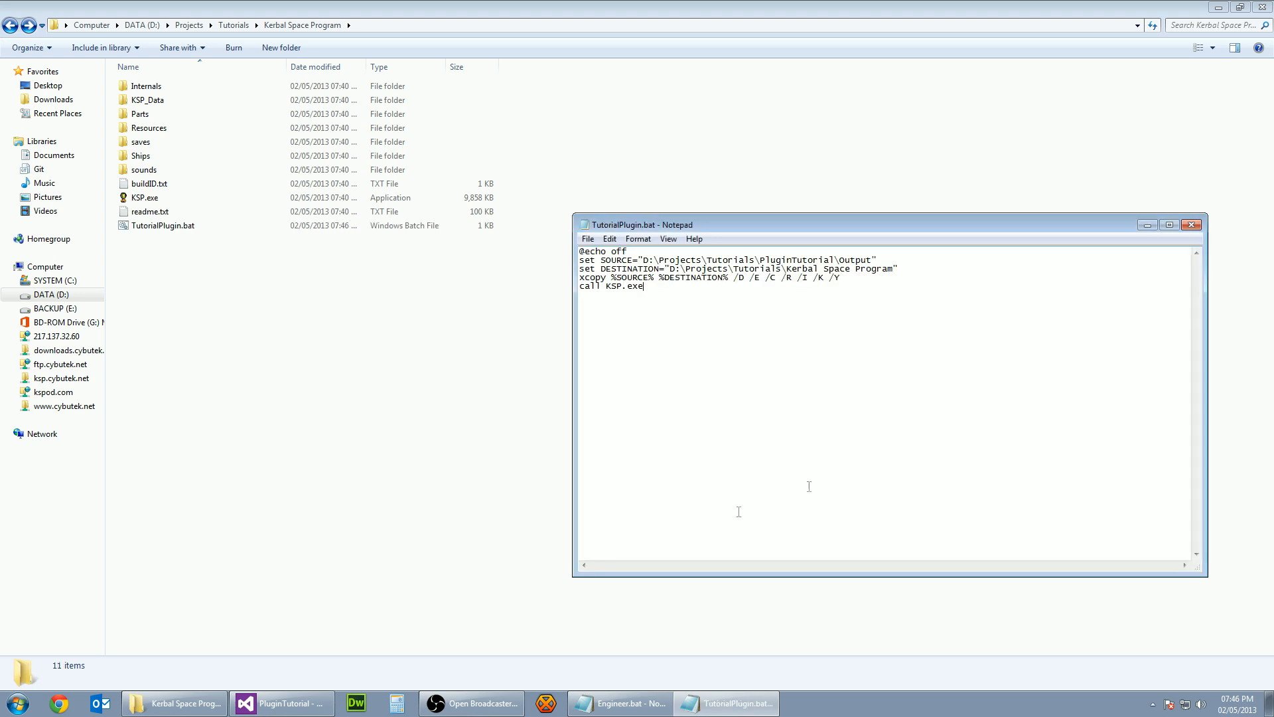
- Close Notepad and select TutorialPlugin.bat in the Kerbal Space Program folder
{"action": "left_click", "coordinate": [1190, 225]}
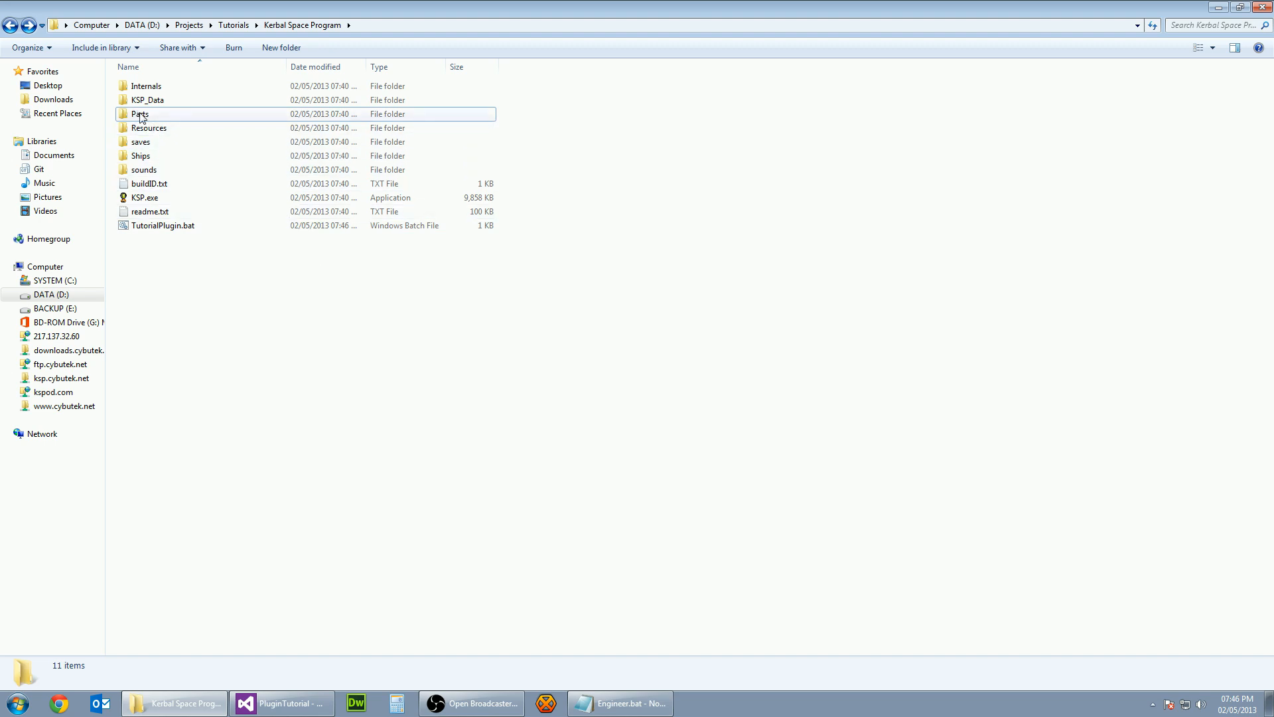
{"action": "mouse_move", "coordinate": [217, 283]}
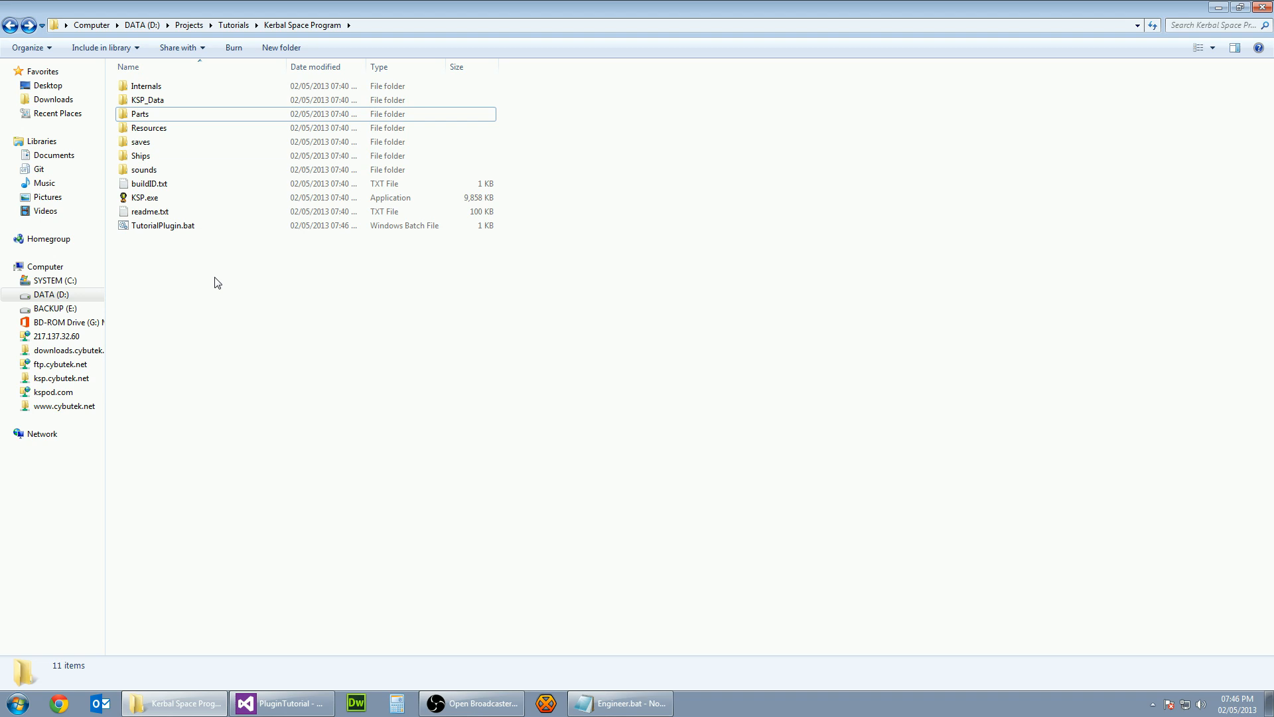
{"action": "left_click", "coordinate": [163, 225]}
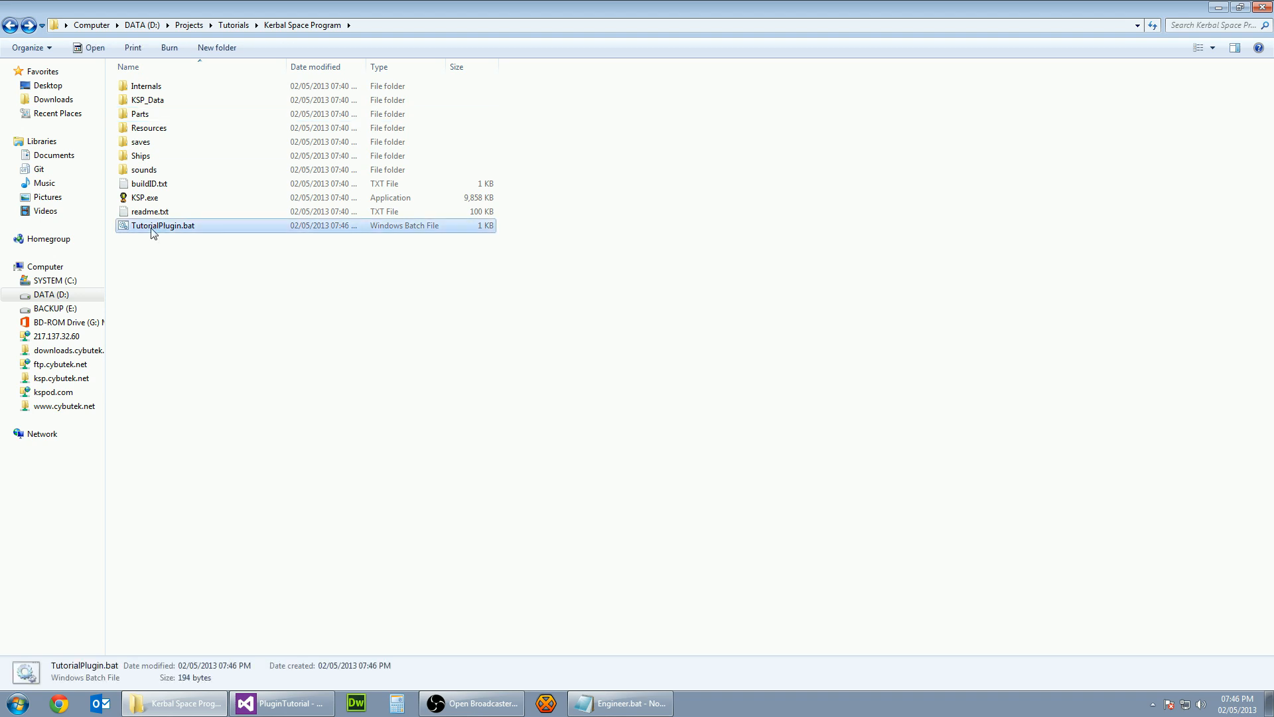
- Run TutorialPlugin.bat, return to the game folder, and bring up the launched KSP window
{"action": "double_click", "coordinate": [162, 225]}
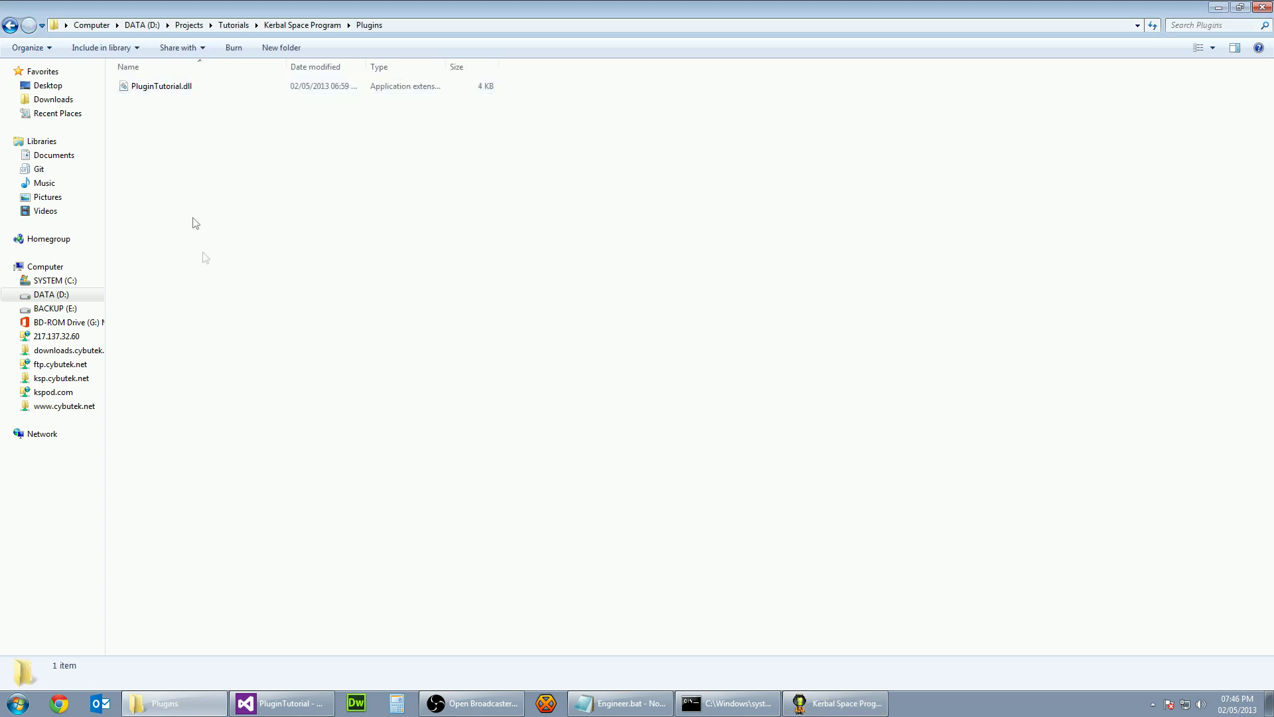
{"action": "left_click", "coordinate": [11, 25]}
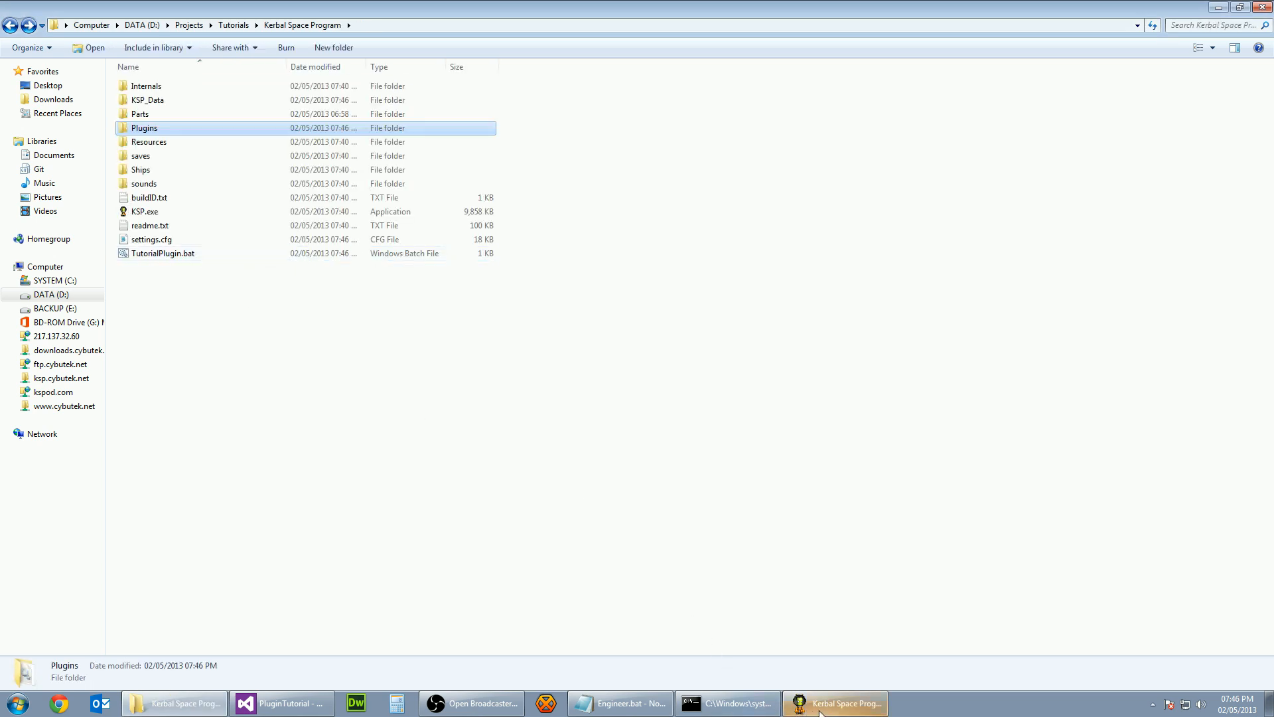
{"action": "left_click", "coordinate": [835, 703]}
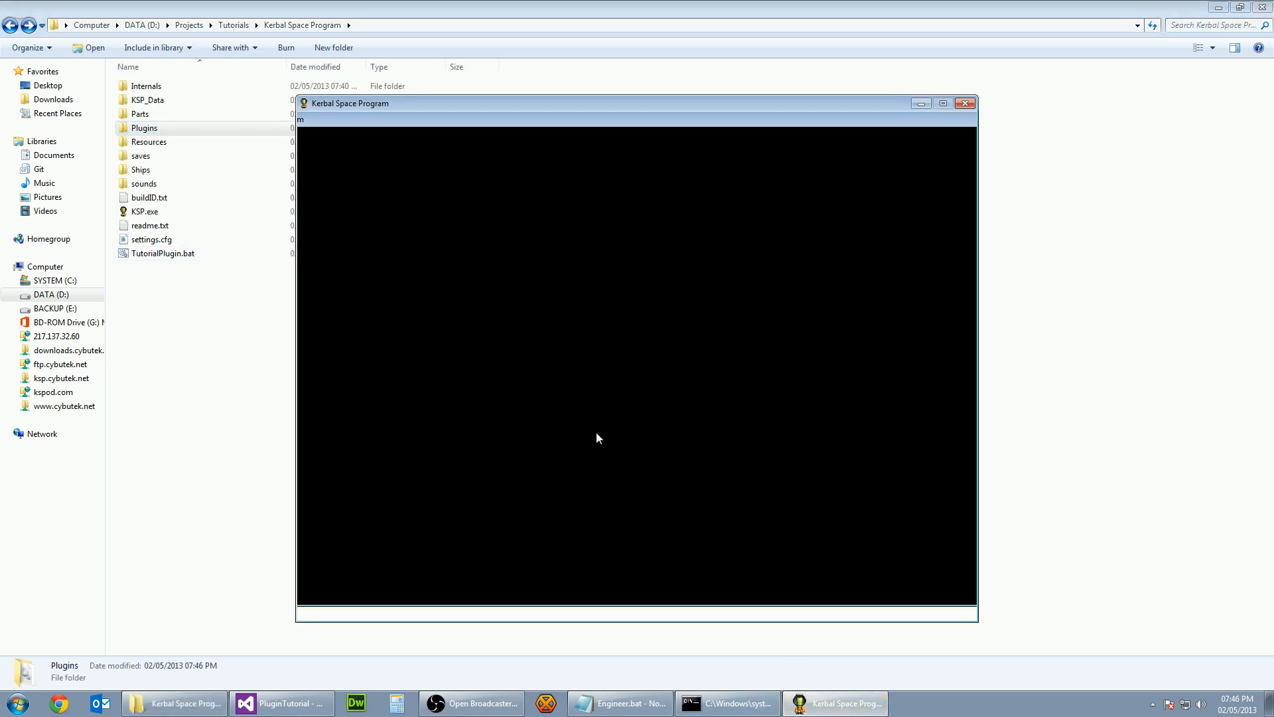